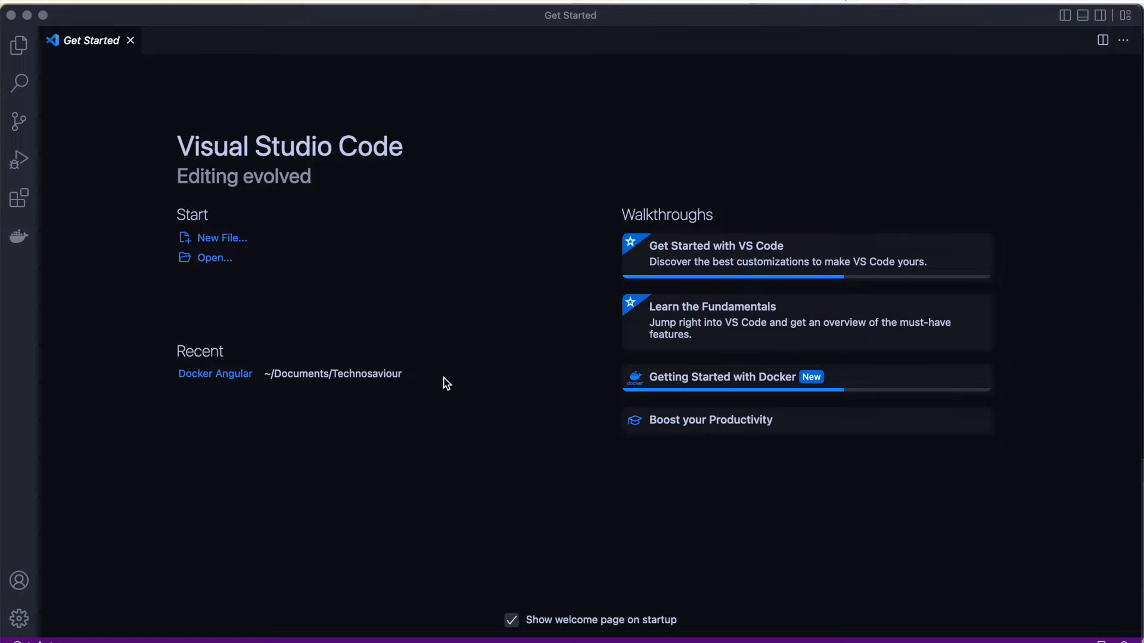
# Open the Docker view, then view the installed Docker extension's details in Extensions.
pyautogui.click(18, 237)
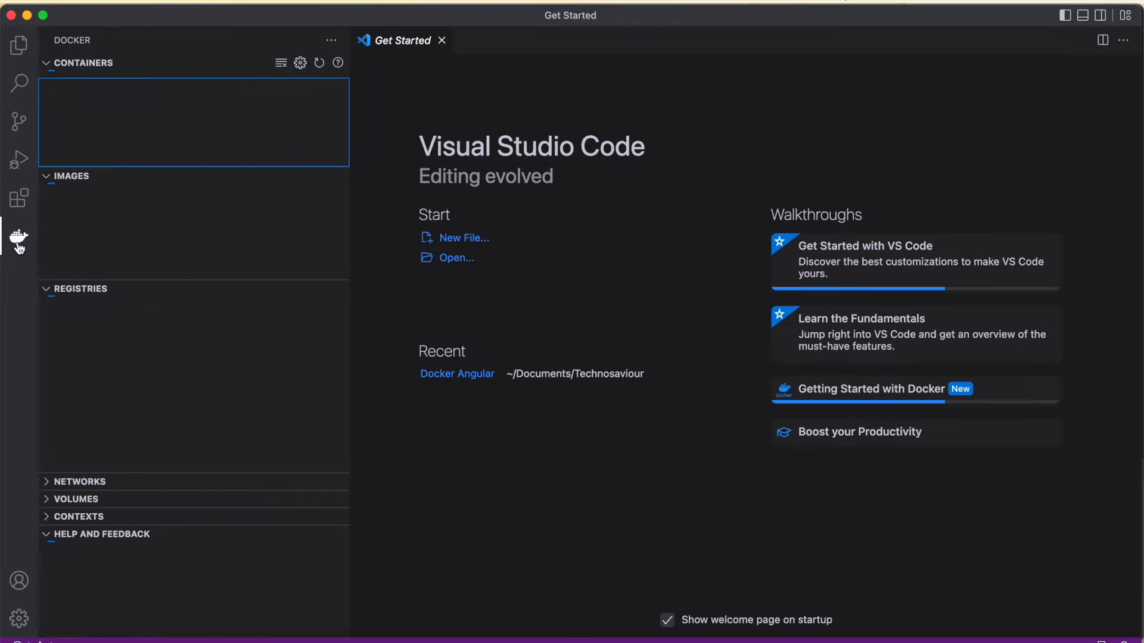
pyautogui.click(18, 197)
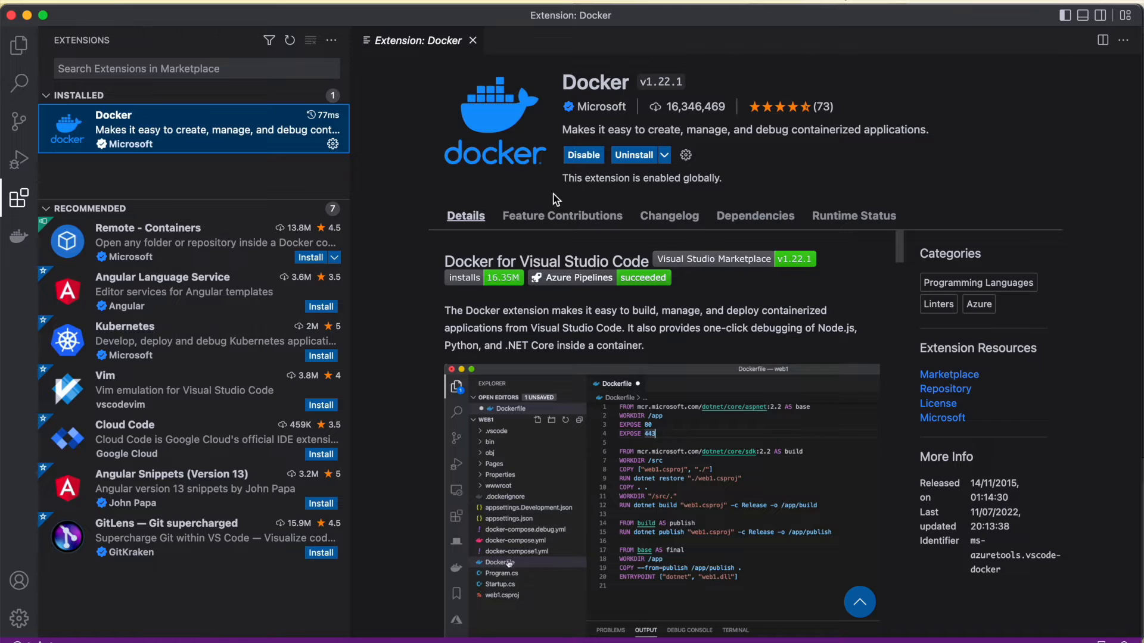
pyautogui.rightClick(500, 562)
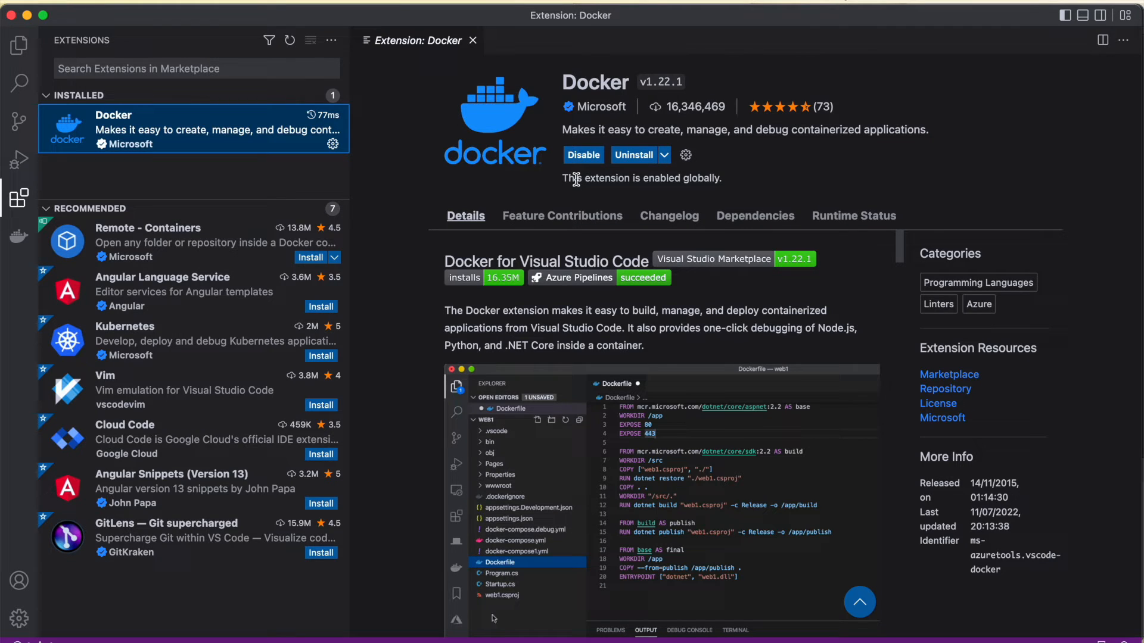
pyautogui.rightClick(497, 409)
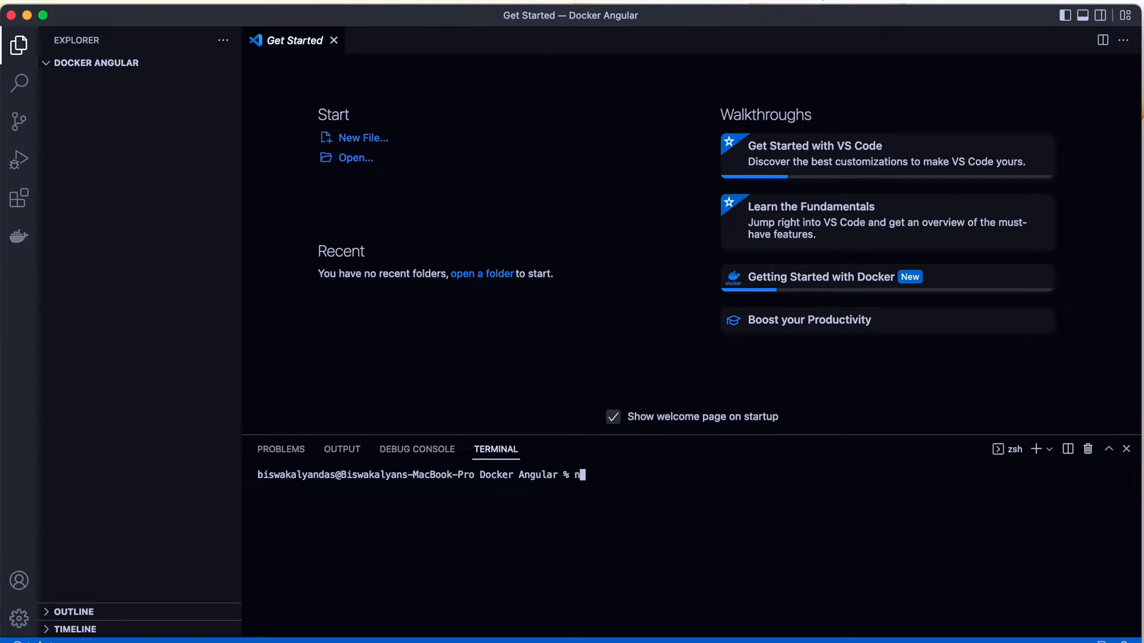
# Start generating the Angular project with 'ng new demo-app' in the terminal.
pyautogui.write('g new')
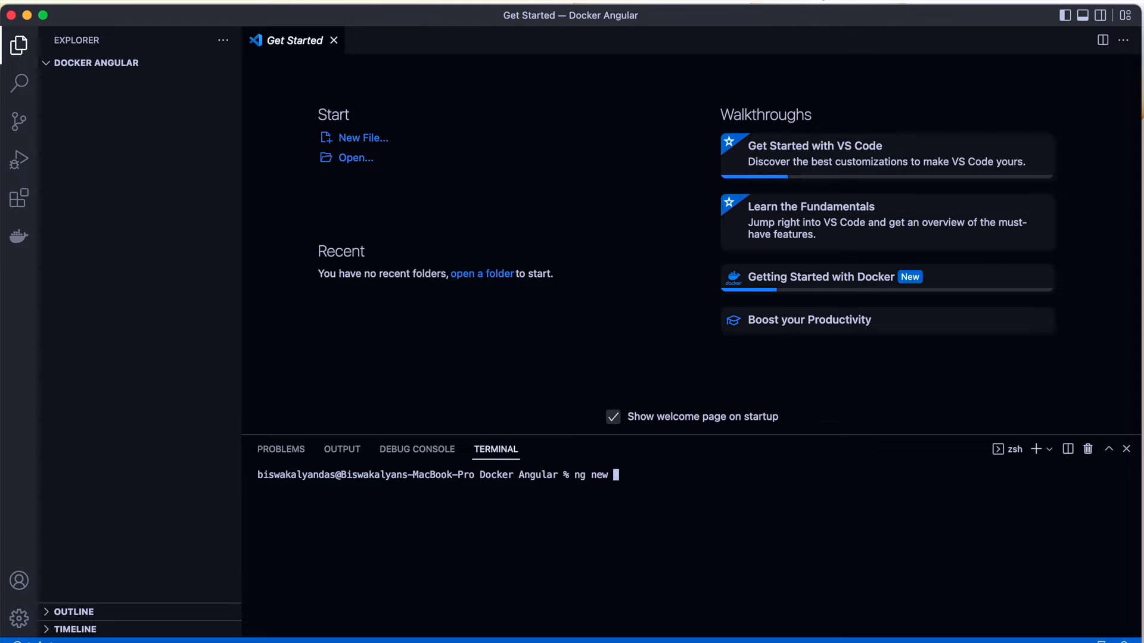
pyautogui.write('demo')
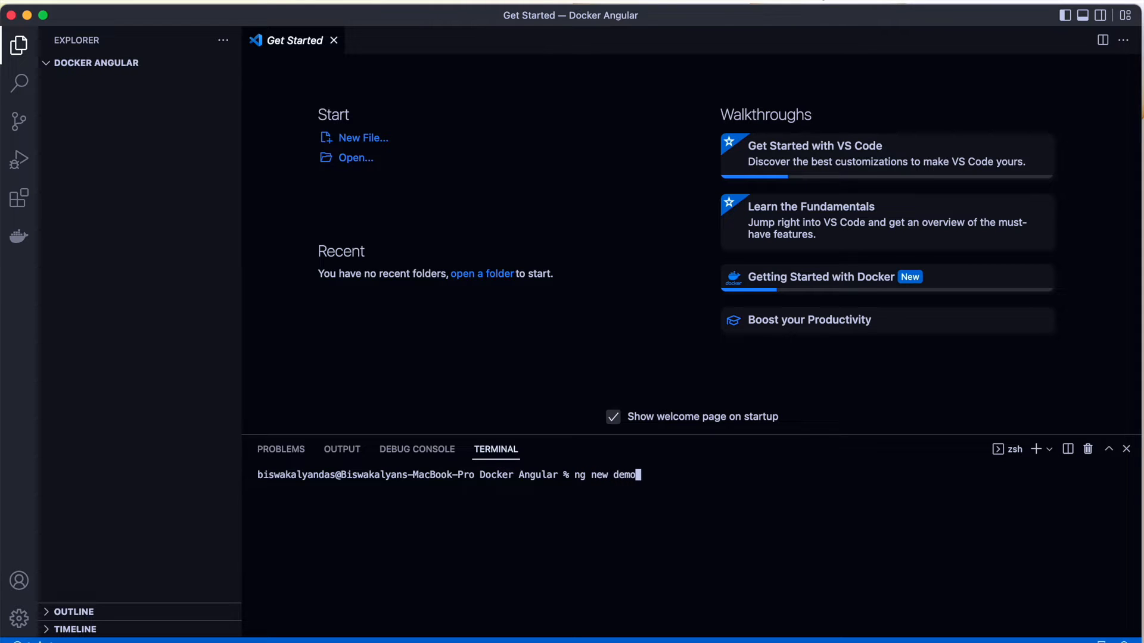
pyautogui.write('-app')
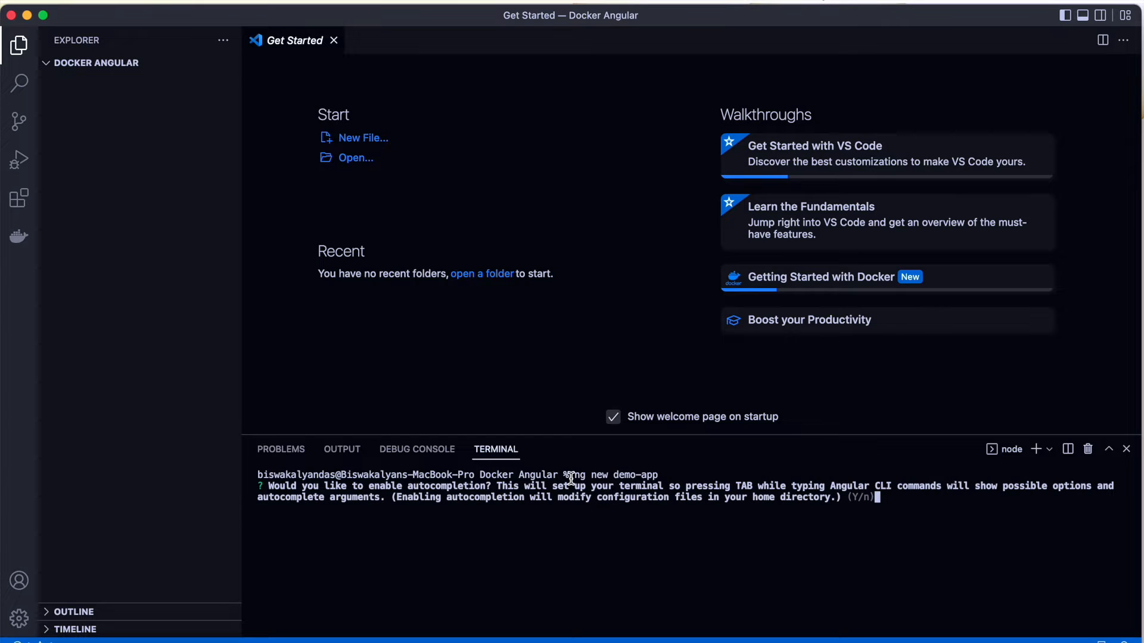
pyautogui.moveTo(461, 507)
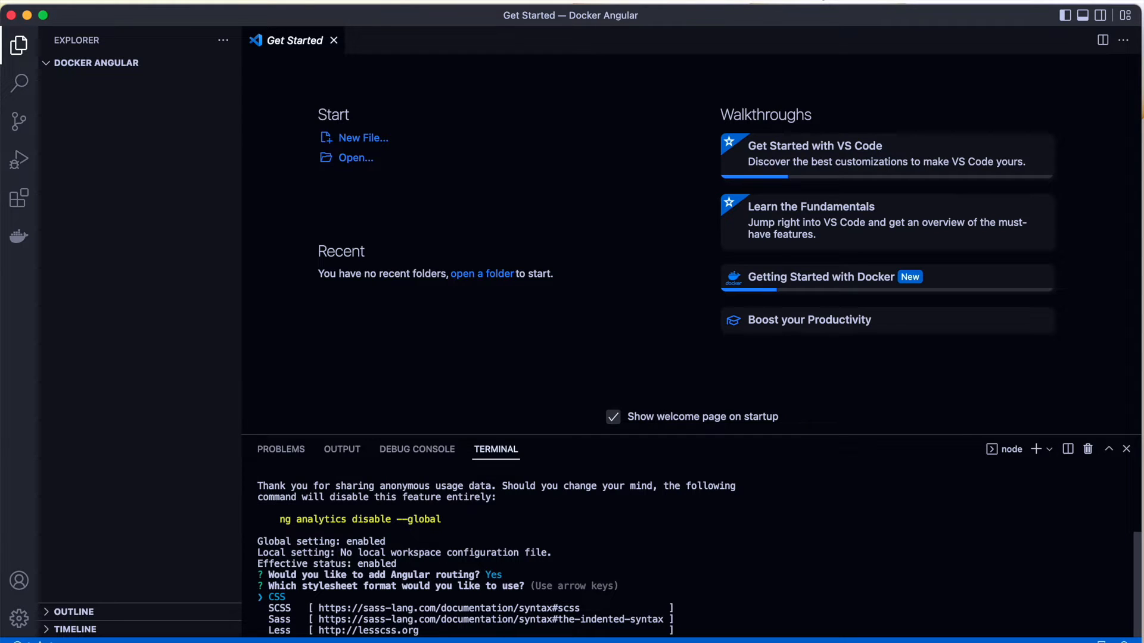
pyautogui.moveTo(237, 180)
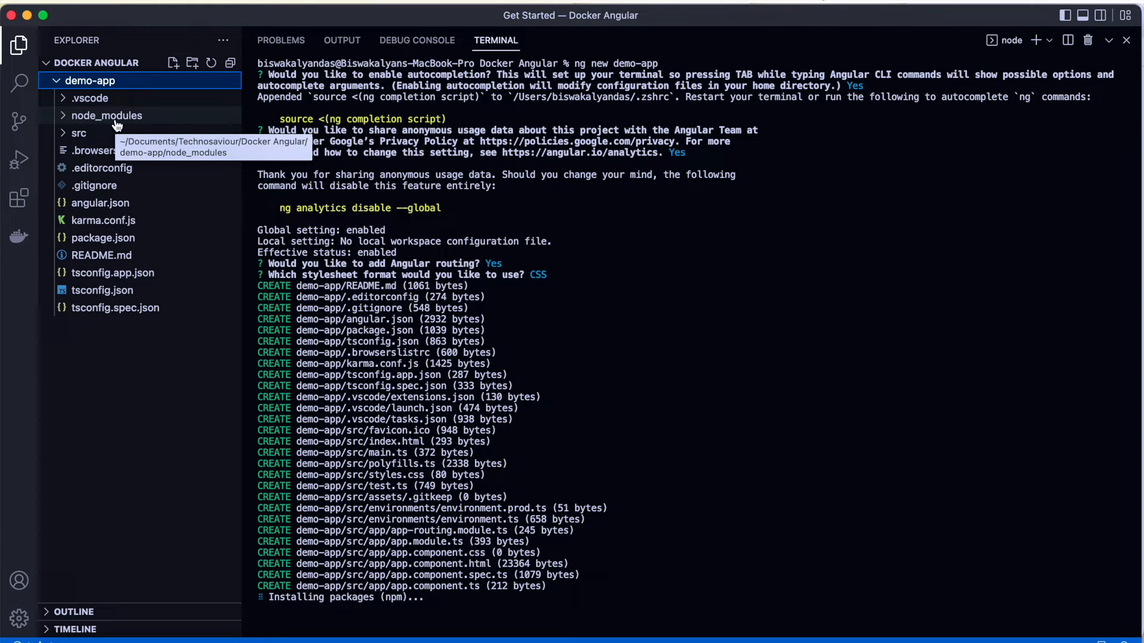
# Expand demo-app's node_modules folder and scroll through the installed packages.
pyautogui.click(106, 115)
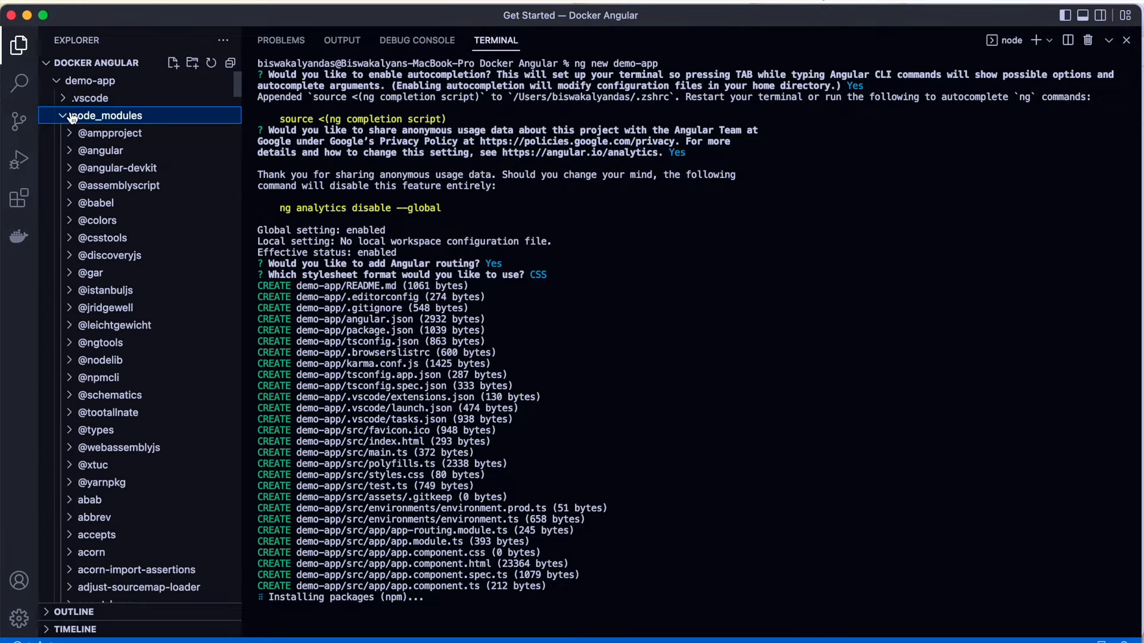
pyautogui.scroll(-3)
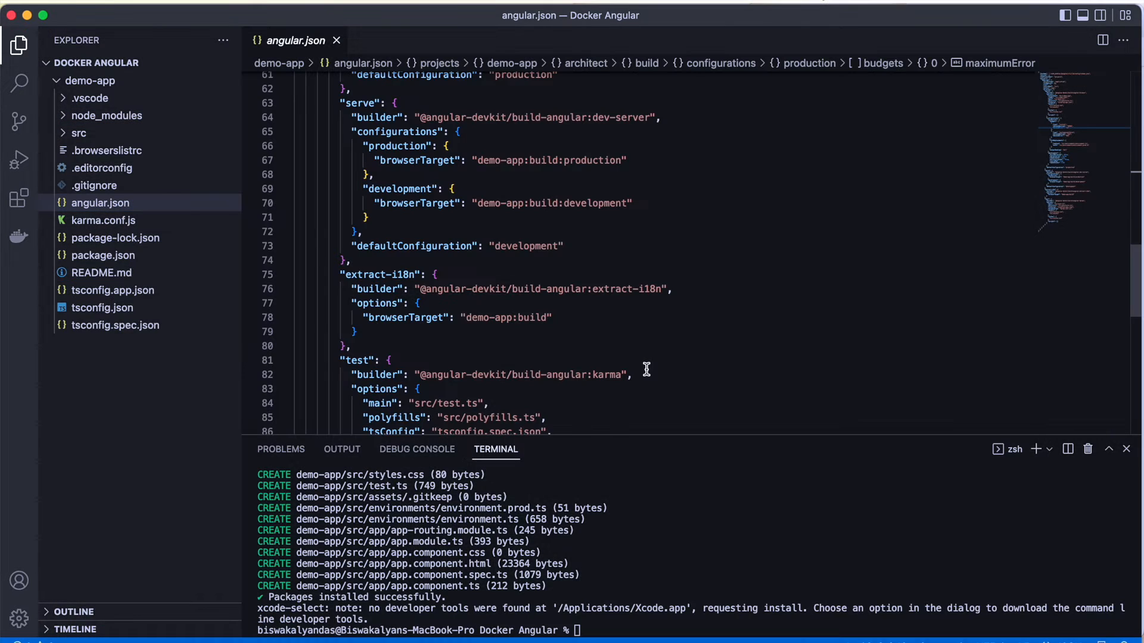
# Search angular.json for 'demo-app' and inspect the build outputPath dist/demo-app.
pyautogui.scroll(-3)
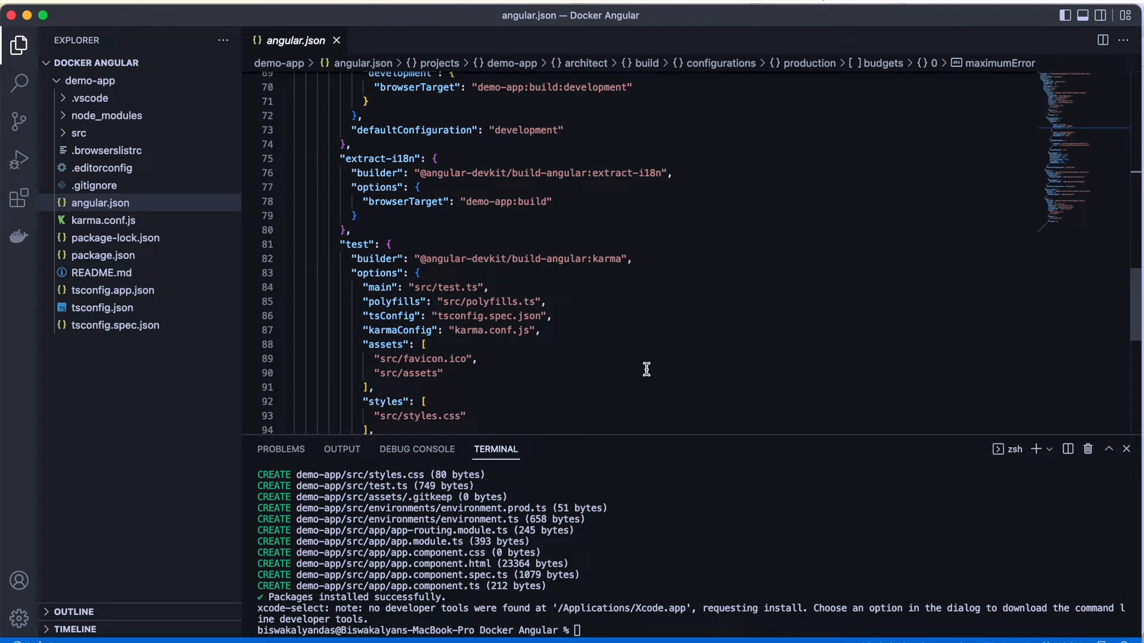
pyautogui.press('cmd+f')
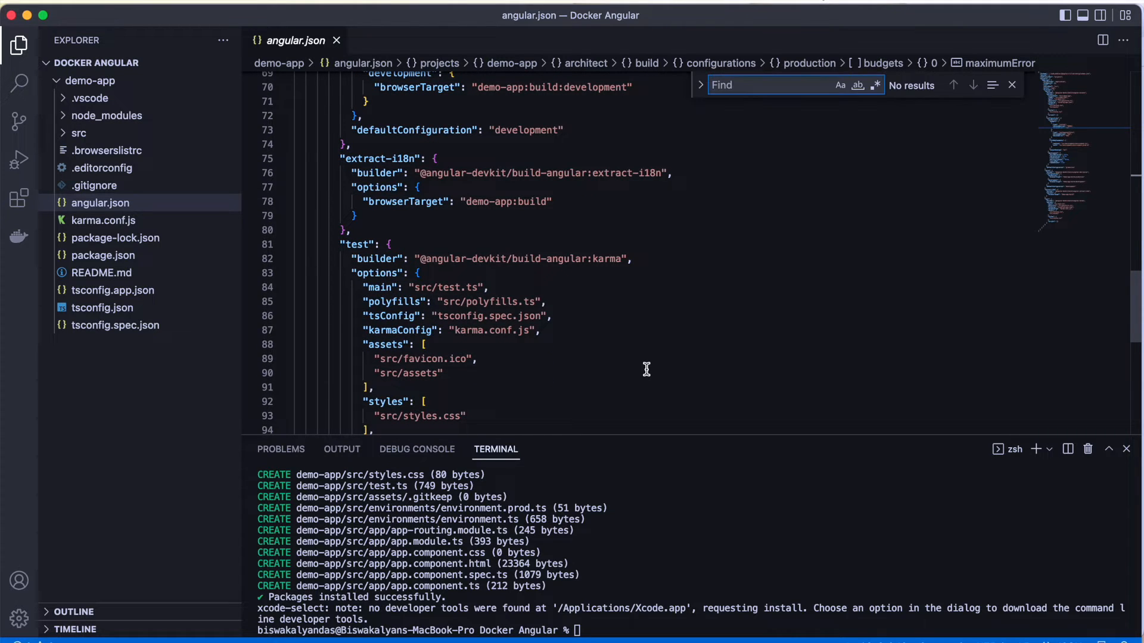
pyautogui.write('demo')
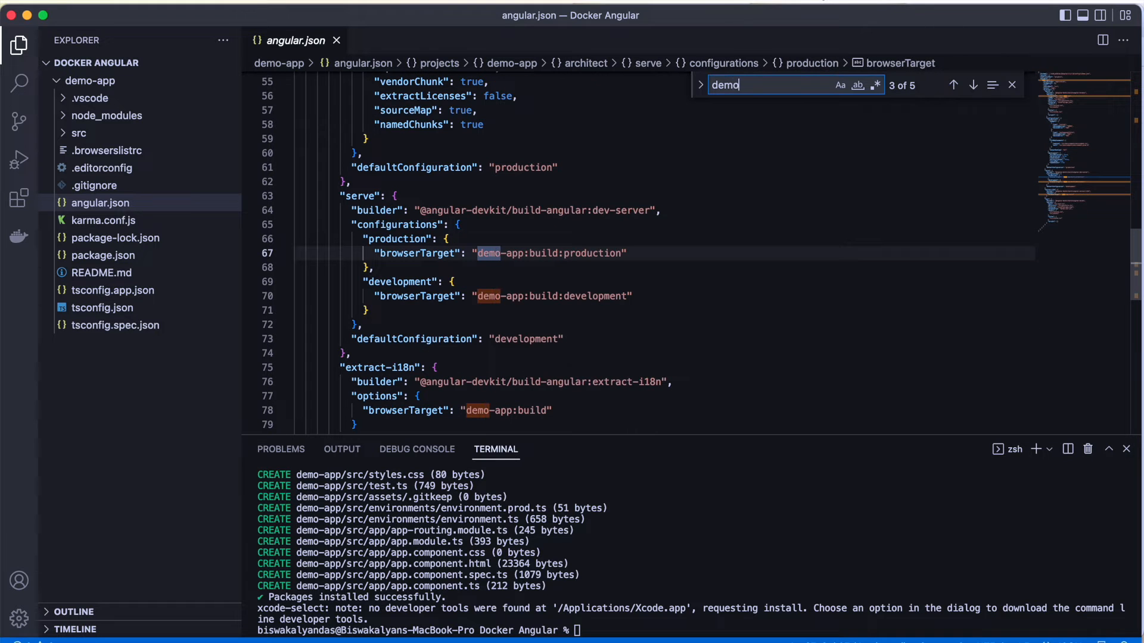
pyautogui.write('-app')
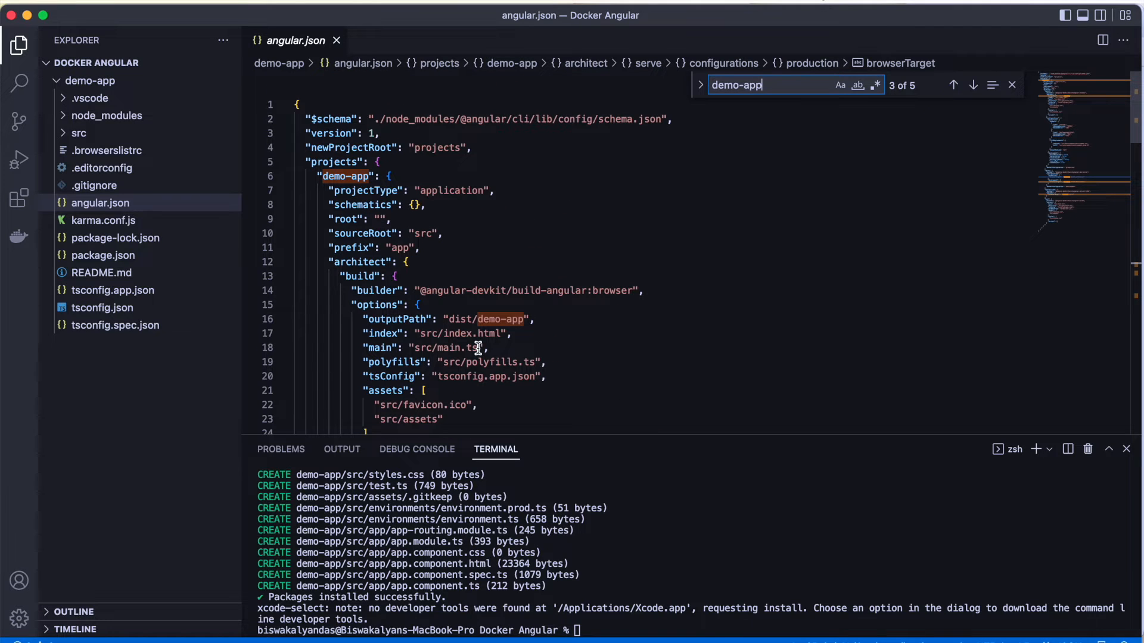
pyautogui.scroll(-3)
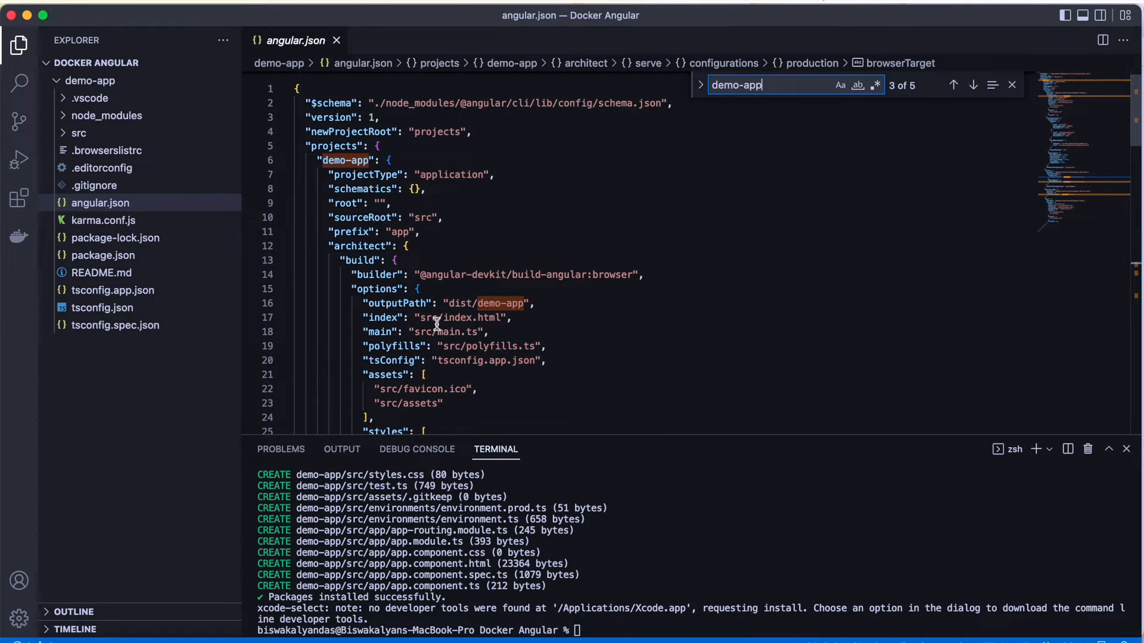
pyautogui.doubleClick(396, 303)
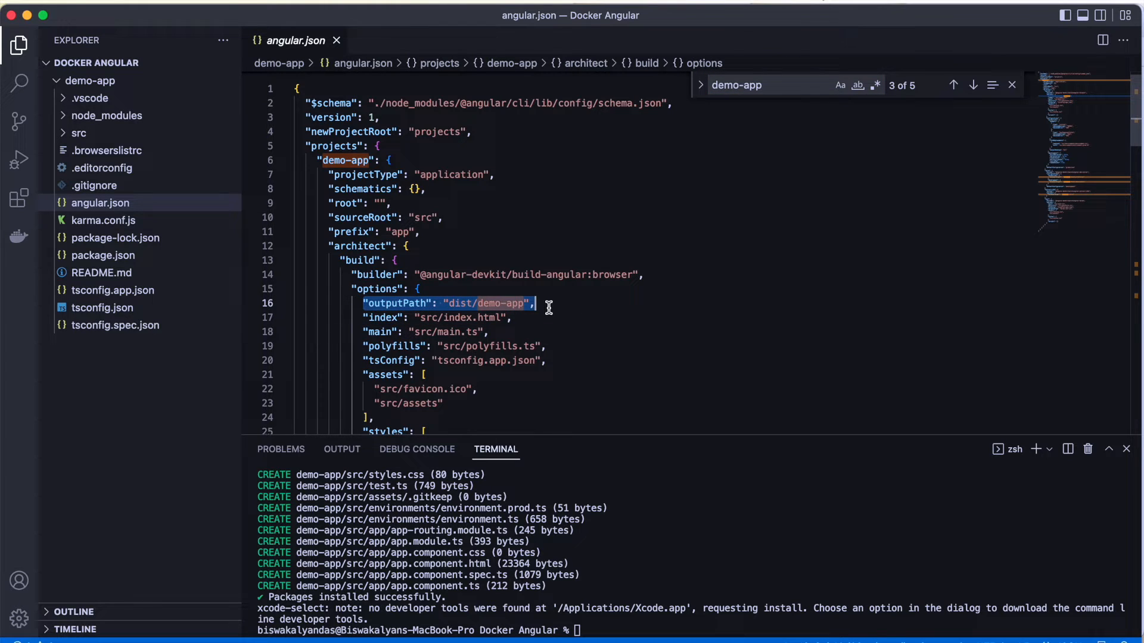
pyautogui.click(172, 62)
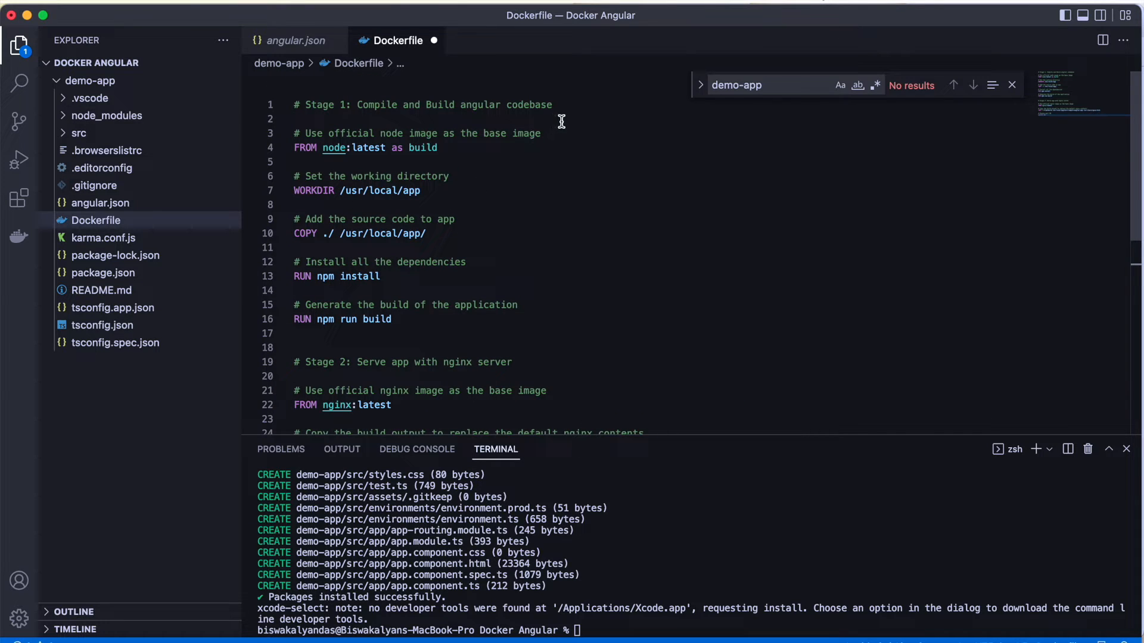
pyautogui.moveTo(392, 121)
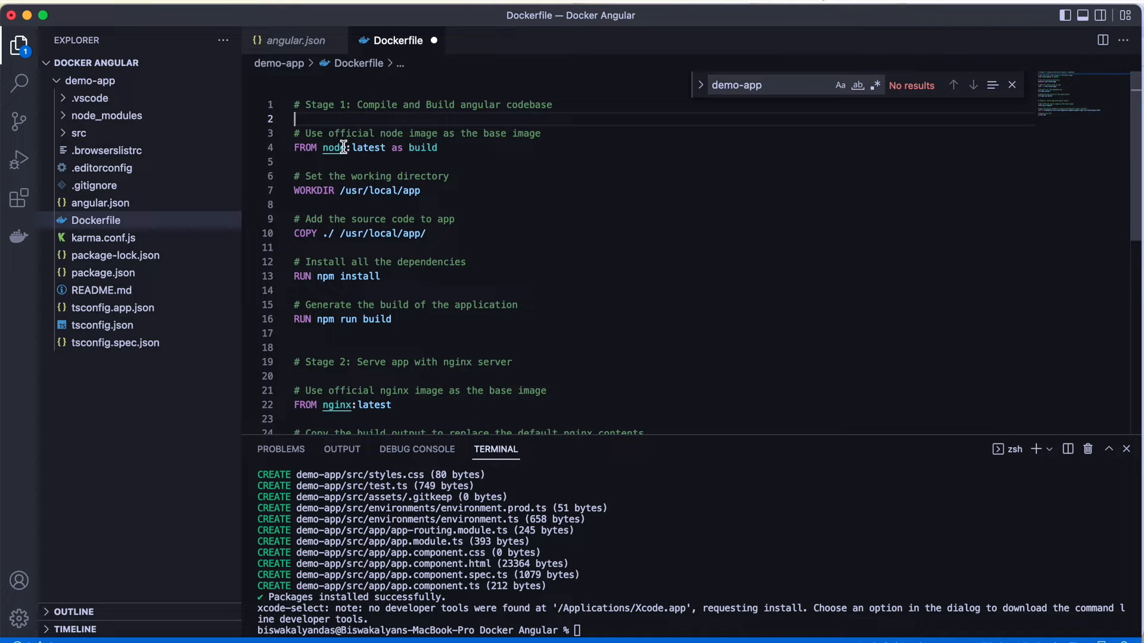
# Review the Dockerfile's node base image and npm install step in the build stage.
pyautogui.doubleClick(333, 147)
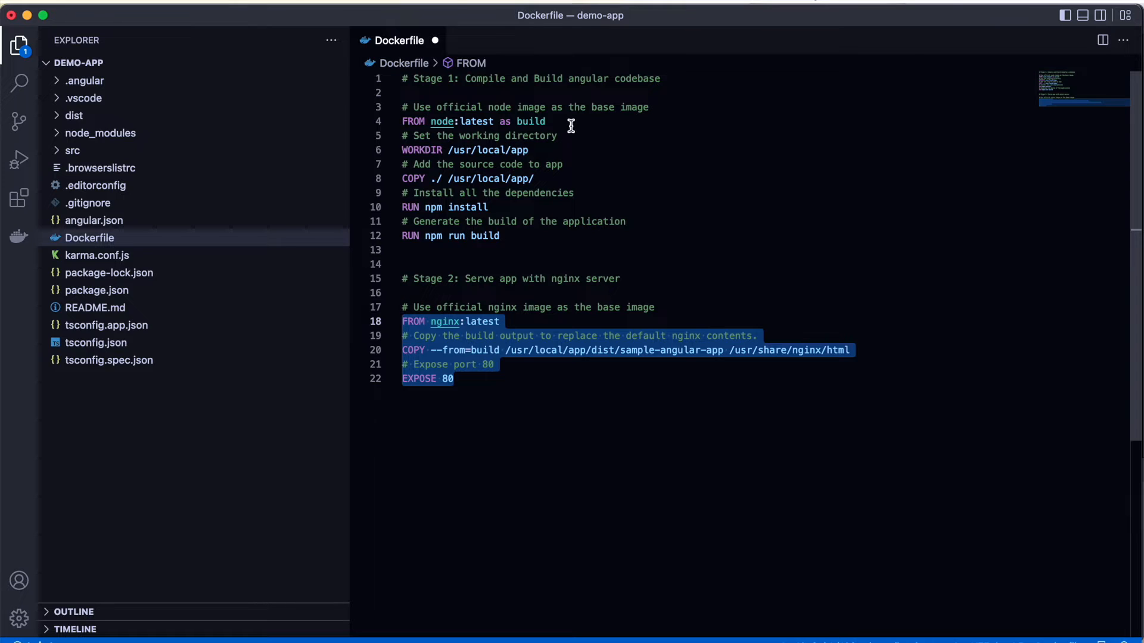
pyautogui.click(442, 121)
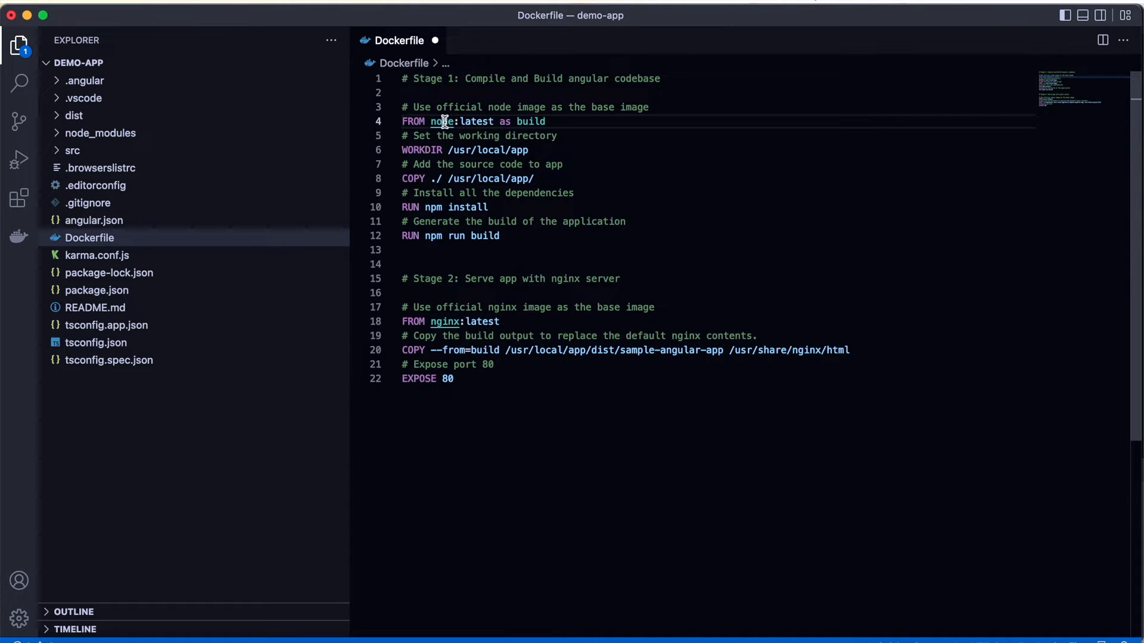
pyautogui.doubleClick(442, 121)
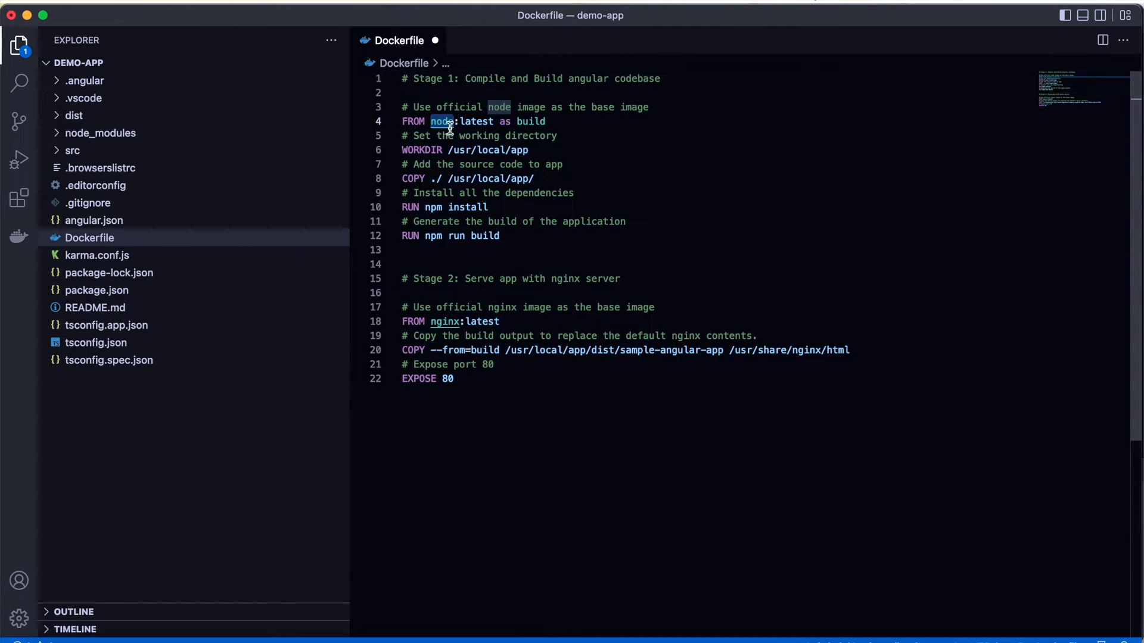
pyautogui.moveTo(545, 153)
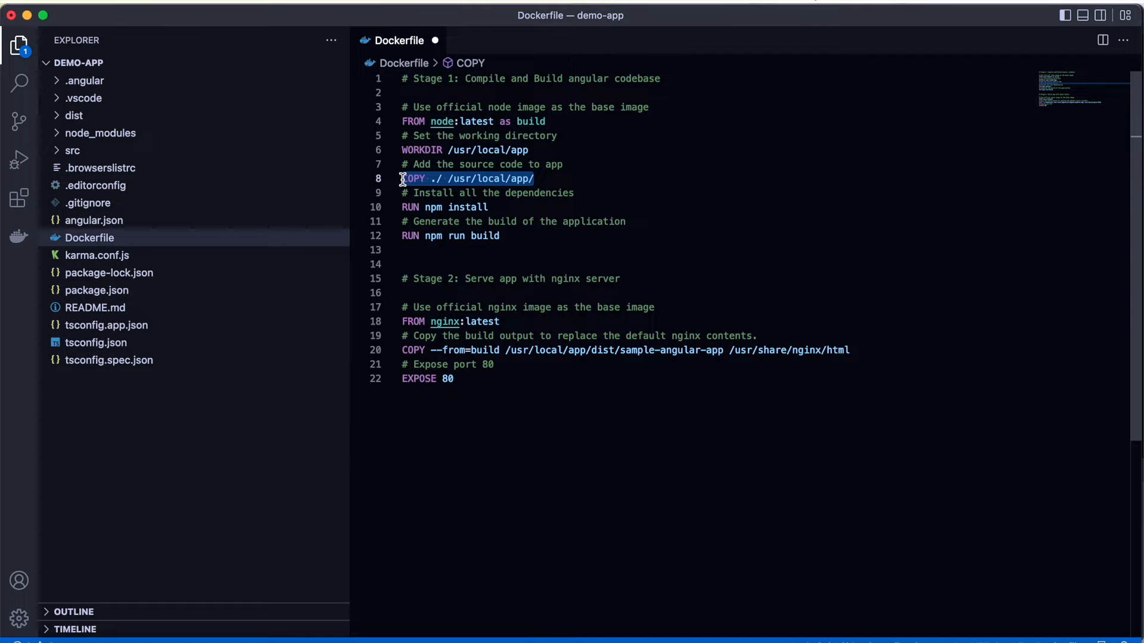
pyautogui.click(430, 207)
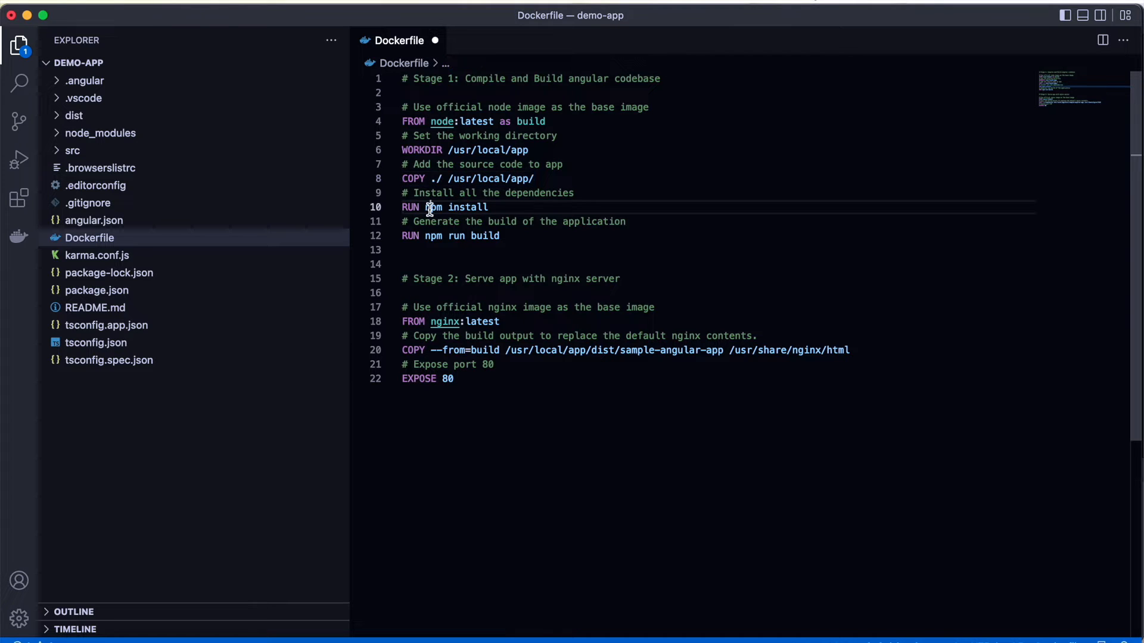
pyautogui.doubleClick(433, 208)
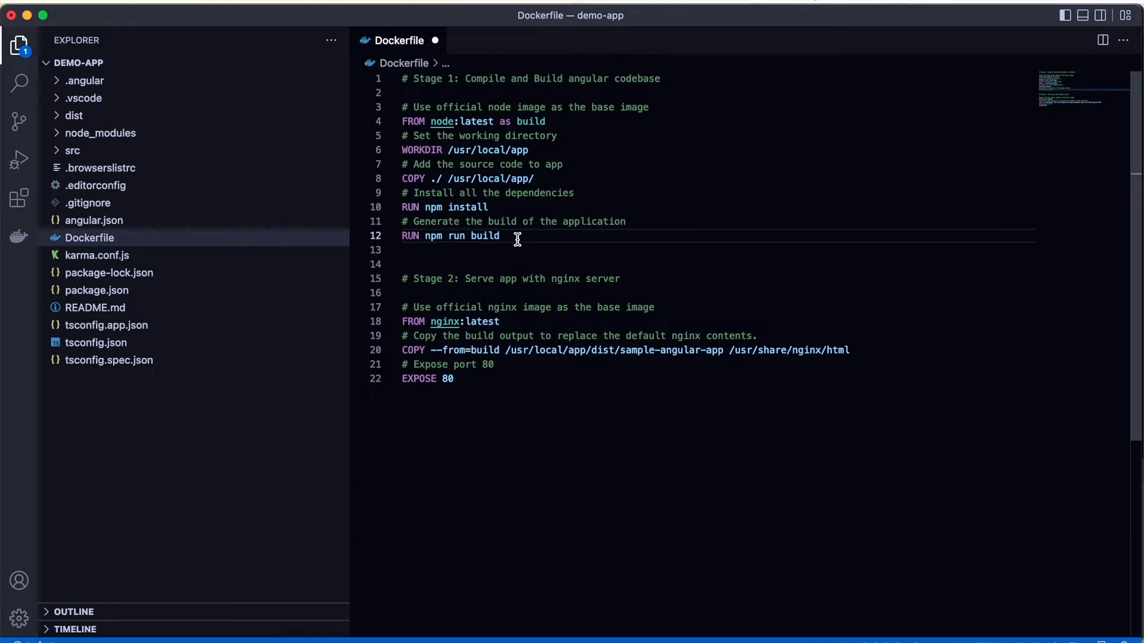
pyautogui.moveTo(536, 265)
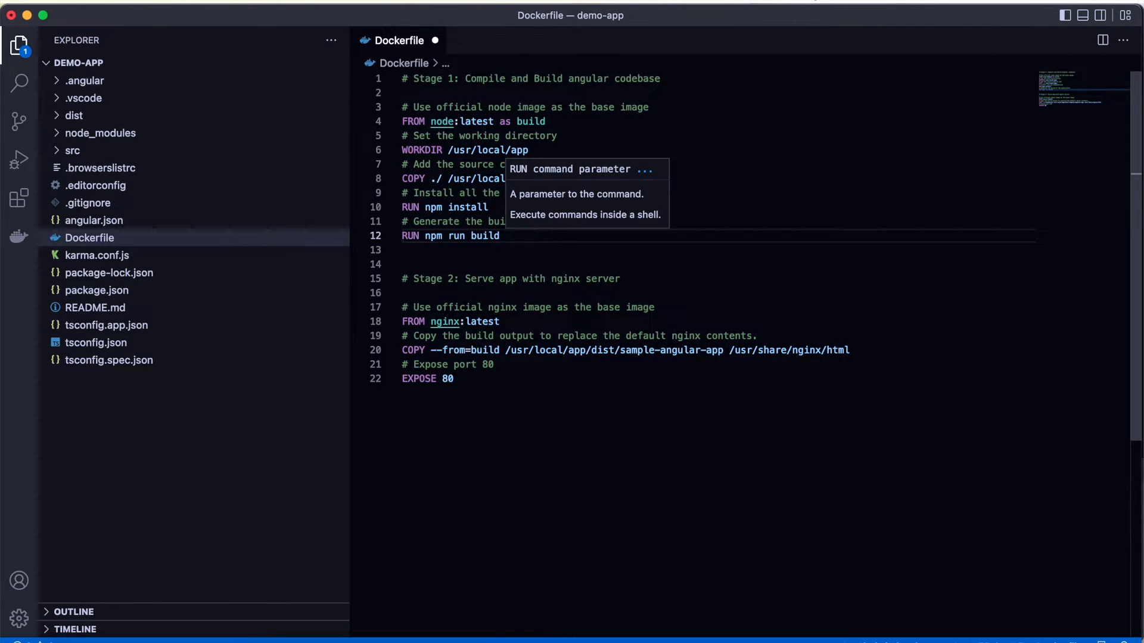
# Add a '##' comment and inspect the sample-angular-app output folder and nginx image.
pyautogui.write('##')
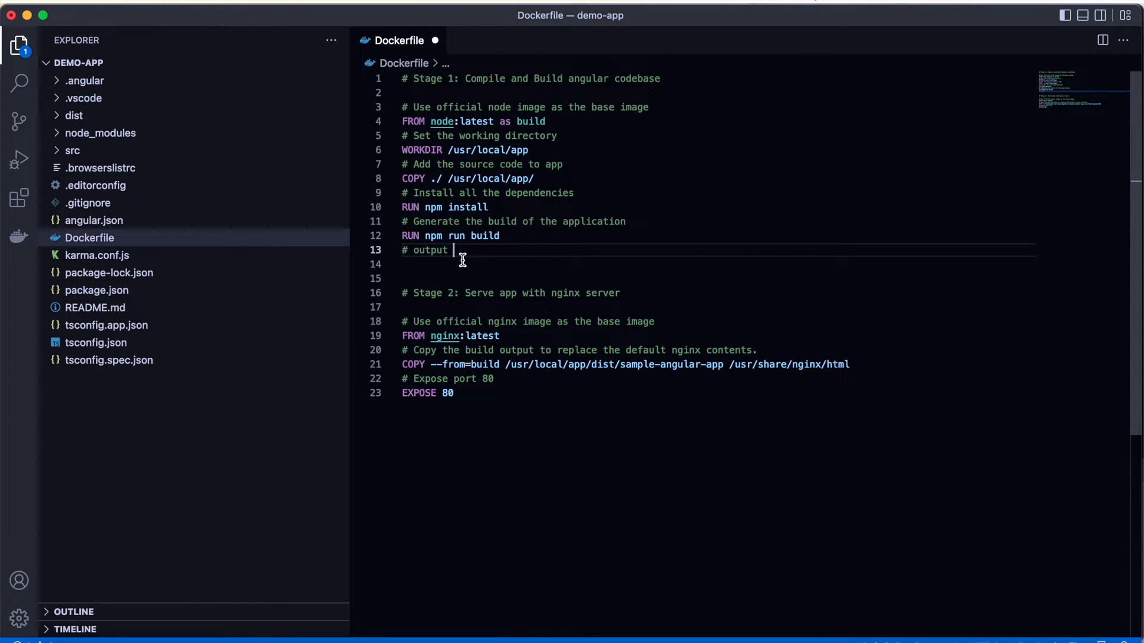
pyautogui.doubleClick(659, 364)
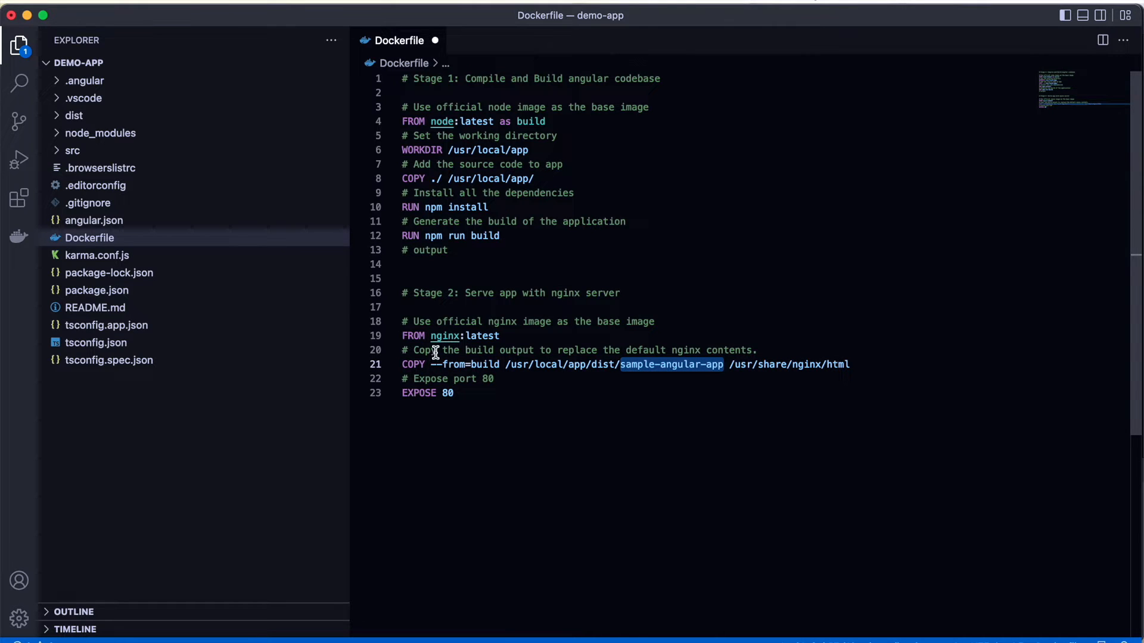
pyautogui.click(441, 335)
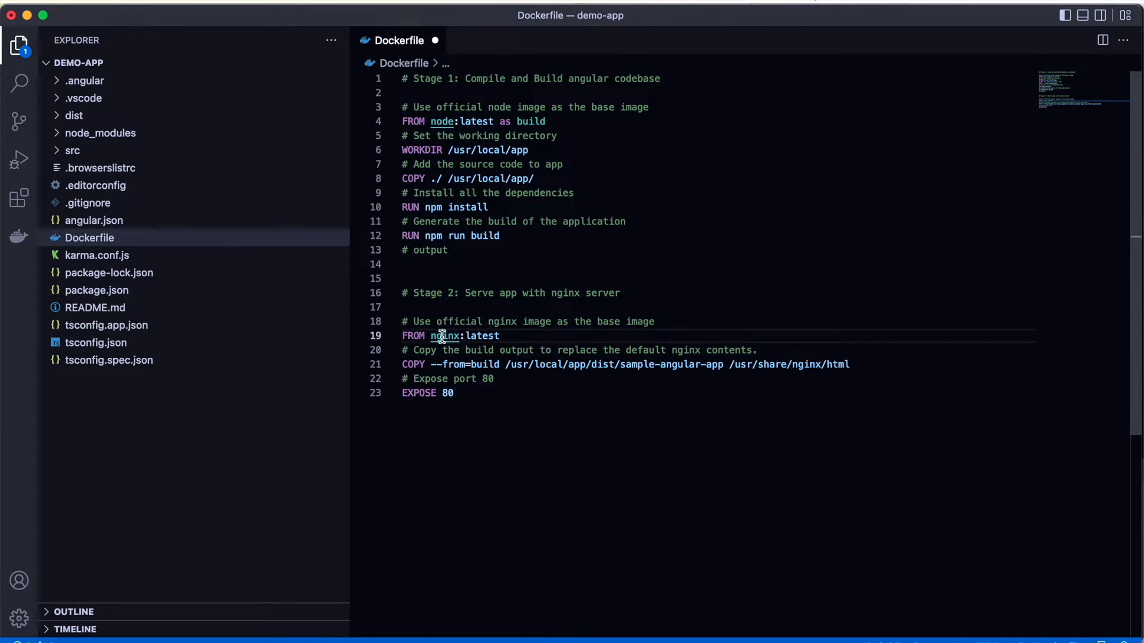
pyautogui.doubleClick(443, 335)
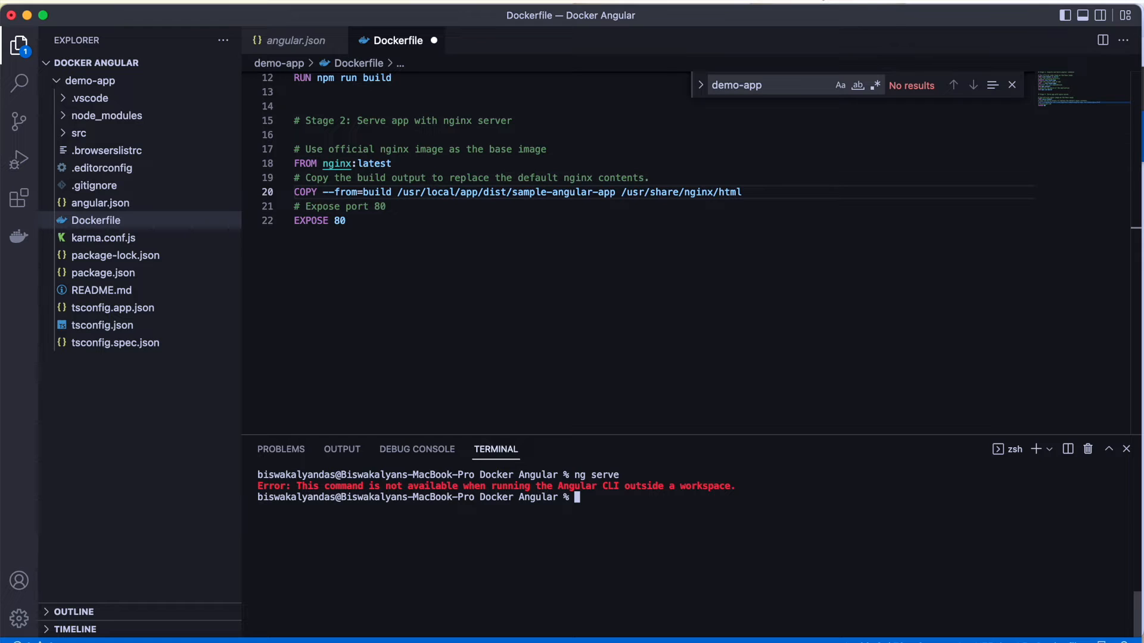
# Run ng serve inside demo-app, accept analytics, and open the app at localhost:4200.
pyautogui.write('cd')
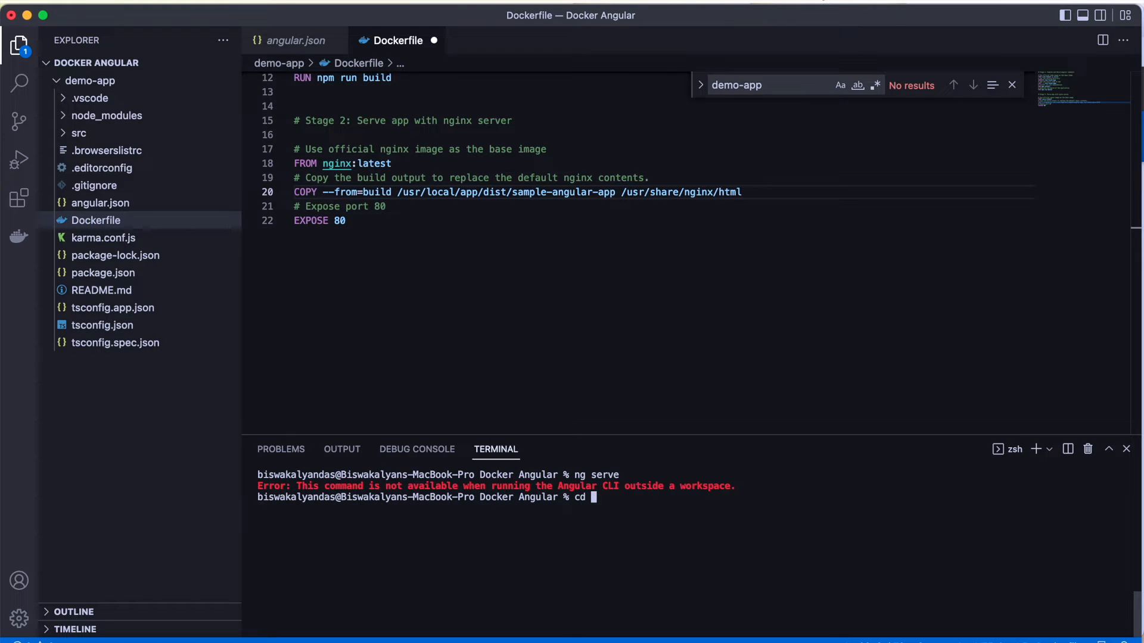
pyautogui.write('demo-app/')
pyautogui.write('ng serve')
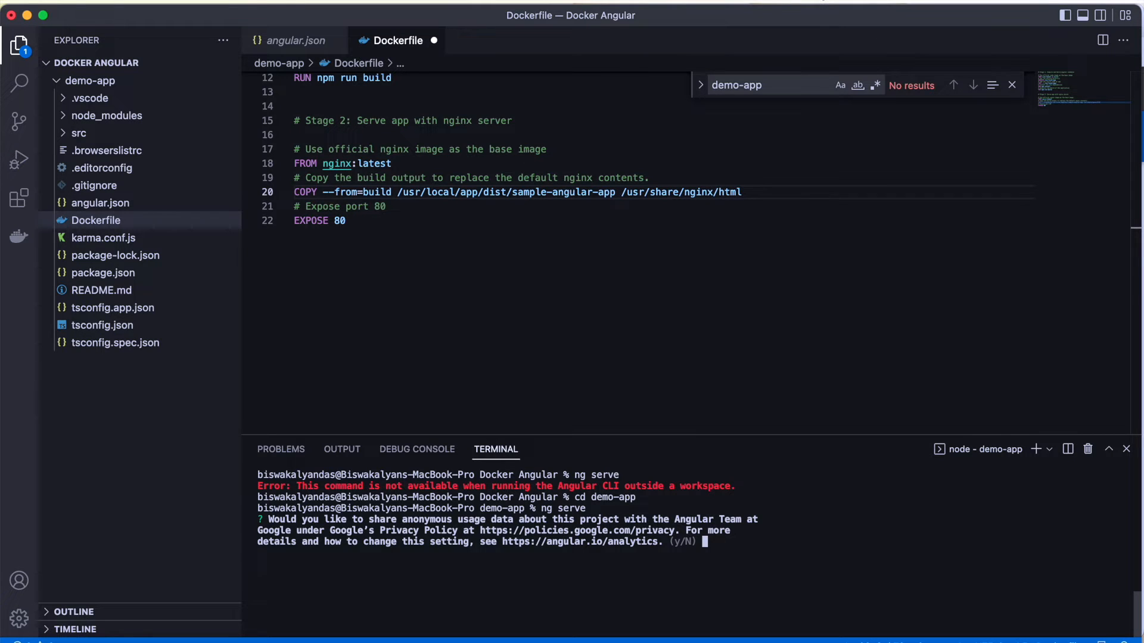
pyautogui.write('y')
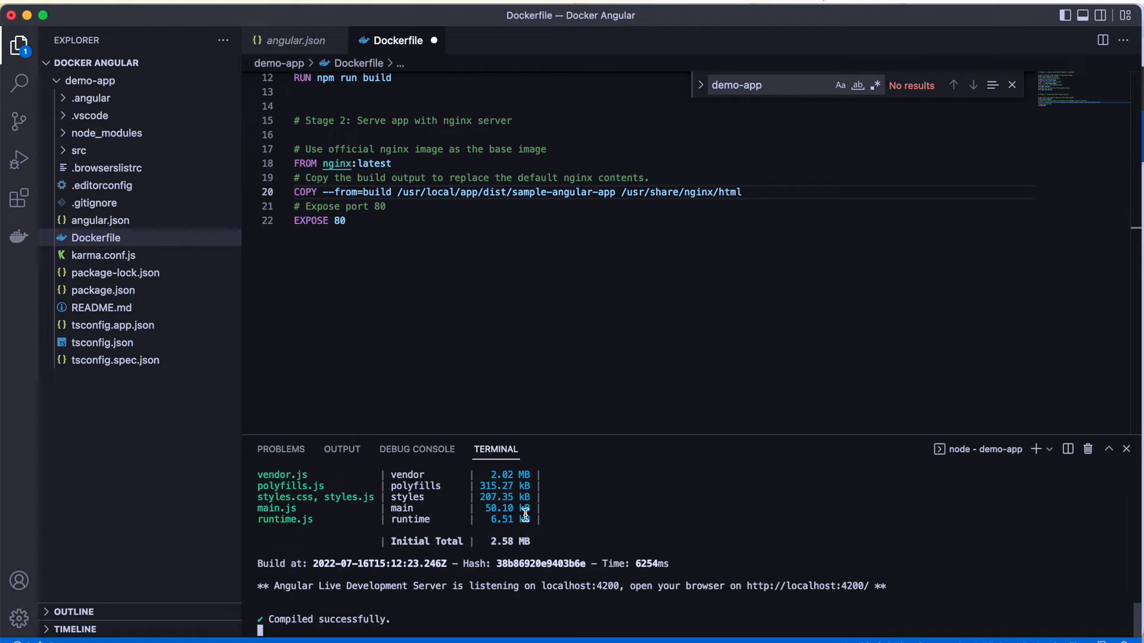
pyautogui.moveTo(795, 591)
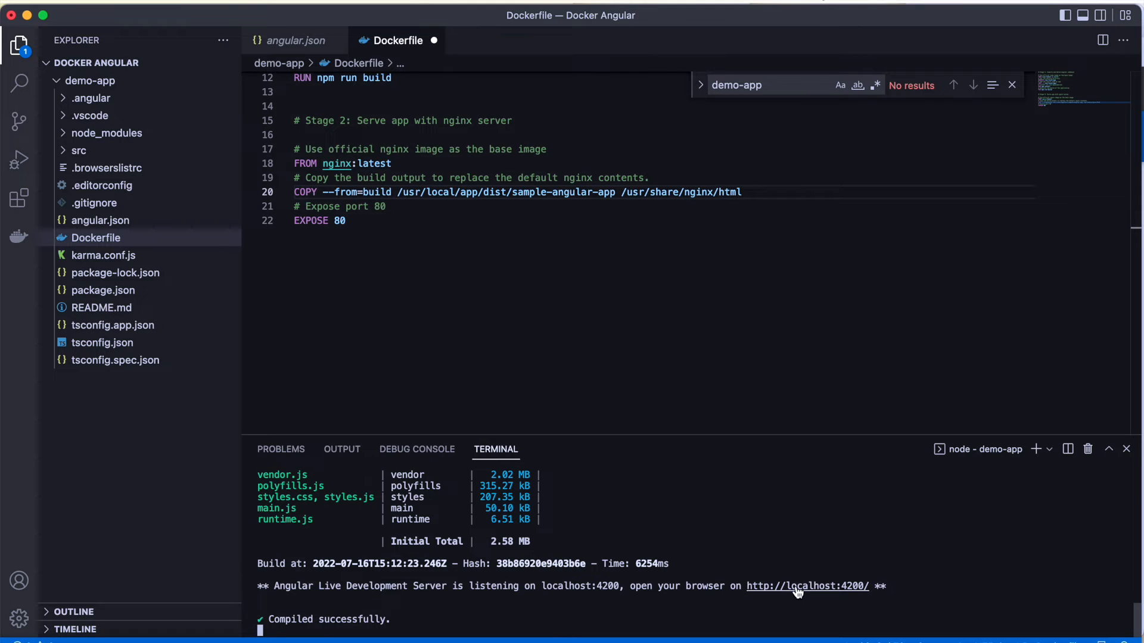
pyautogui.click(806, 585)
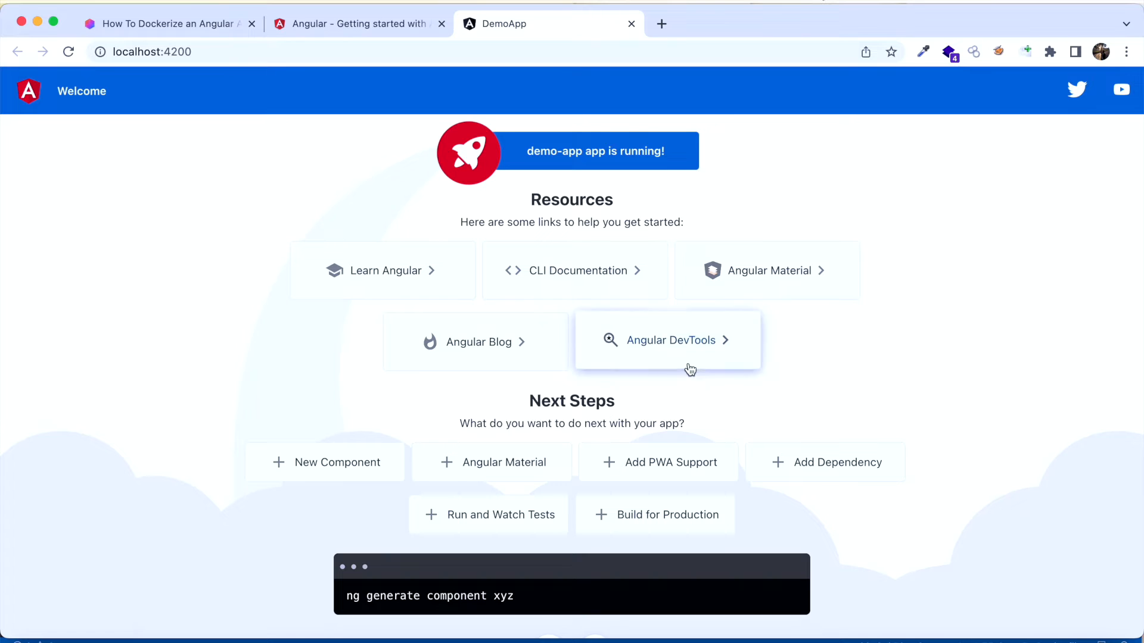
pyautogui.moveTo(448, 292)
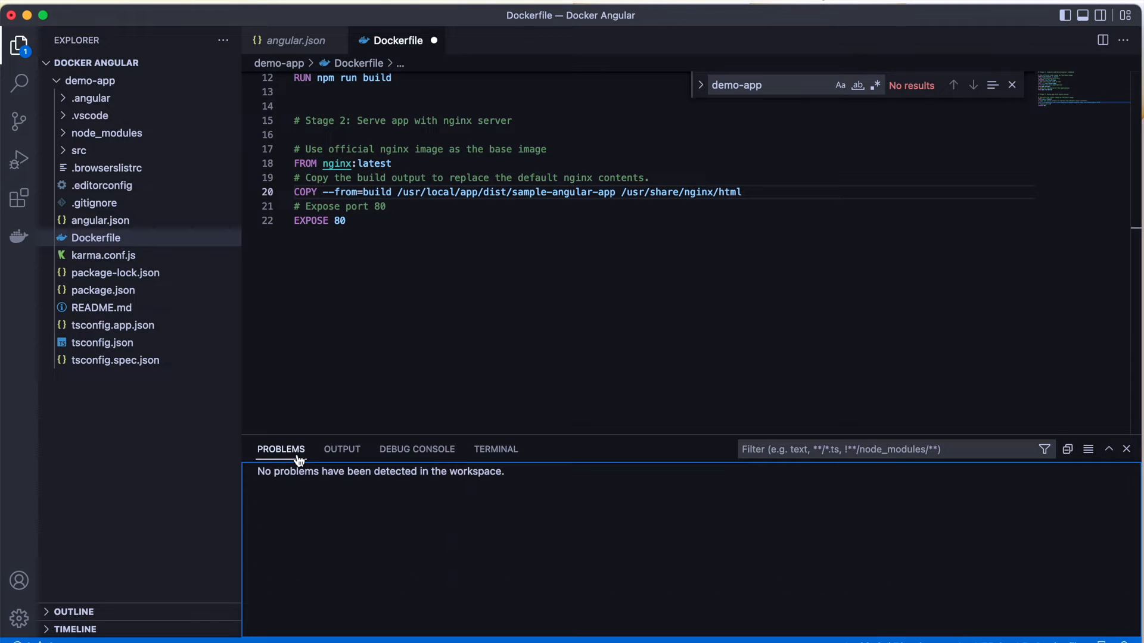
pyautogui.click(340, 449)
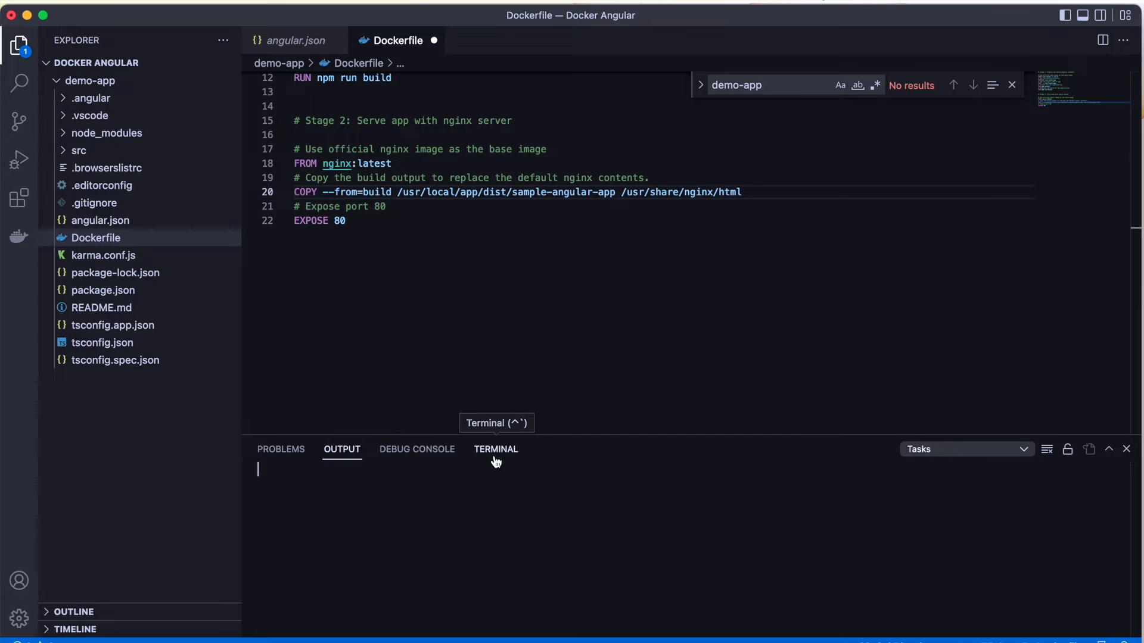
pyautogui.click(495, 449)
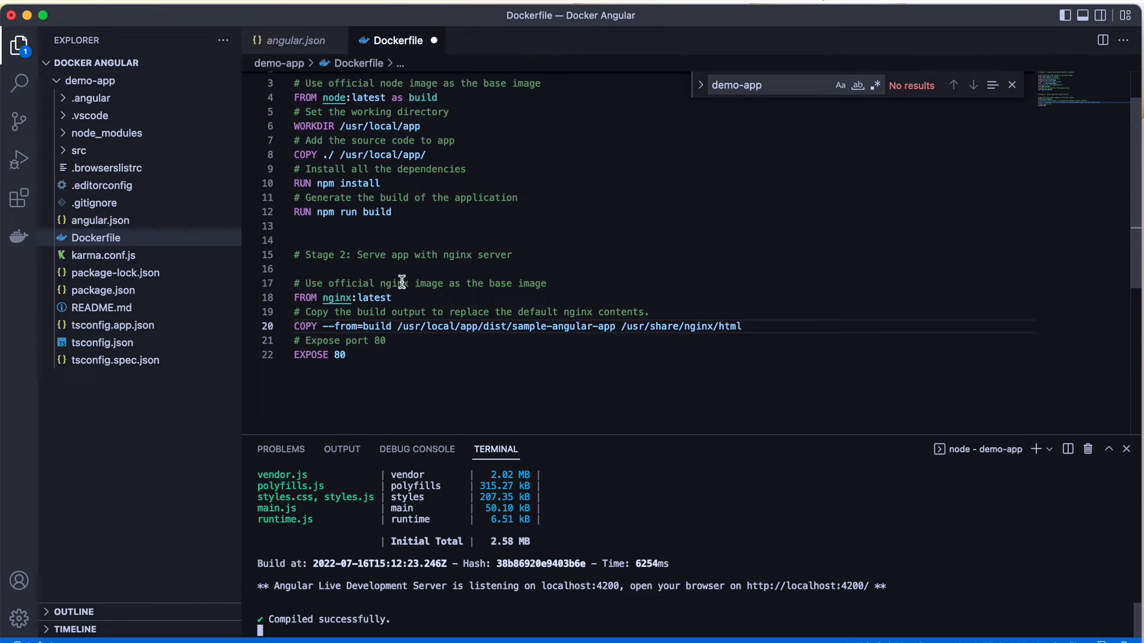
pyautogui.moveTo(357, 347)
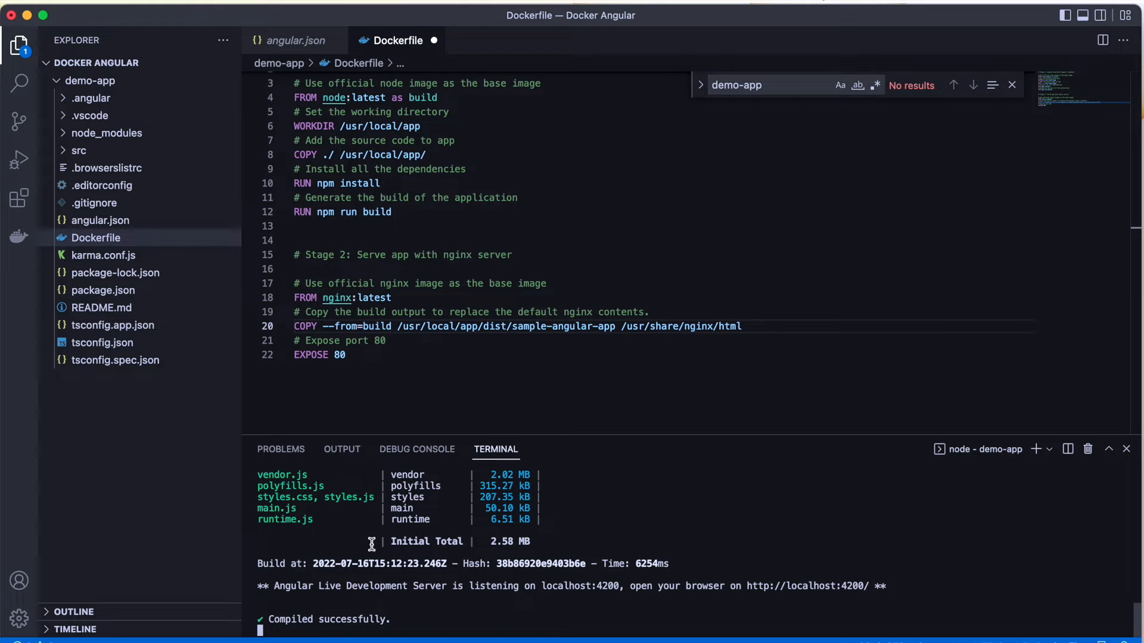
pyautogui.moveTo(708, 569)
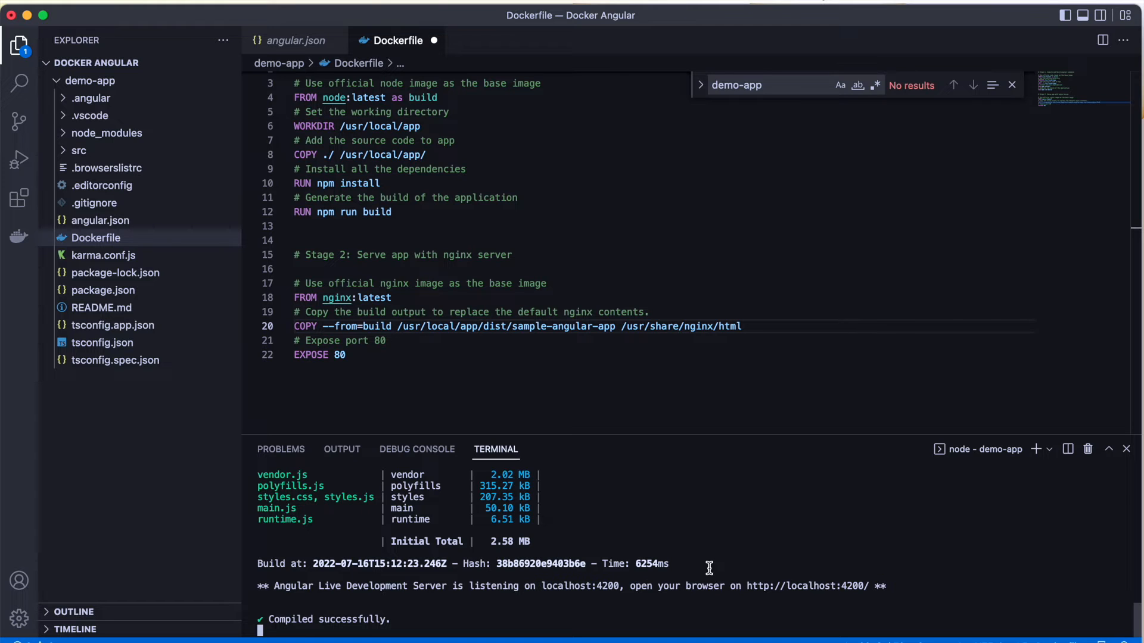
# Suspend ng serve, clear the terminal, and run ng build after 'ng build --prod' fails.
pyautogui.press('ctrl+z')
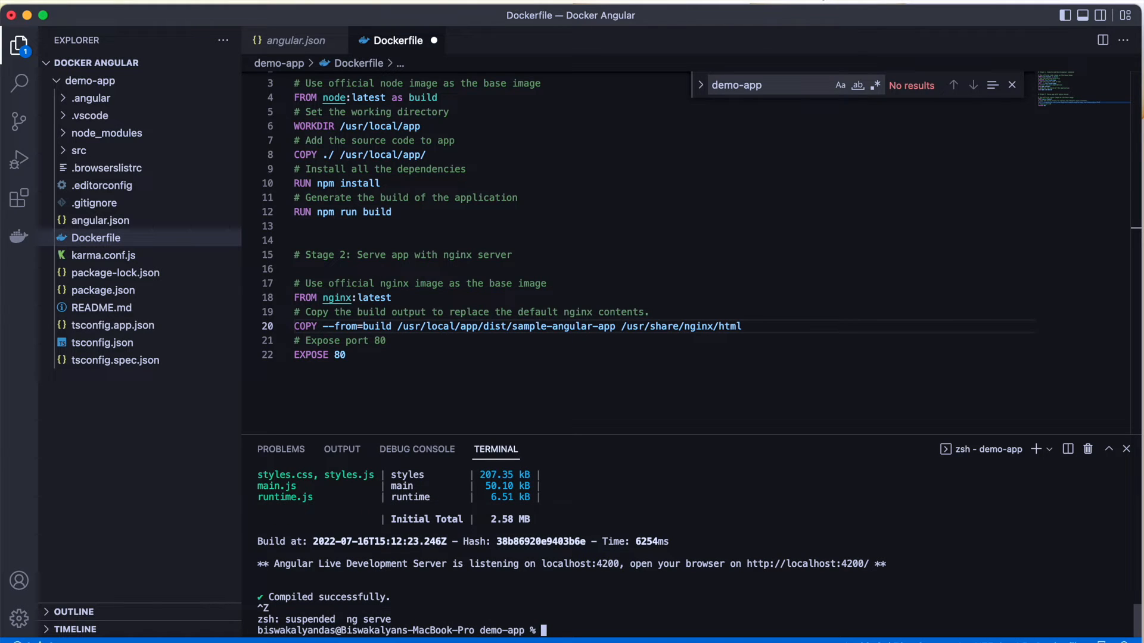
pyautogui.write('cl')
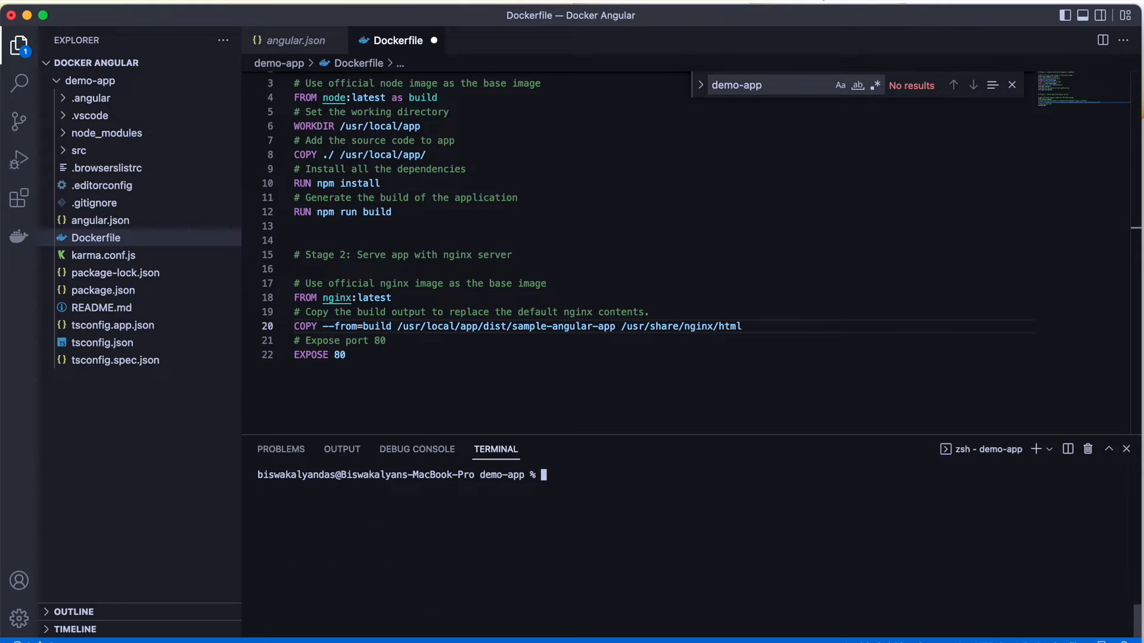
pyautogui.write('n')
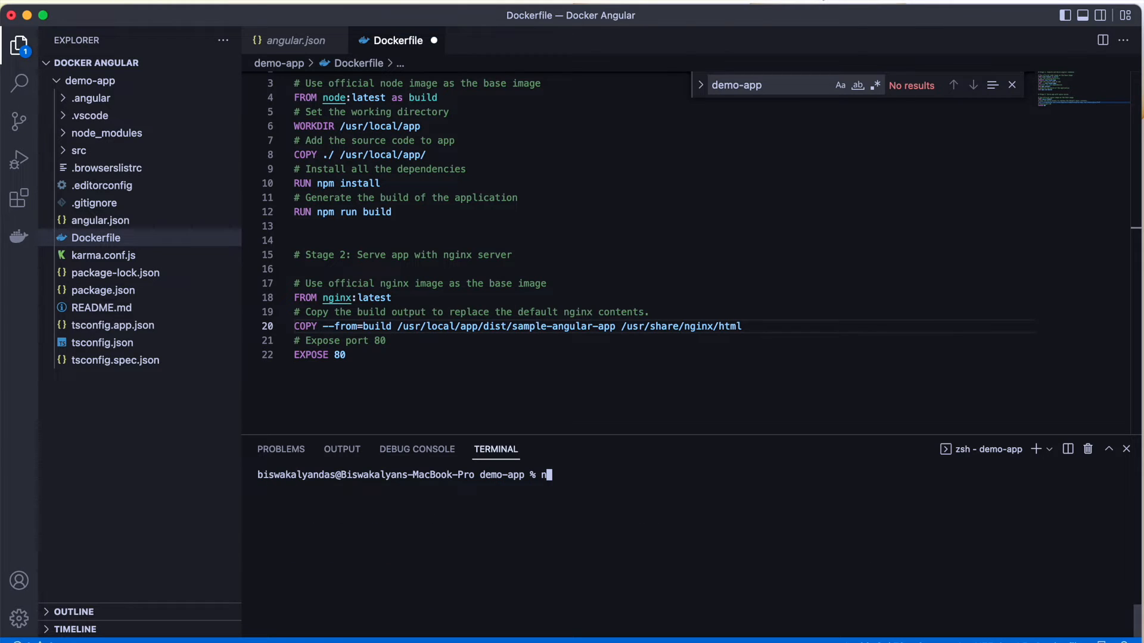
pyautogui.write('g')
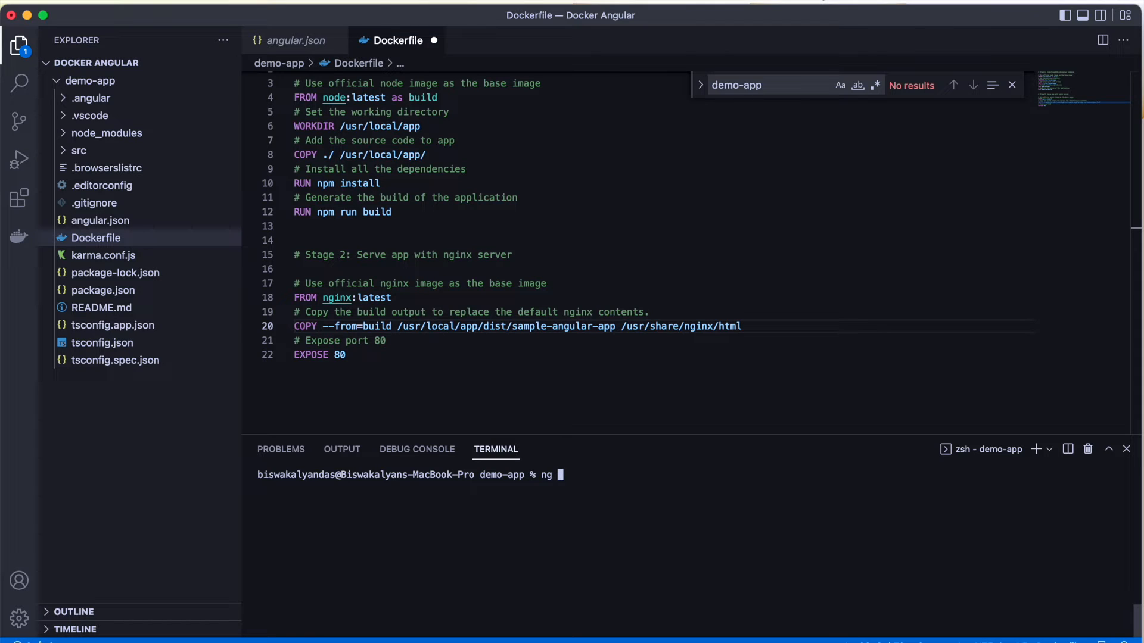
pyautogui.write('build')
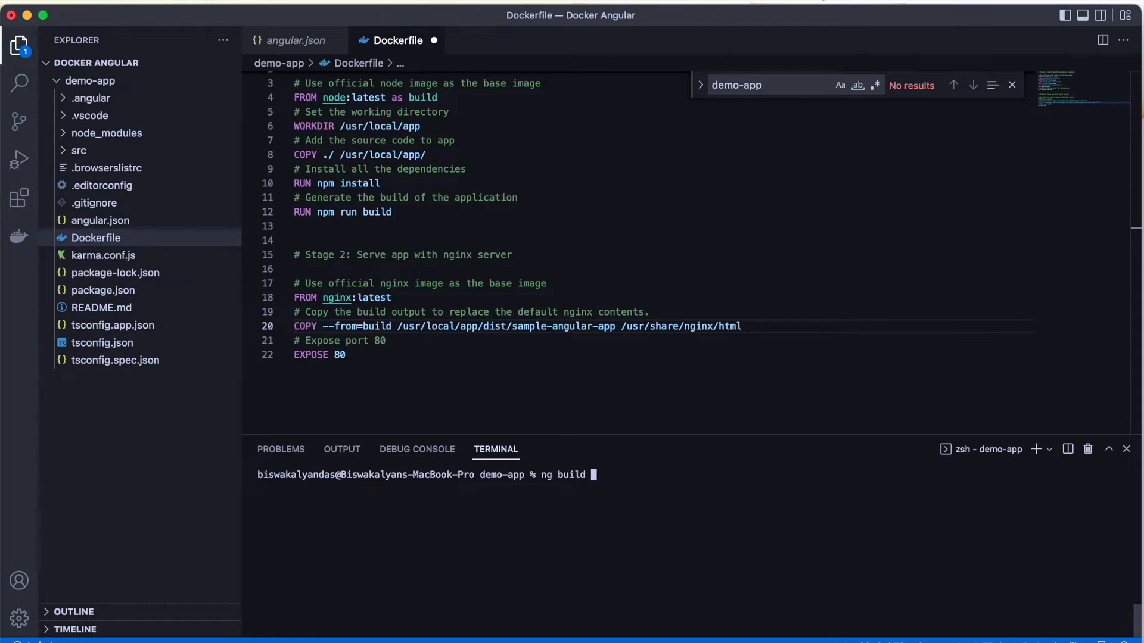
pyautogui.write('--prod')
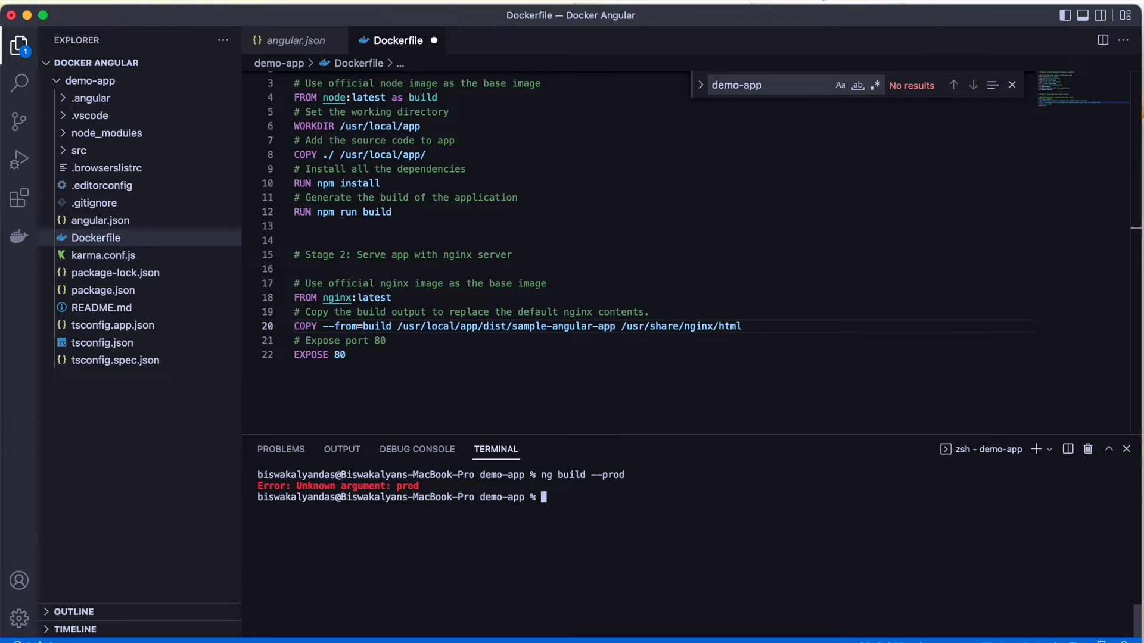
pyautogui.write('ng build --')
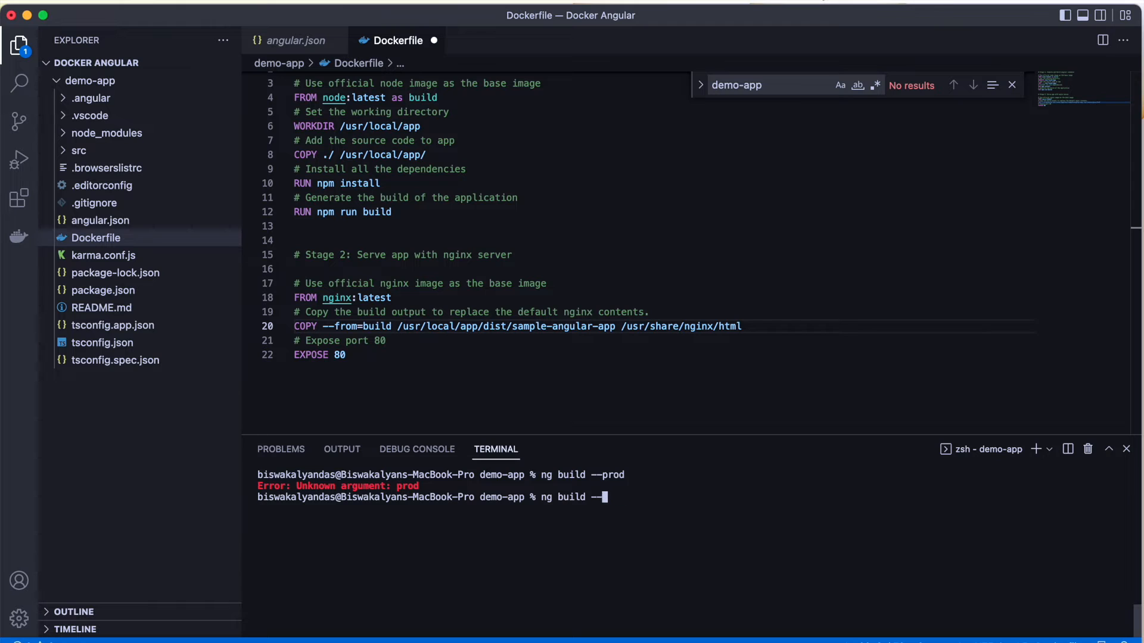
pyautogui.press('enter')
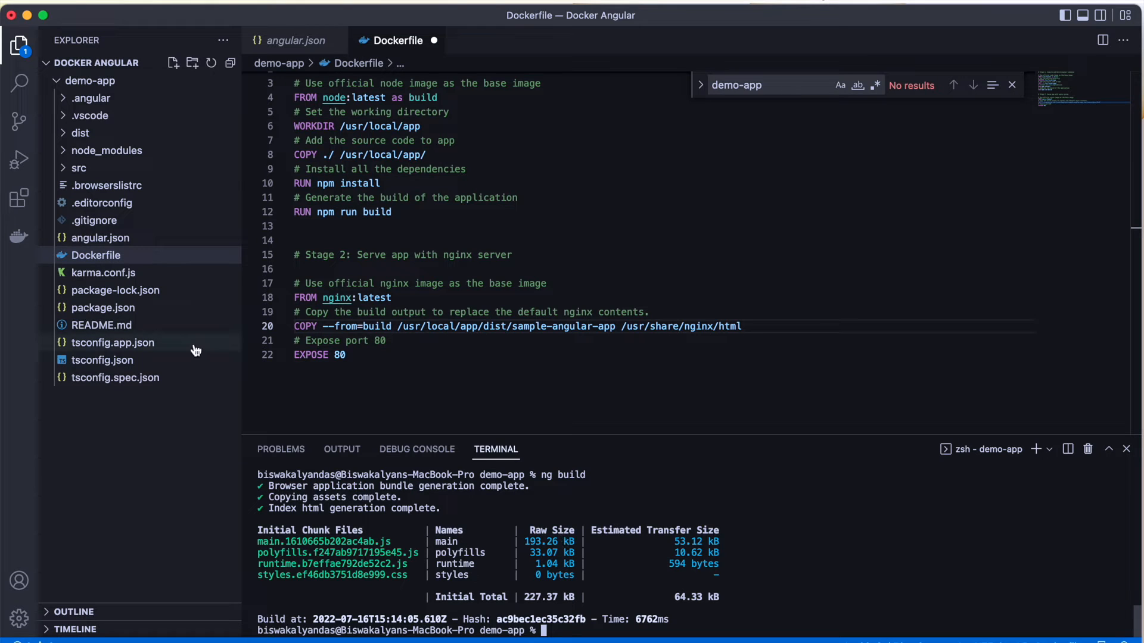
# Expand dist in the Explorer to confirm the demo-app output folder name.
pyautogui.click(95, 254)
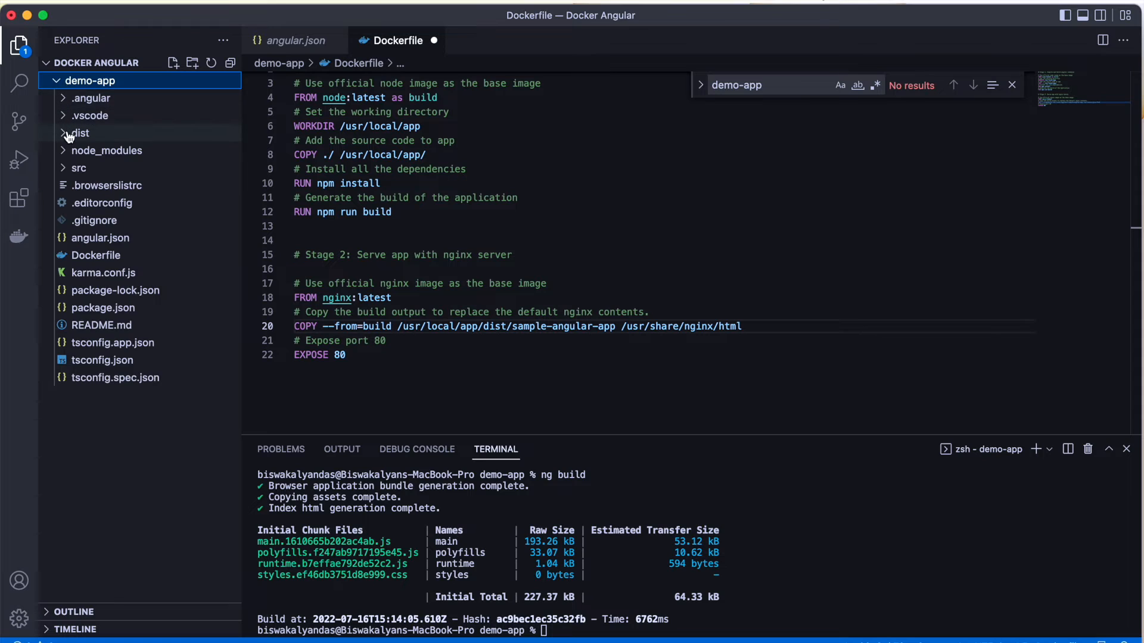
pyautogui.click(78, 133)
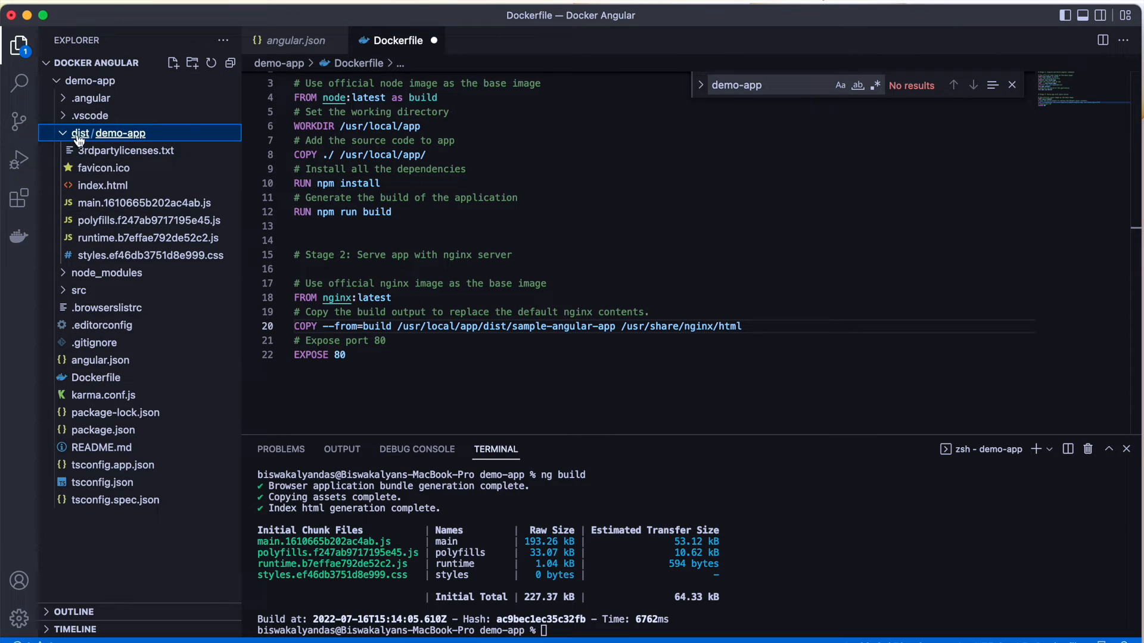
pyautogui.click(80, 132)
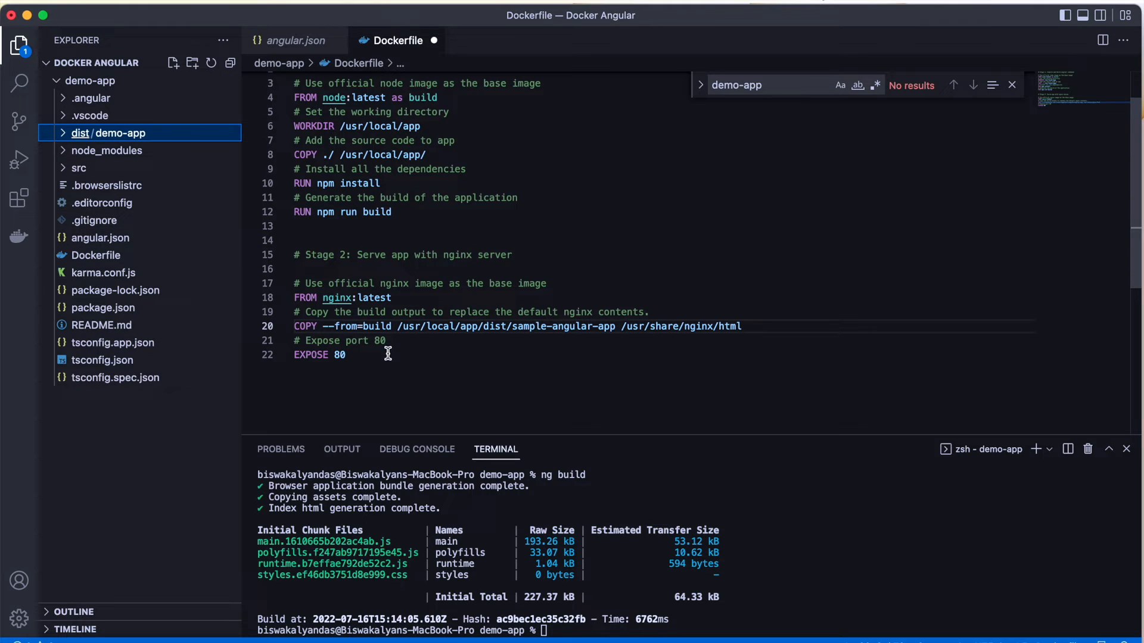
pyautogui.moveTo(244, 278)
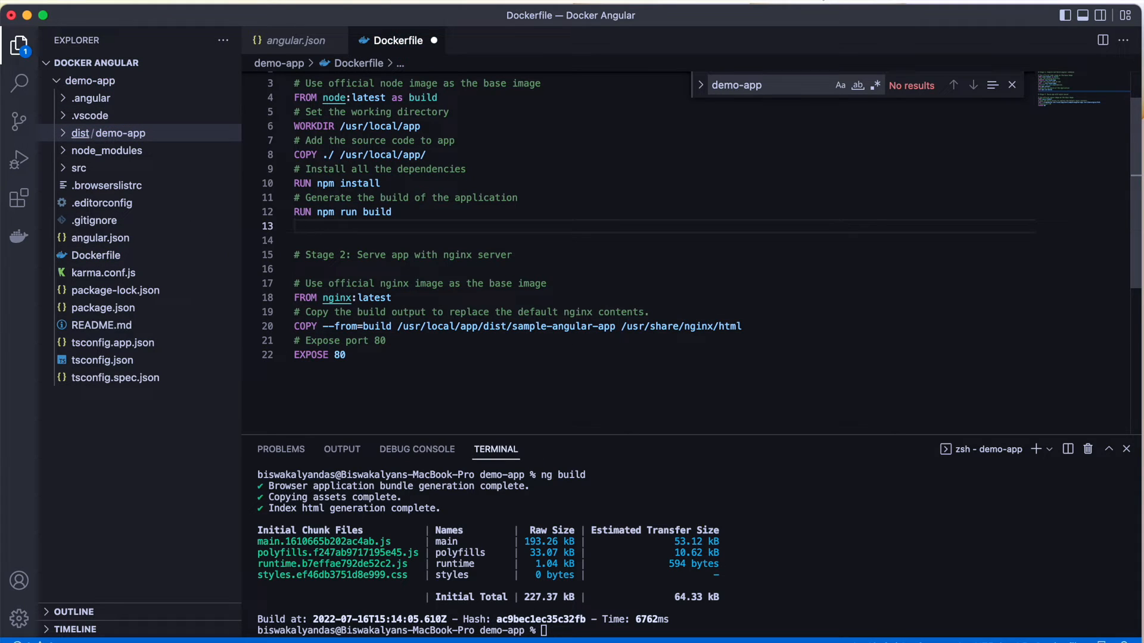
# Change the Dockerfile COPY path from sample-angular-app to demo-app.
pyautogui.click(613, 325)
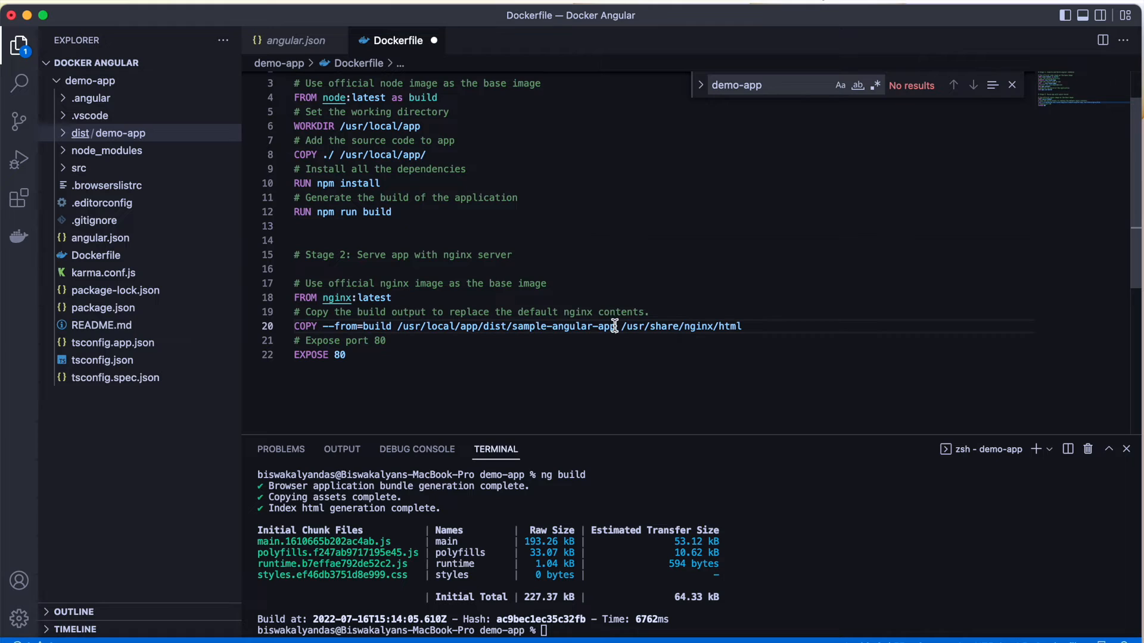
pyautogui.press('Backspace')
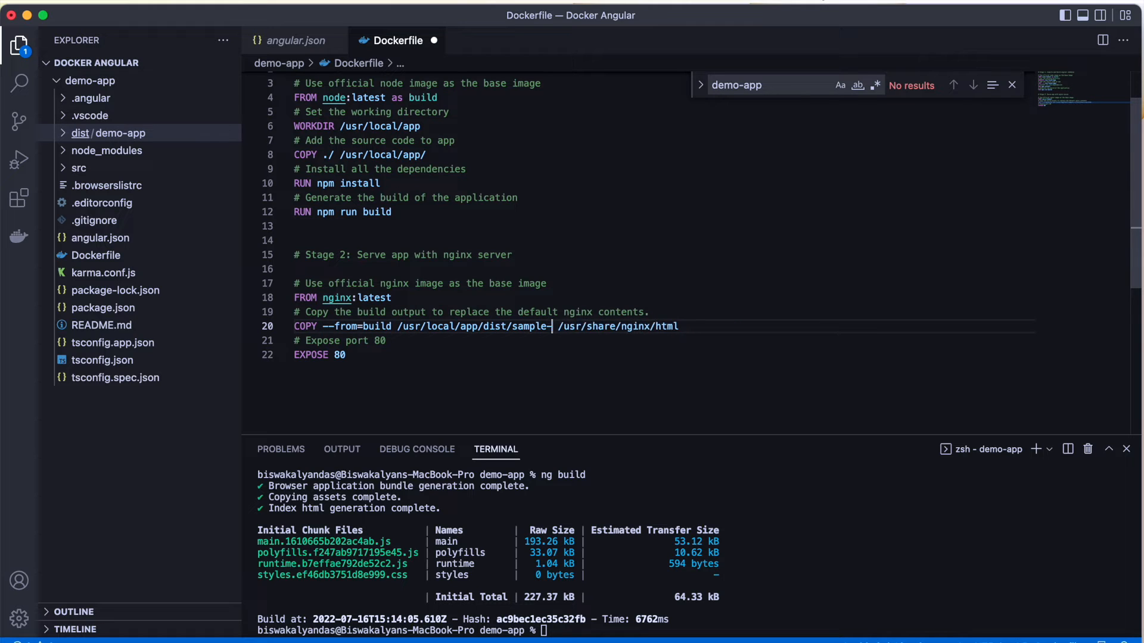
pyautogui.write('d')
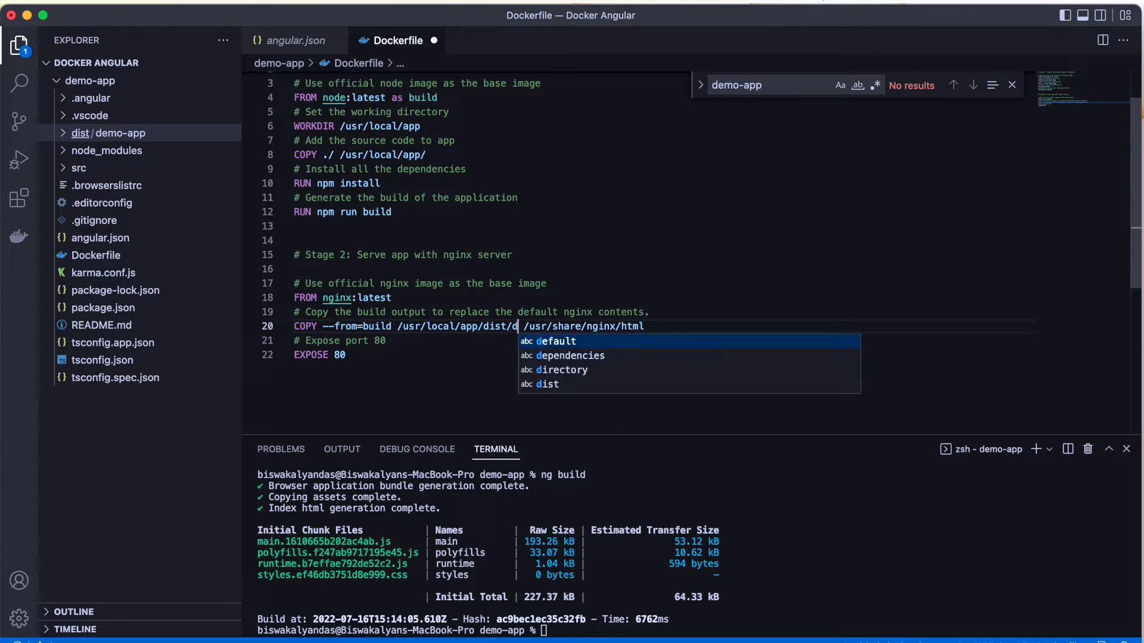
pyautogui.write('emo-app')
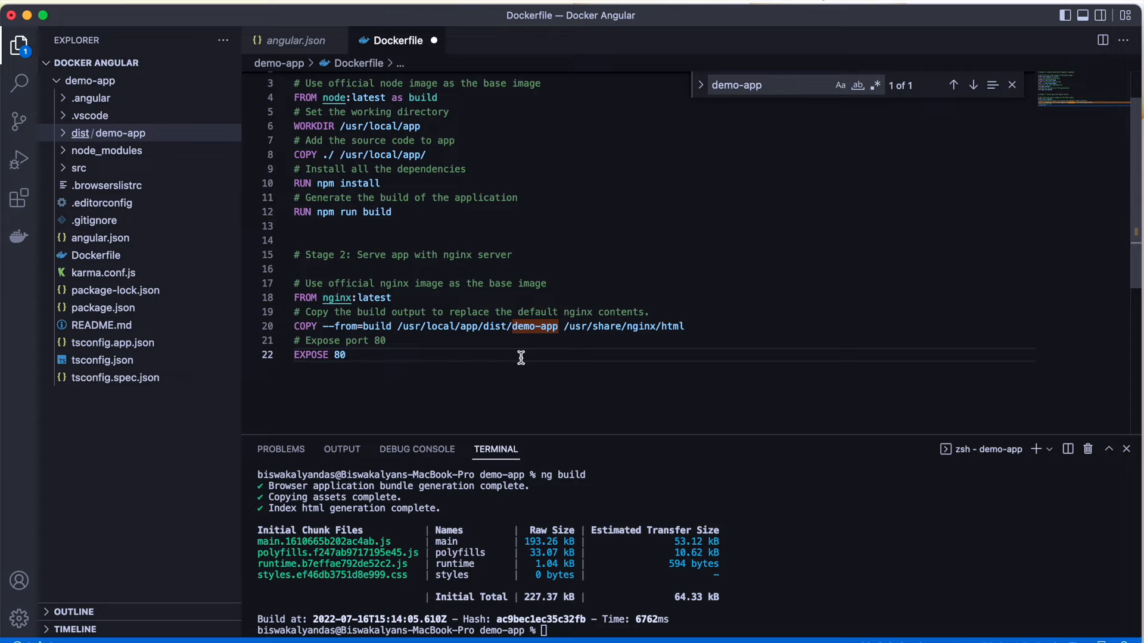
pyautogui.moveTo(537, 363)
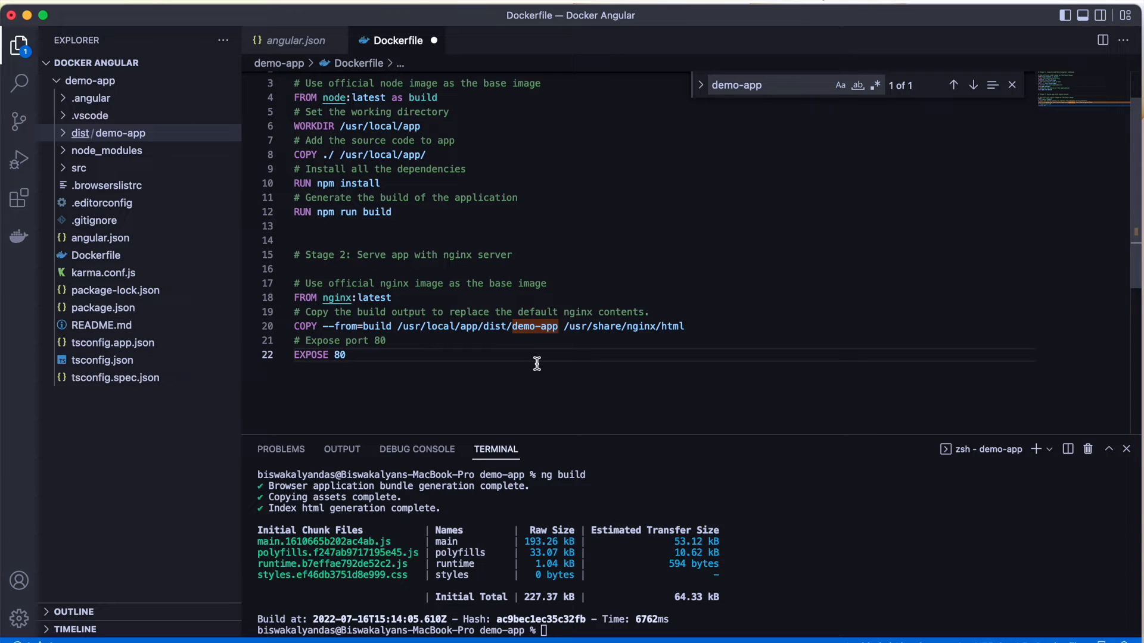
pyautogui.moveTo(649, 344)
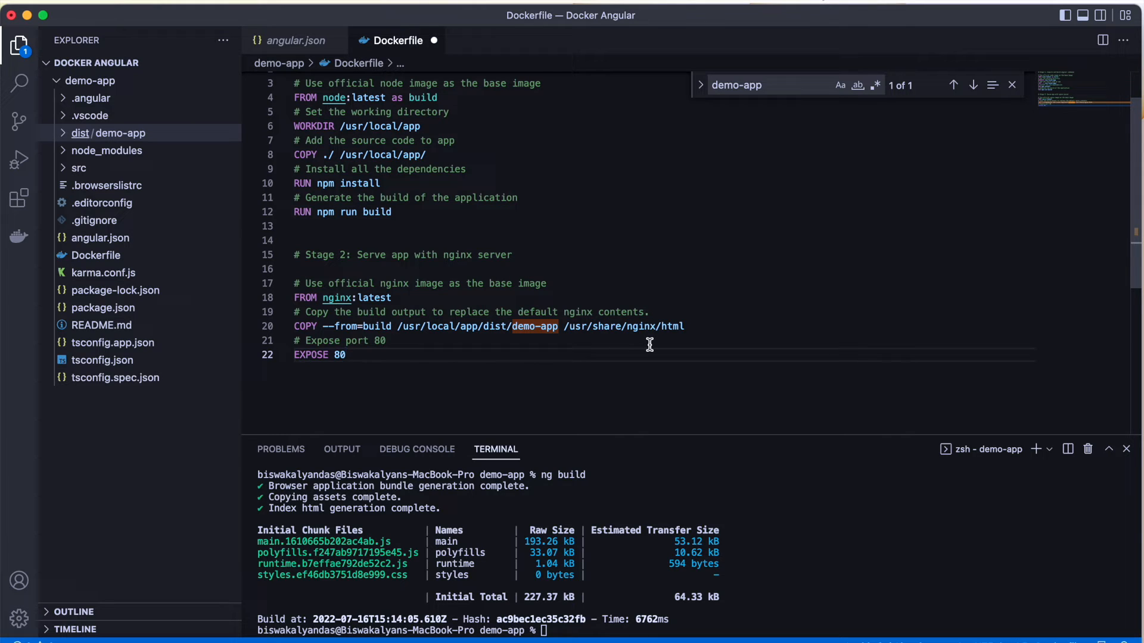
pyautogui.moveTo(563, 373)
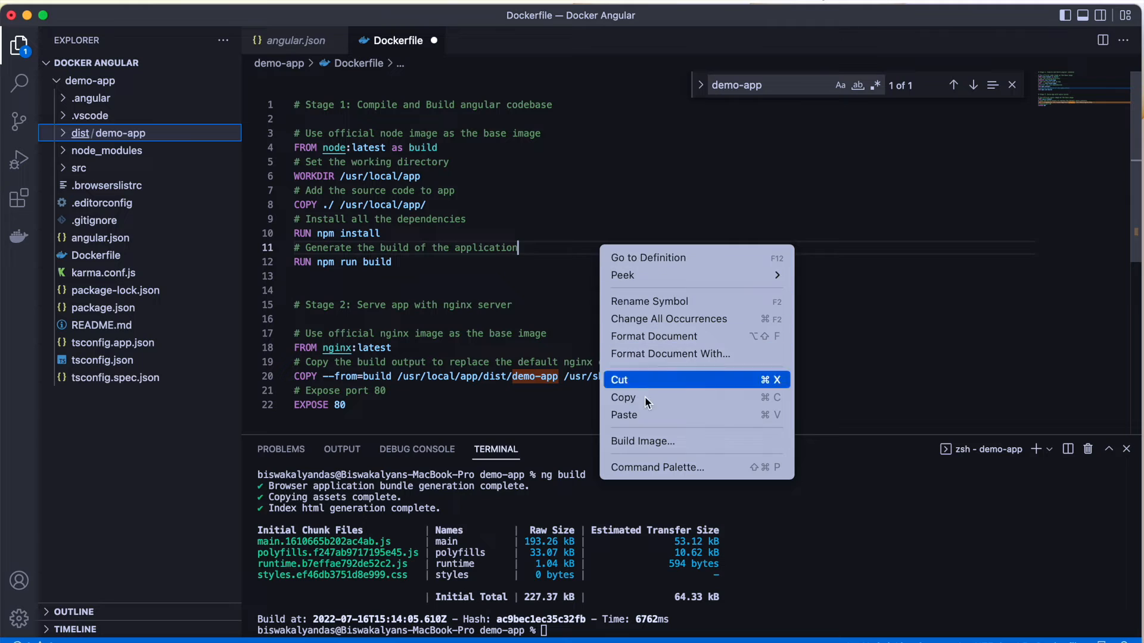
pyautogui.moveTo(653, 441)
pyautogui.write('d')
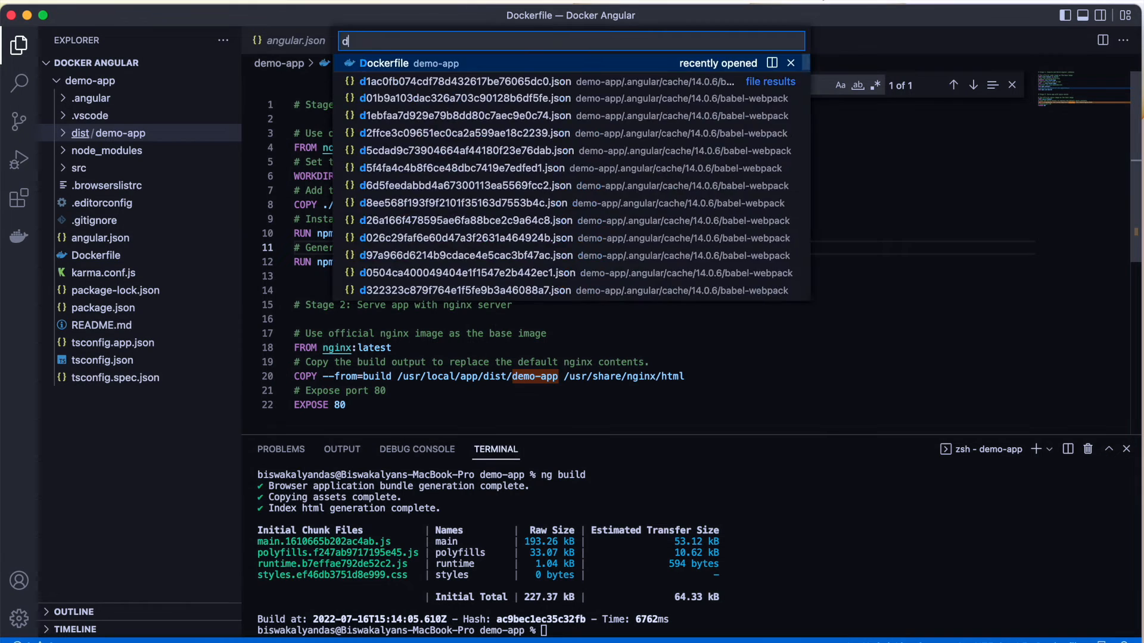
# Open the Dockerfile and run a Docker image build from the Command Palette's Docker commands.
pyautogui.click(385, 63)
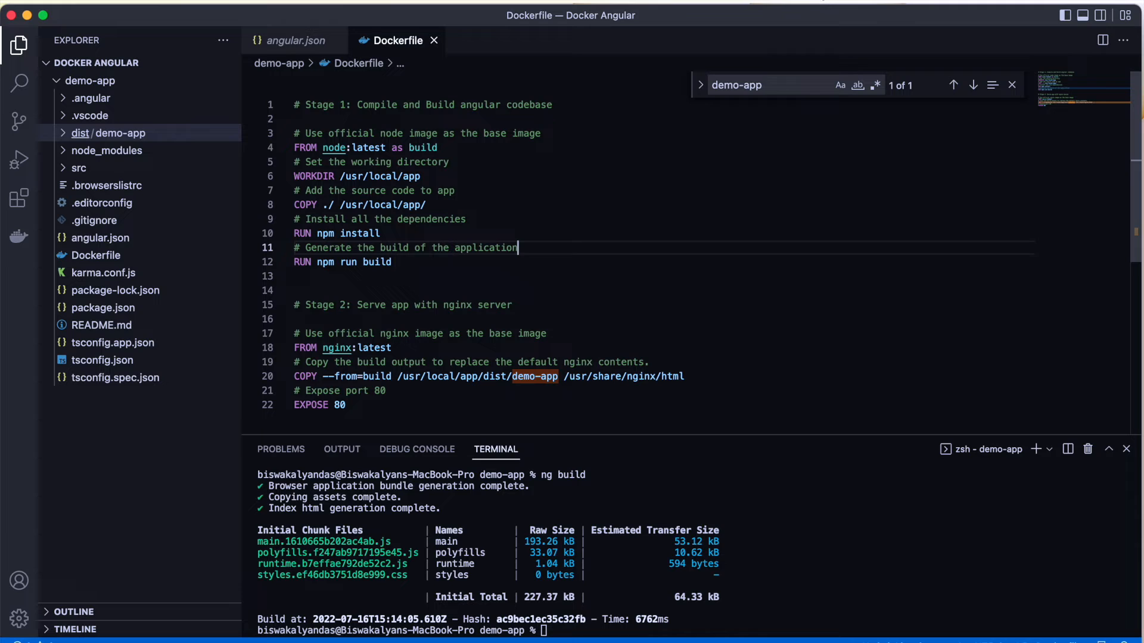
pyautogui.moveTo(367, 107)
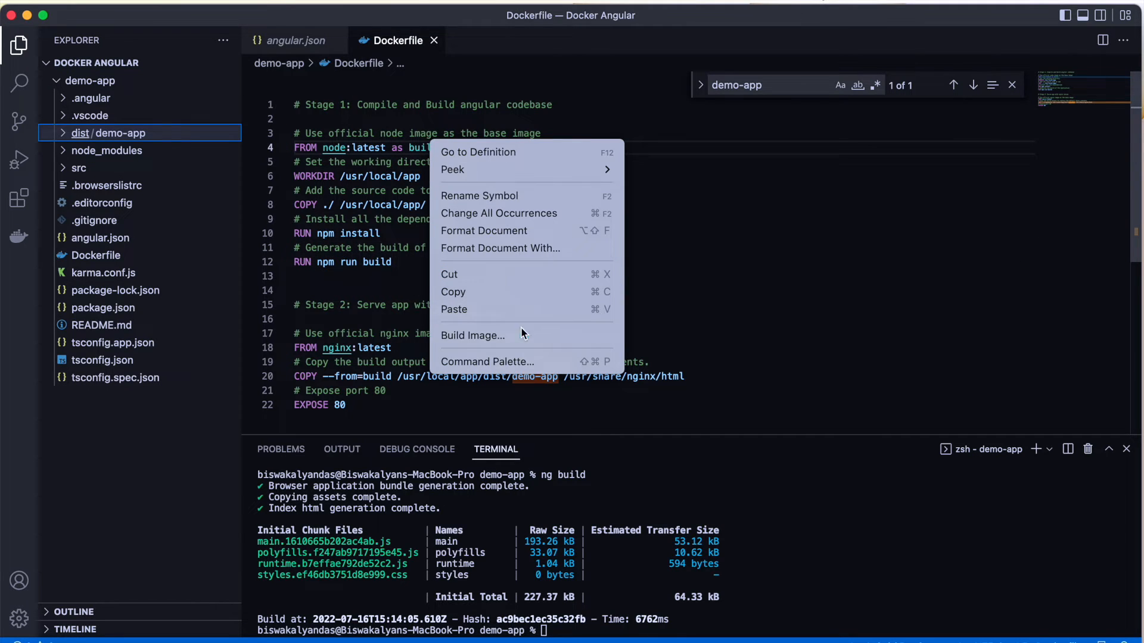
pyautogui.moveTo(487, 361)
pyautogui.write('>d')
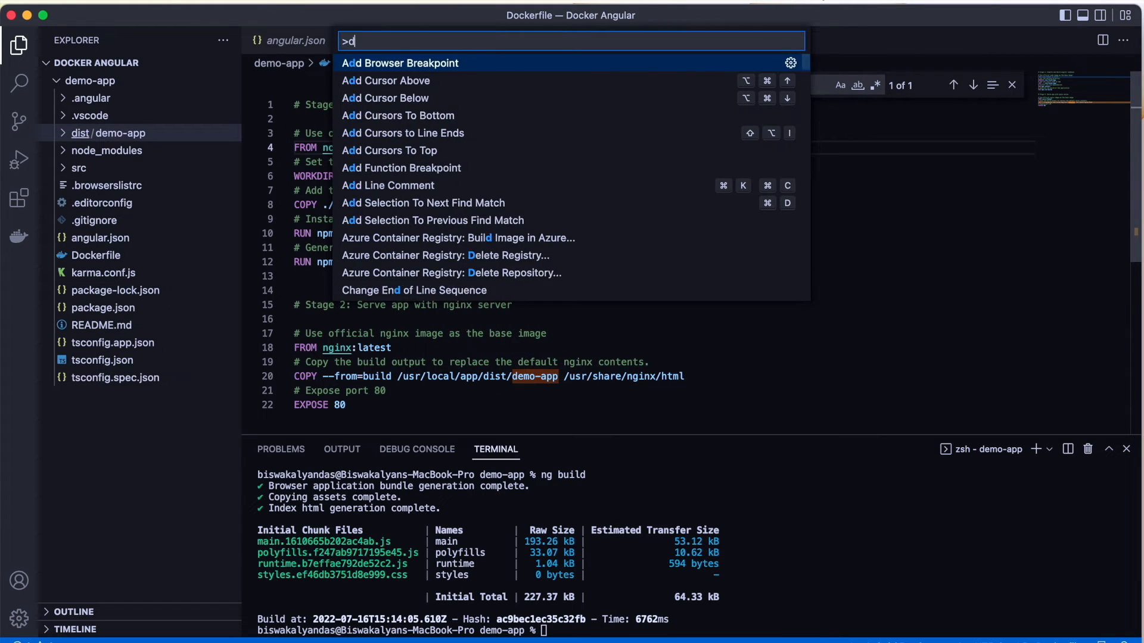
pyautogui.write('ocker:')
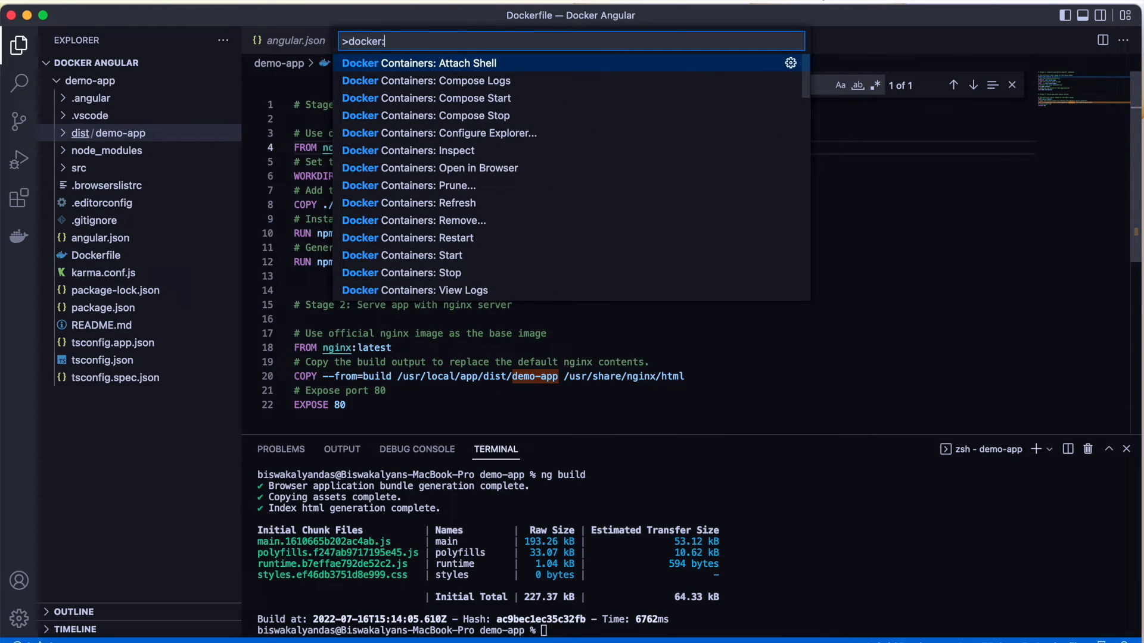
pyautogui.press('Backspace')
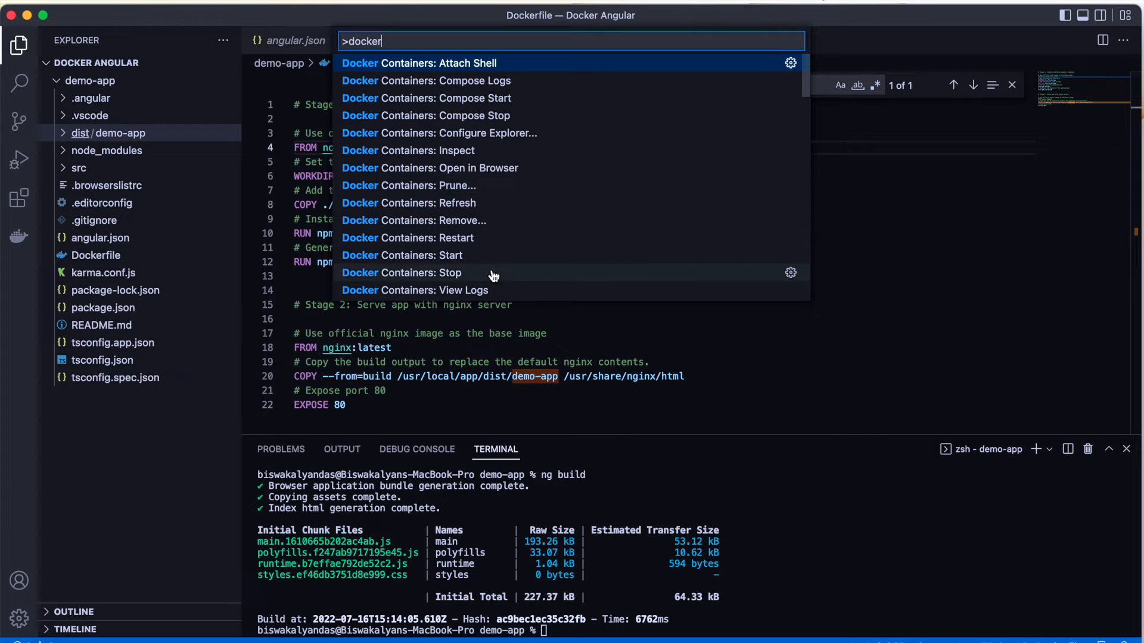
pyautogui.scroll(-3)
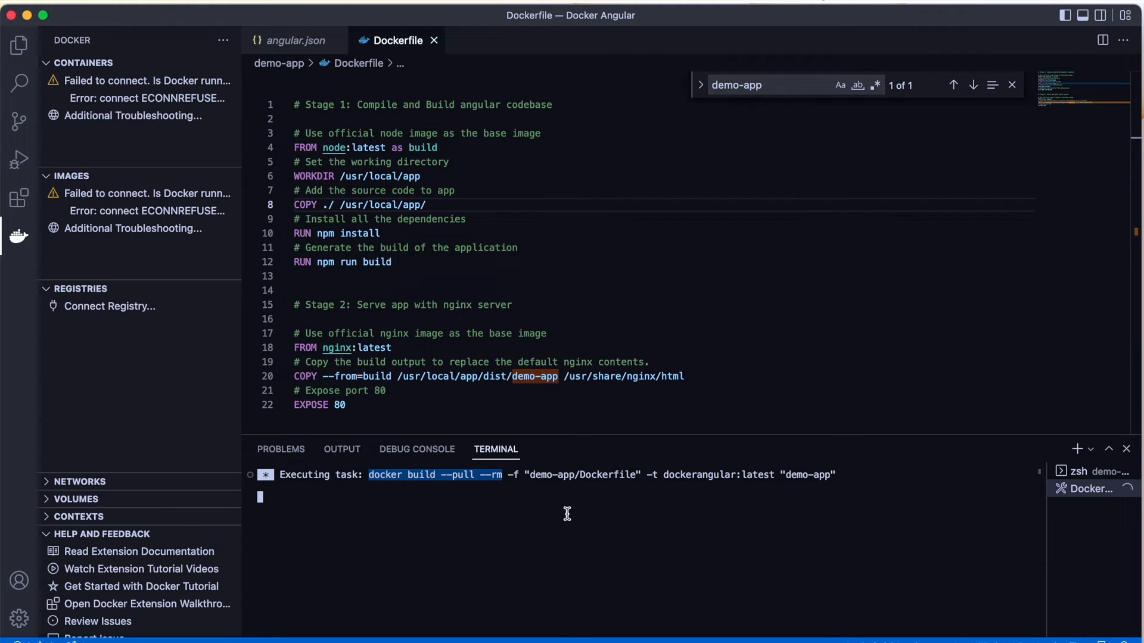
pyautogui.moveTo(563, 520)
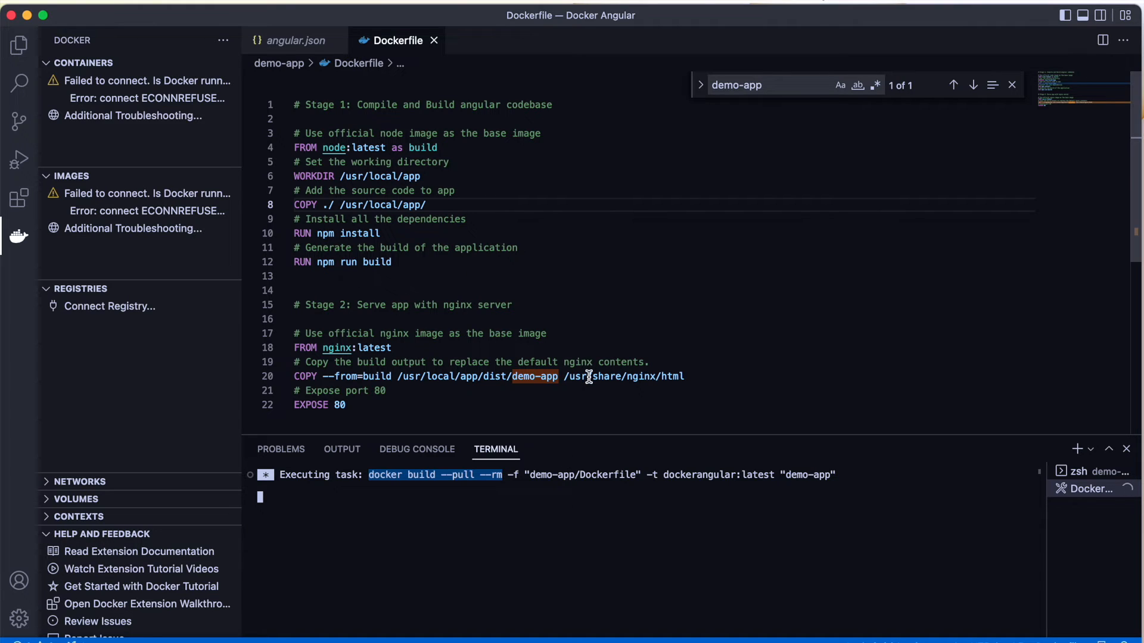
pyautogui.moveTo(523, 545)
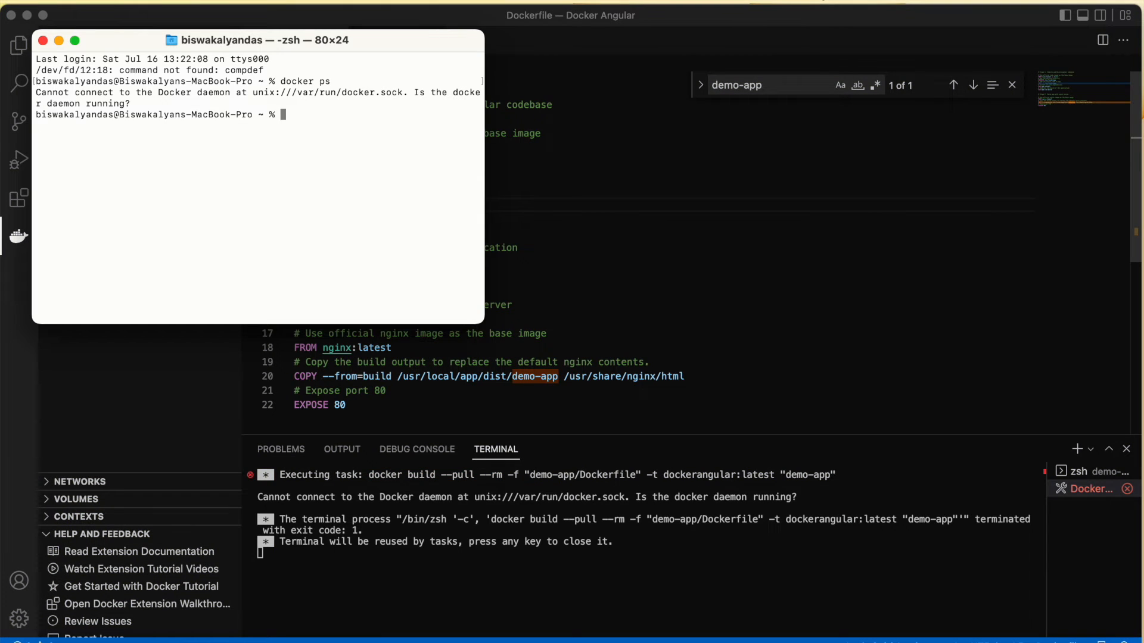
pyautogui.moveTo(721, 138)
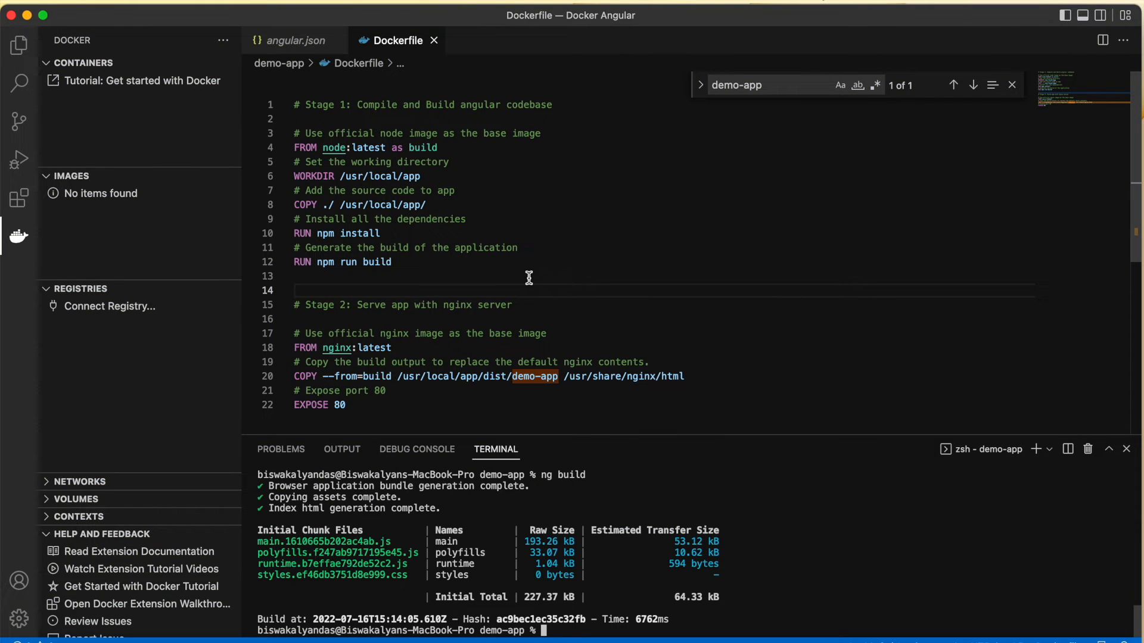
# Rerun Build Image from the Dockerfile's context menu to build dockerangular:latest.
pyautogui.rightClick(422, 204)
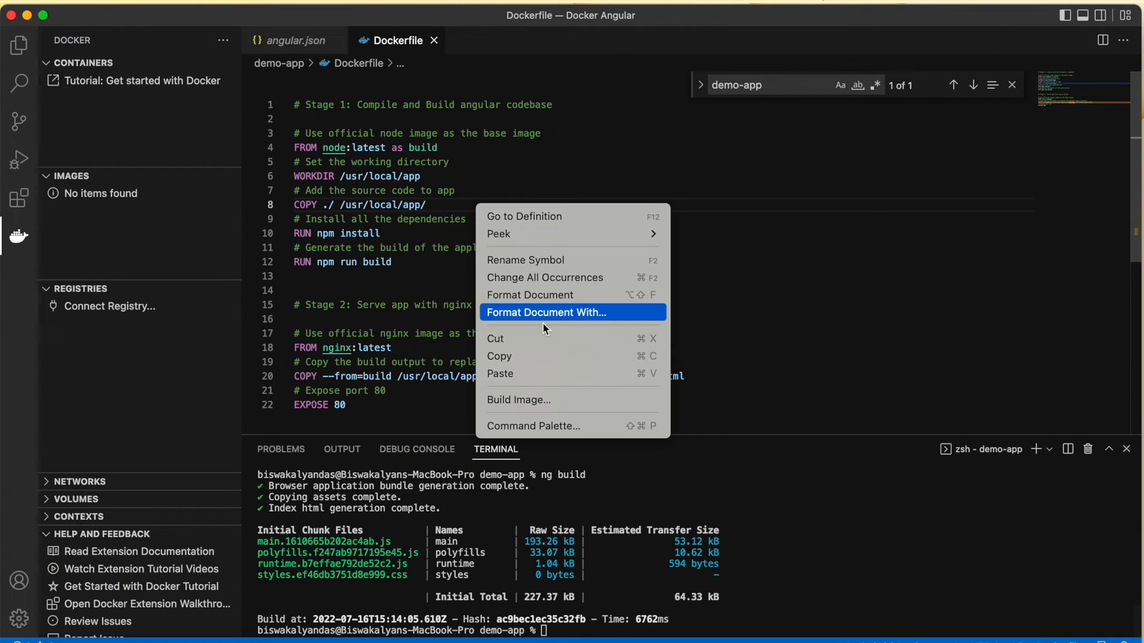
pyautogui.click(519, 400)
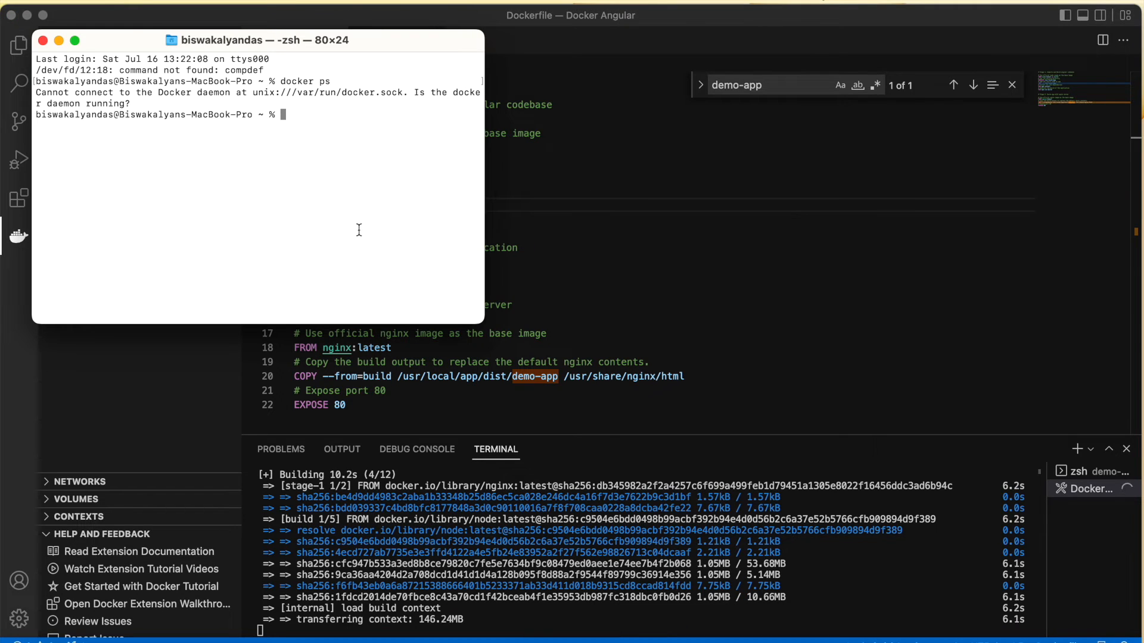
# Rerun docker ps to confirm no containers, then begin typing docker images.
pyautogui.write('docker ps')
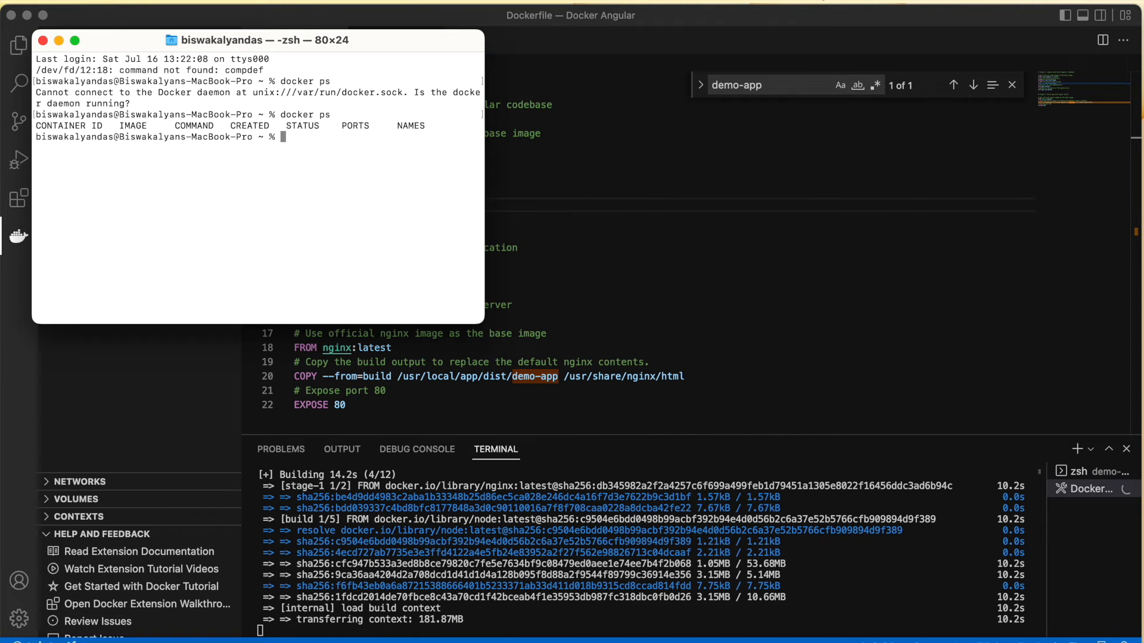
pyautogui.write('d')
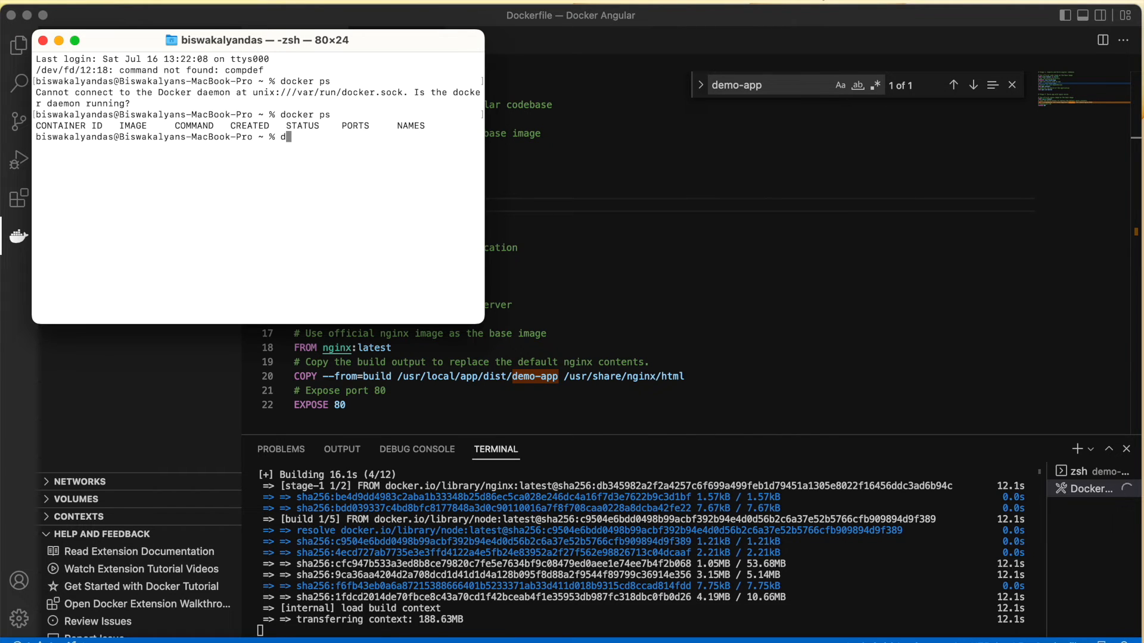
pyautogui.write('ocker ima')
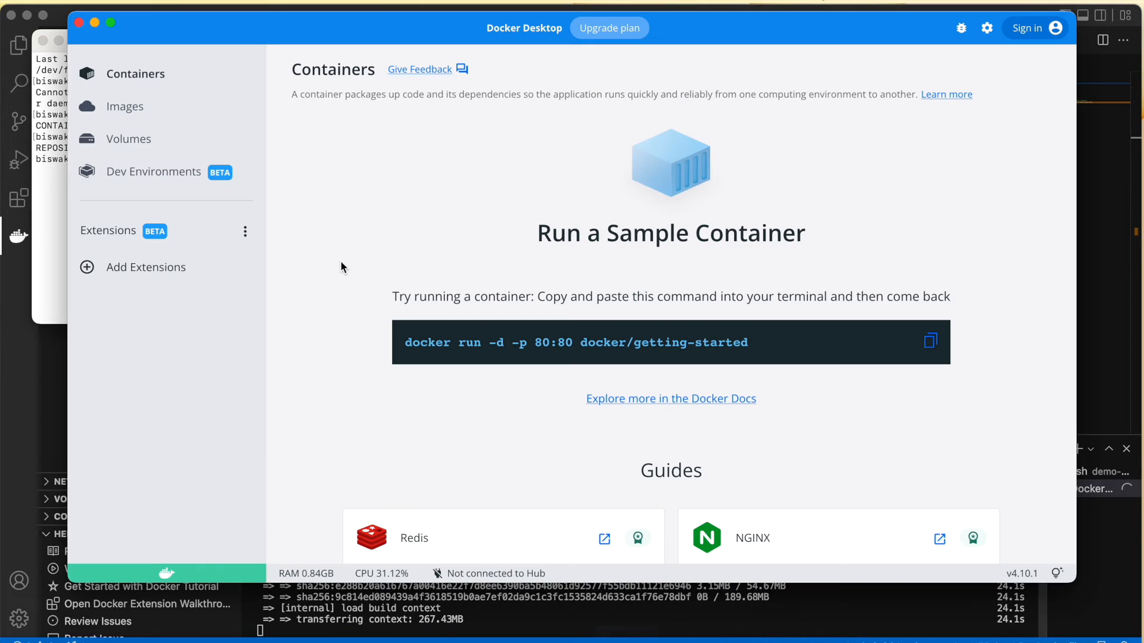
# Browse Docker Desktop's Images and Containers views to find dockerangular:latest at 134.69 MB.
pyautogui.click(123, 107)
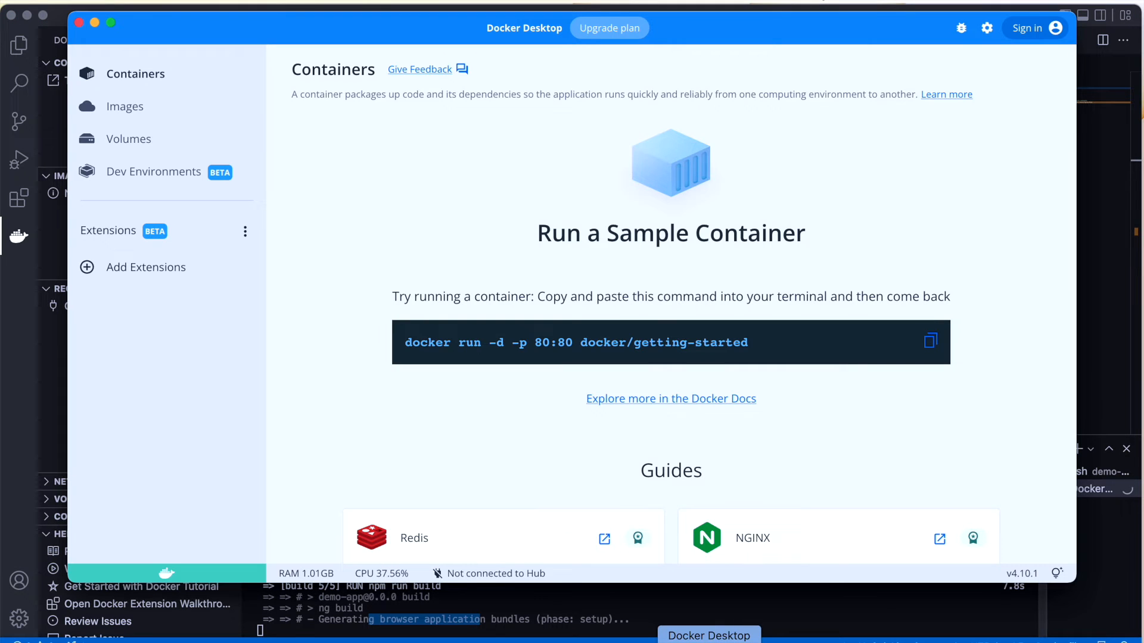
pyautogui.click(124, 106)
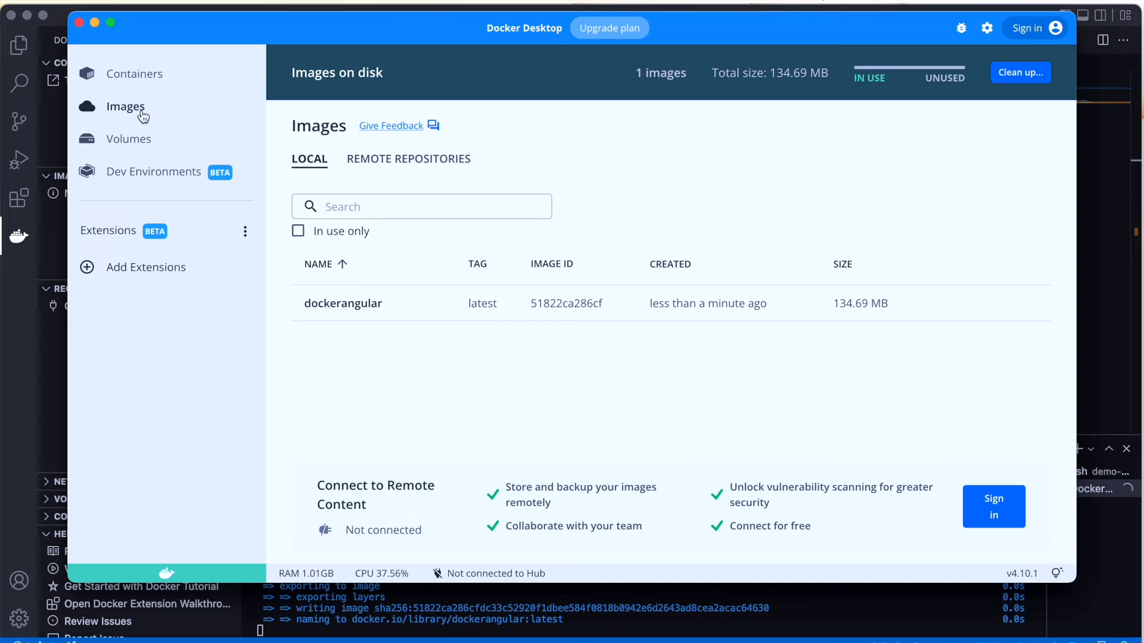
pyautogui.moveTo(376, 303)
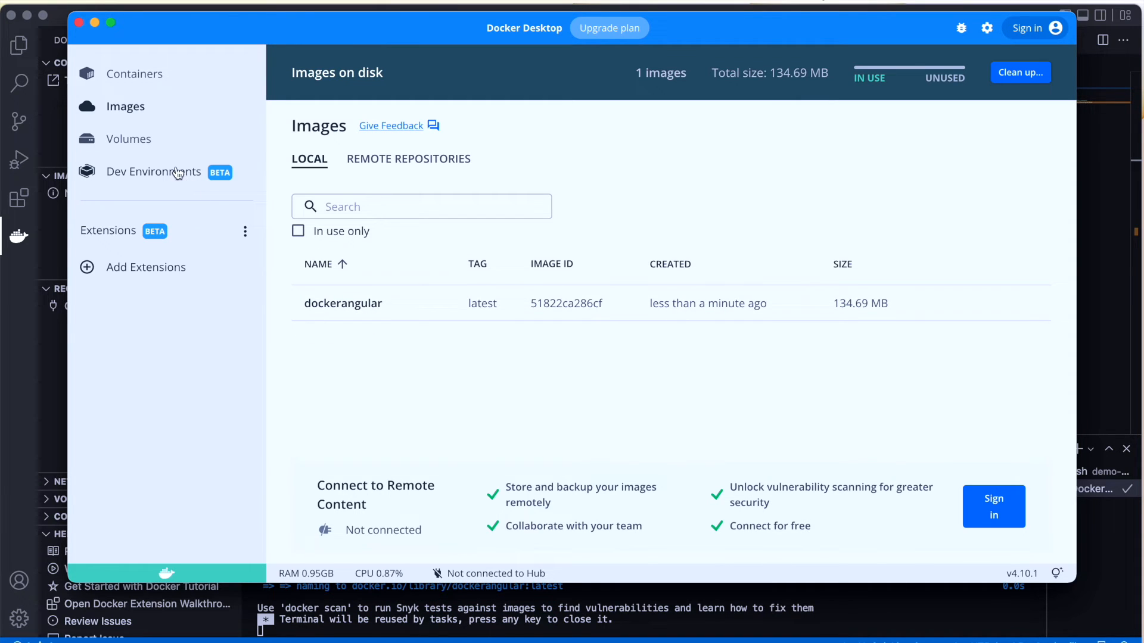
pyautogui.click(137, 73)
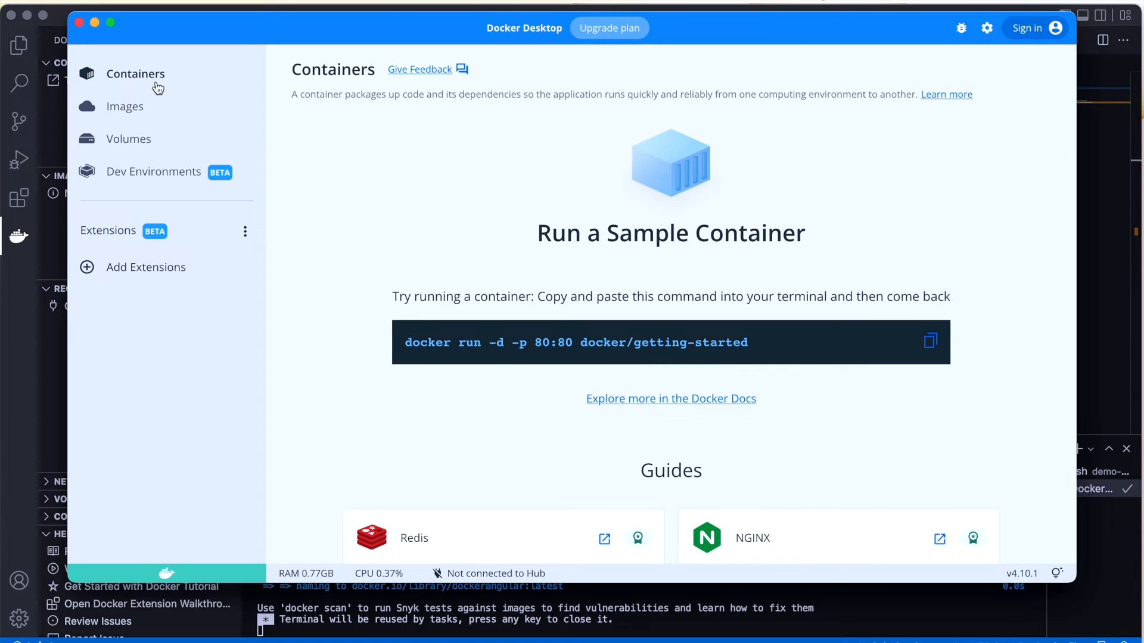
pyautogui.click(126, 106)
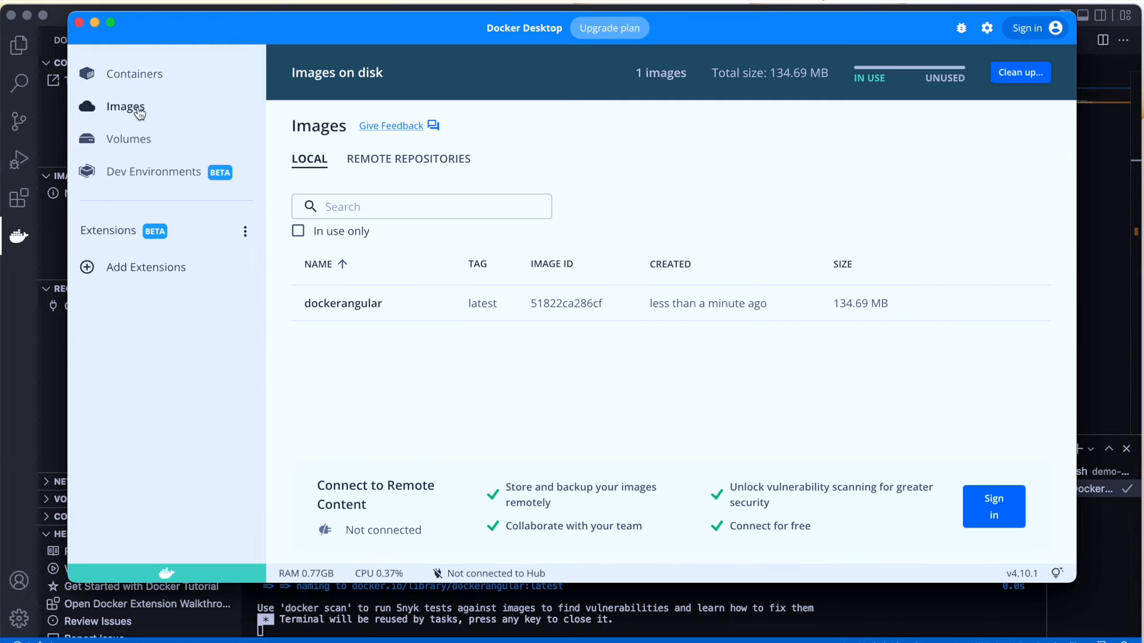
pyautogui.moveTo(441, 337)
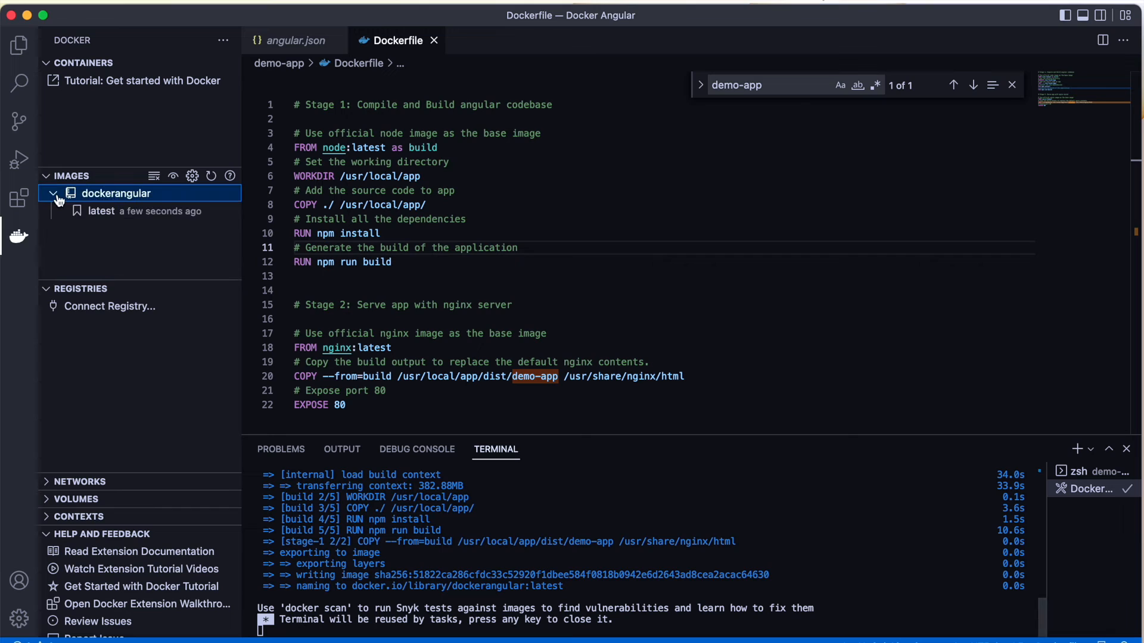
# Collapse the dockerangular Docker panel entry and highlight the final build export log lines.
pyautogui.click(52, 193)
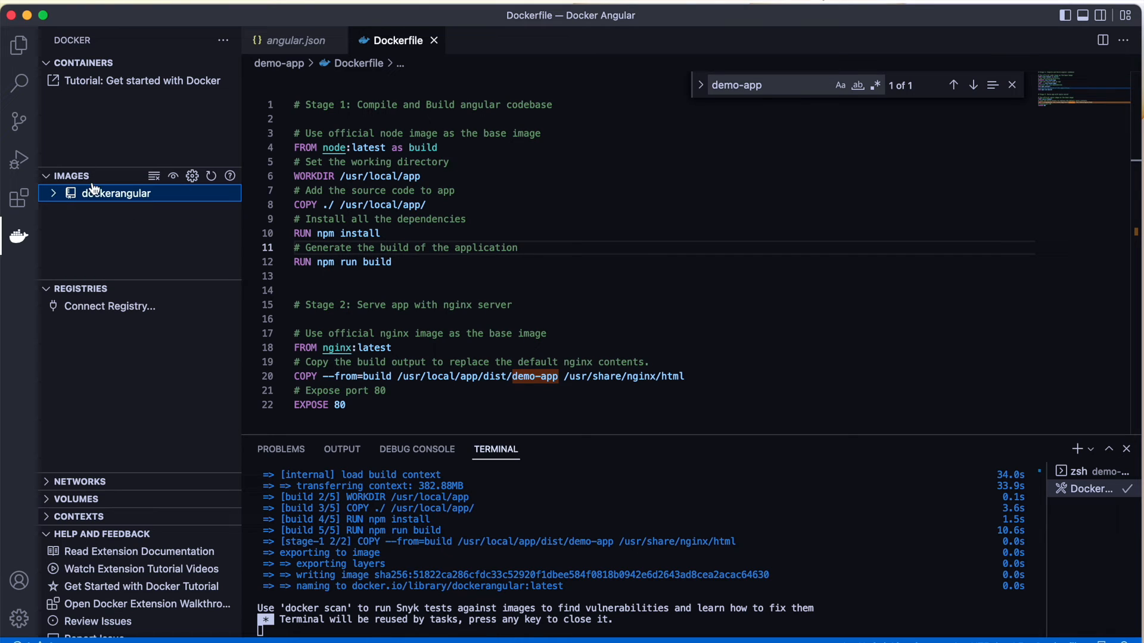
pyautogui.moveTo(88, 224)
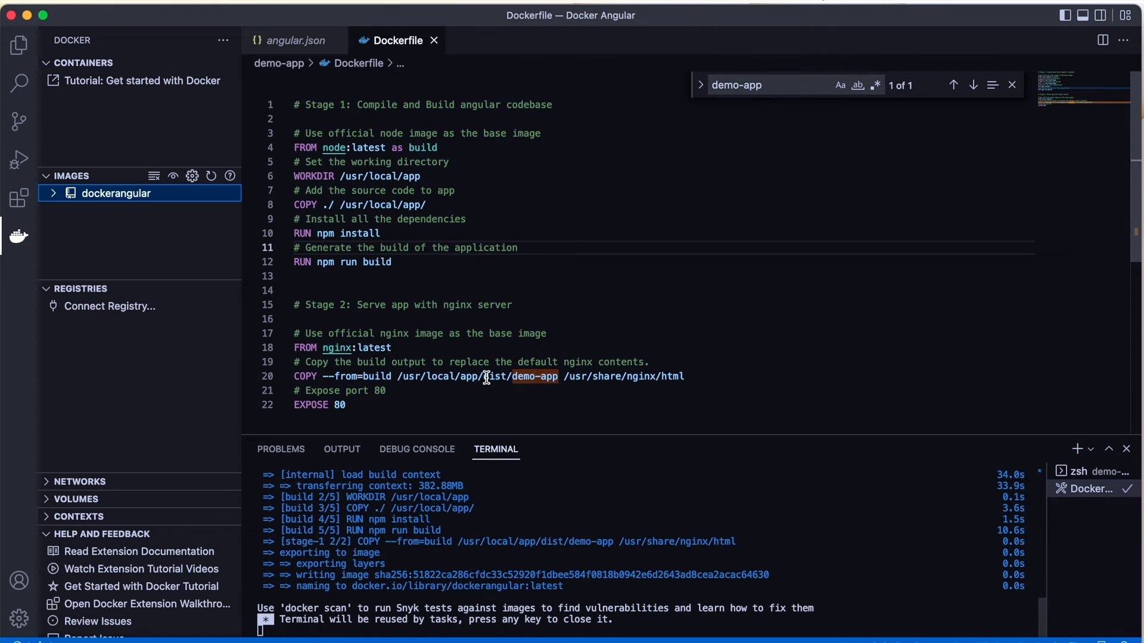
pyautogui.scroll(-3)
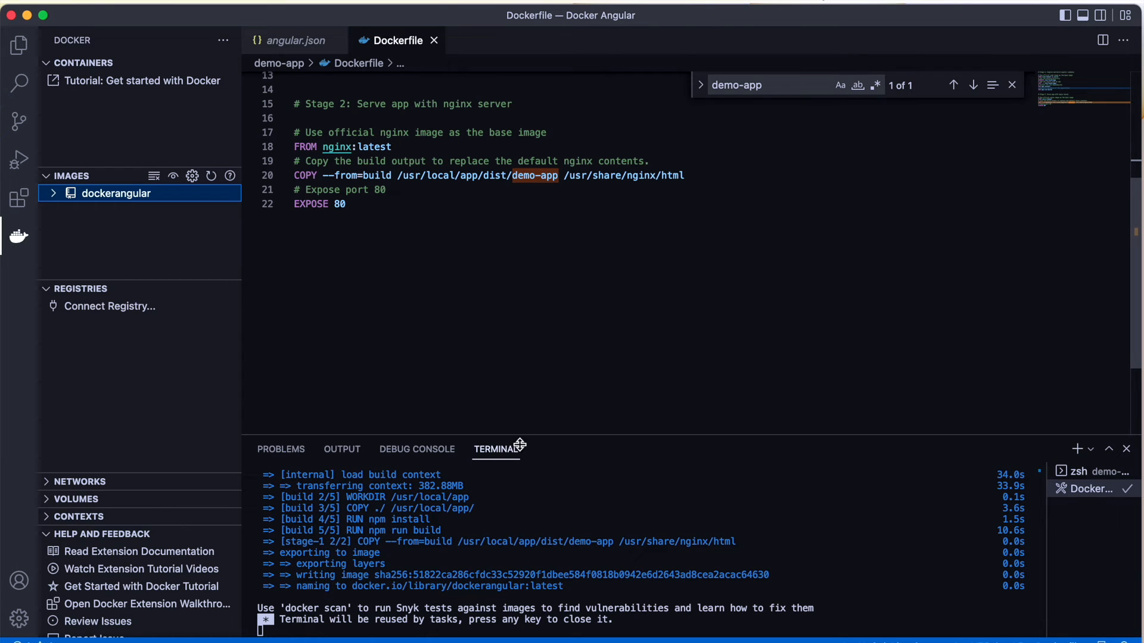
pyautogui.moveTo(558, 597)
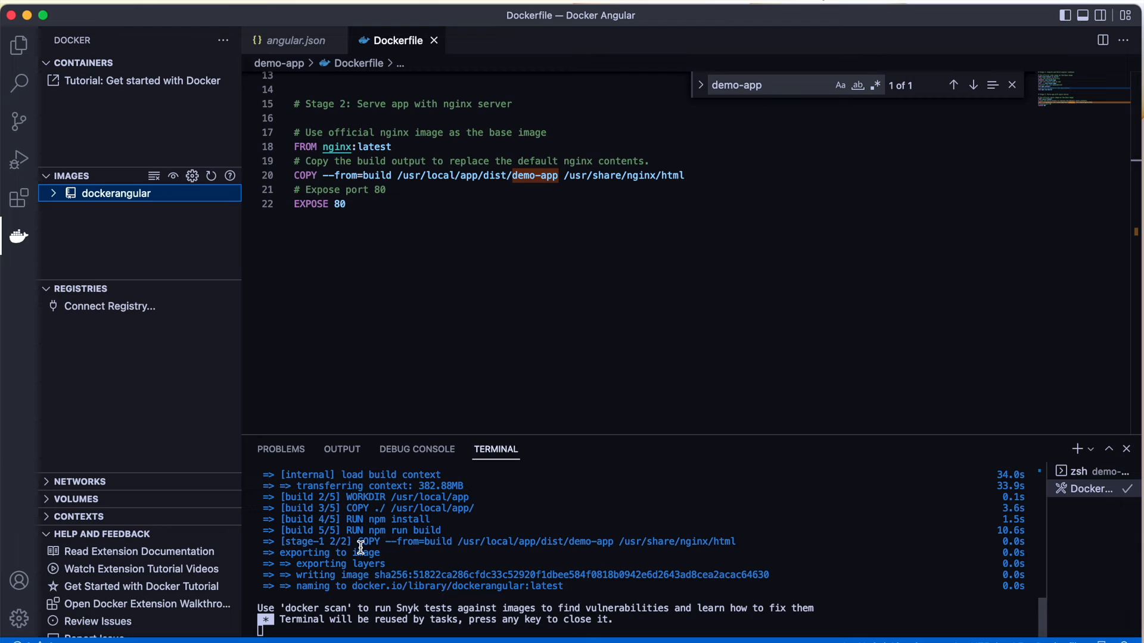
pyautogui.doubleClick(367, 541)
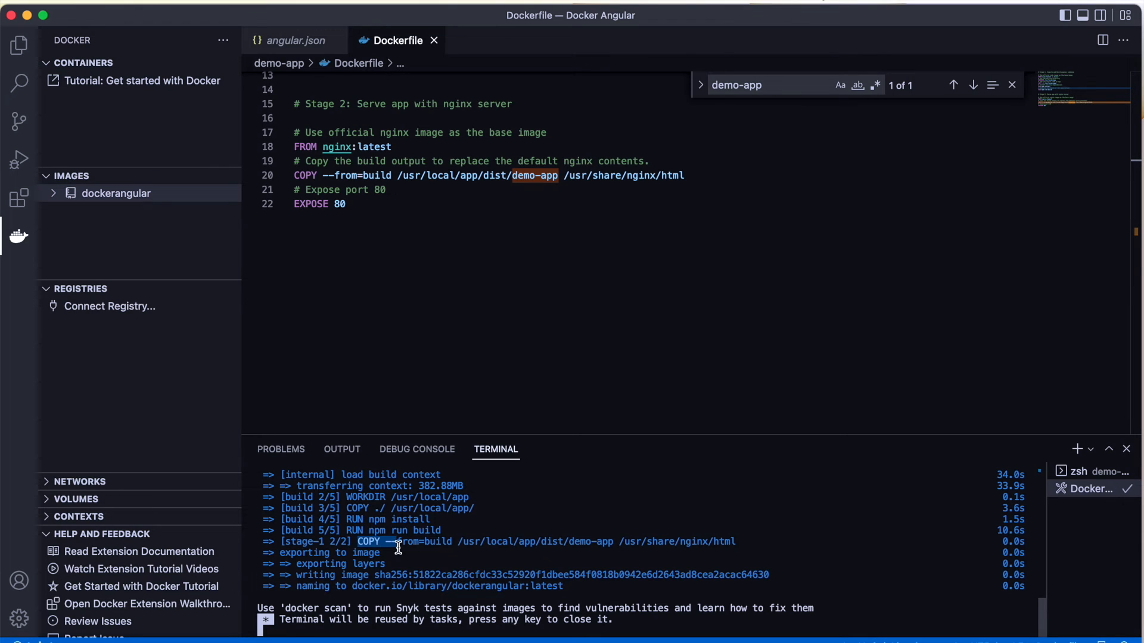
pyautogui.moveTo(397, 548); pyautogui.dragTo(450, 588)
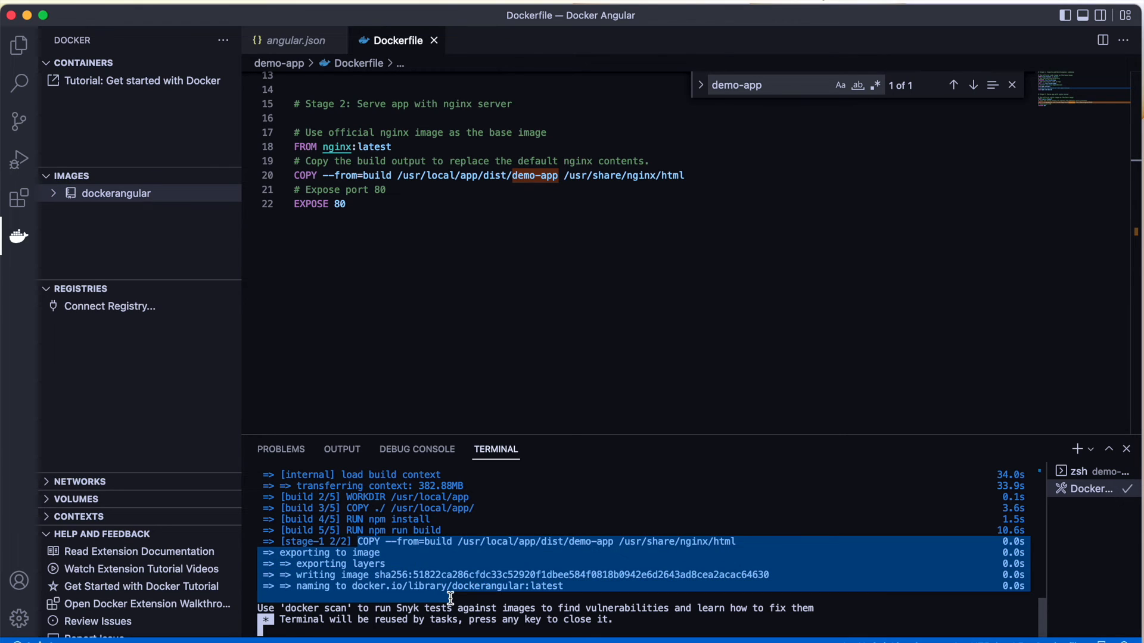
pyautogui.moveTo(447, 598)
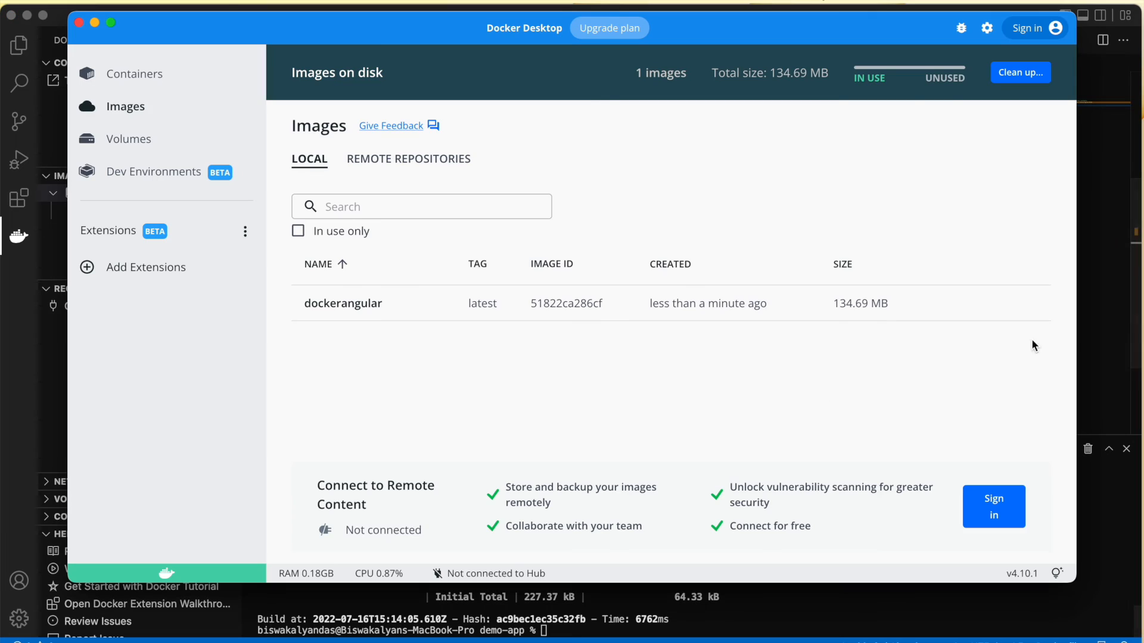
# Run dockerangular:latest as a container named Demo on host port 8080.
pyautogui.click(1015, 302)
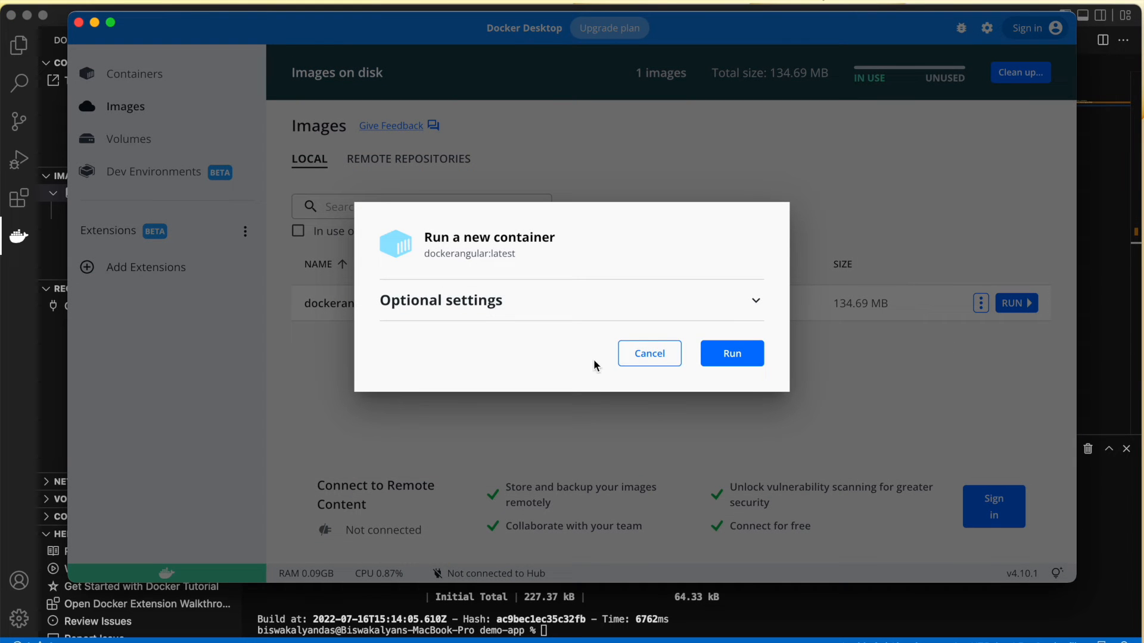
pyautogui.click(441, 300)
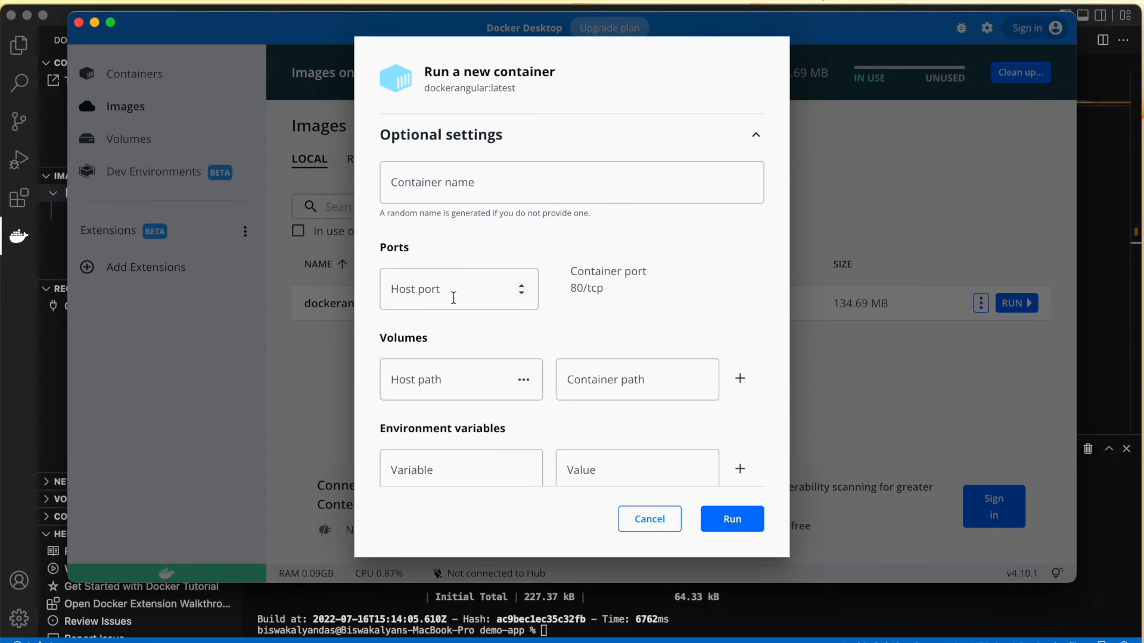
pyautogui.click(458, 289)
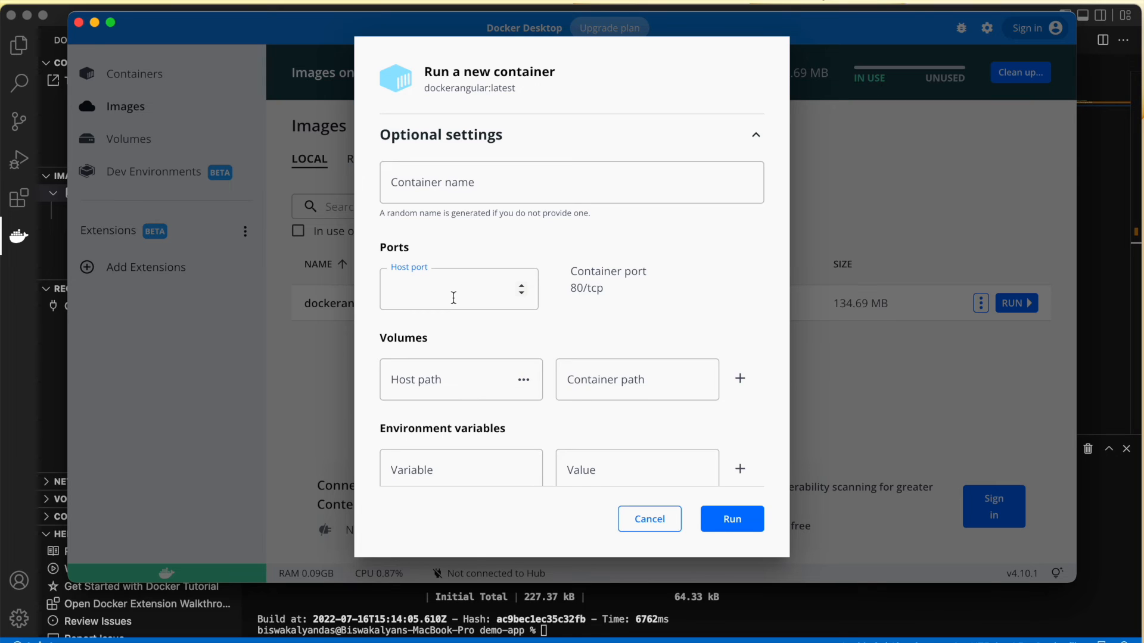
pyautogui.write('8080')
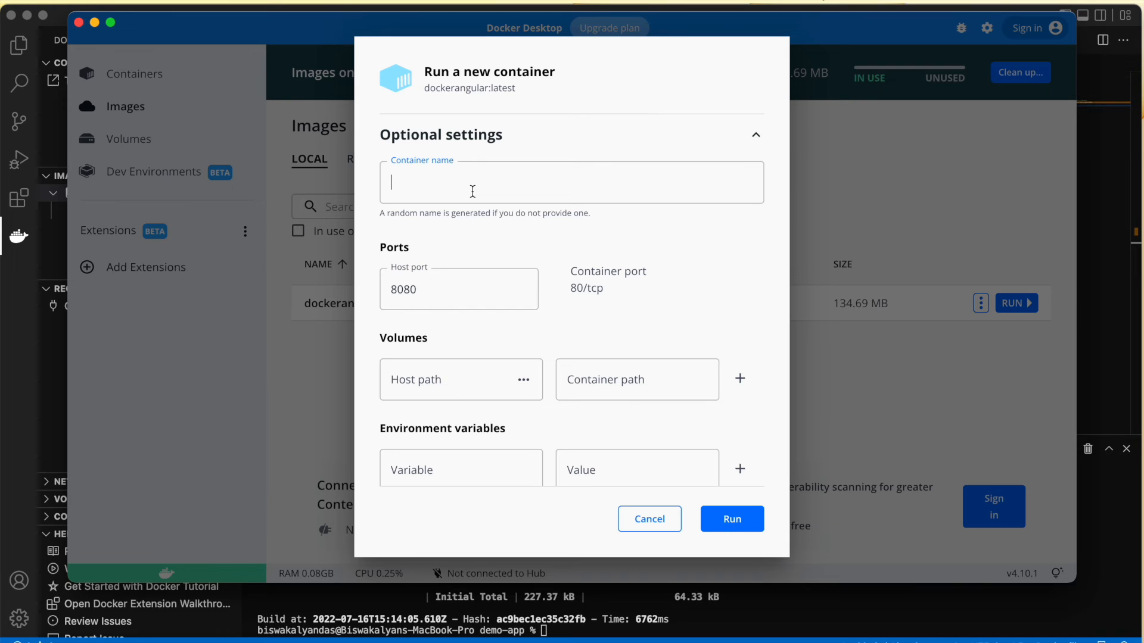
pyautogui.write('Demo')
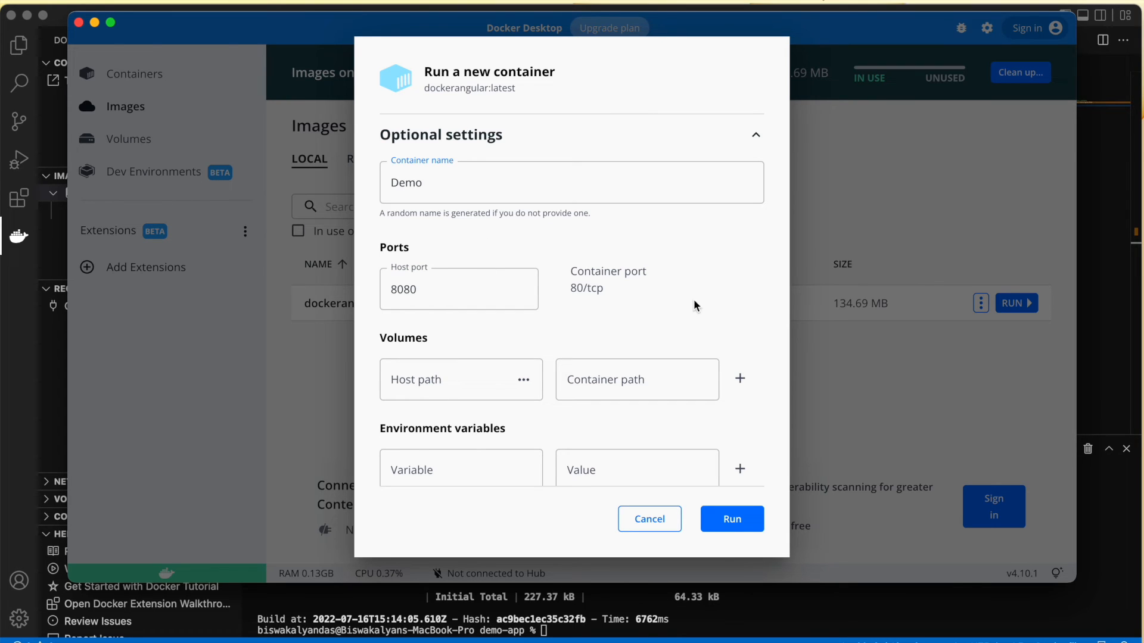
pyautogui.click(731, 519)
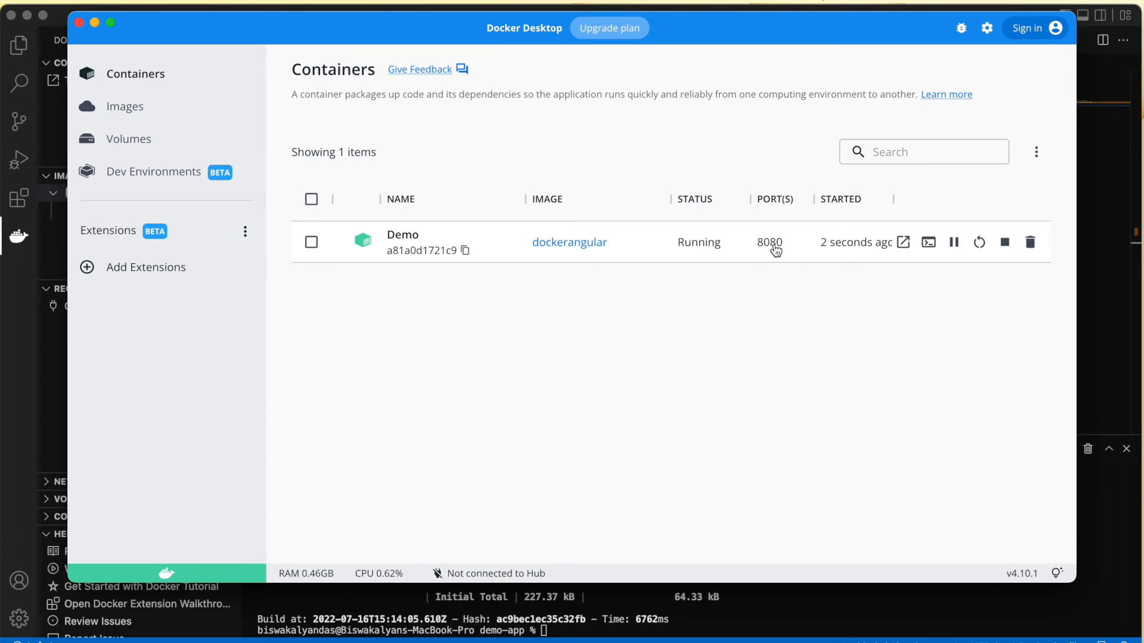
pyautogui.moveTo(904, 241)
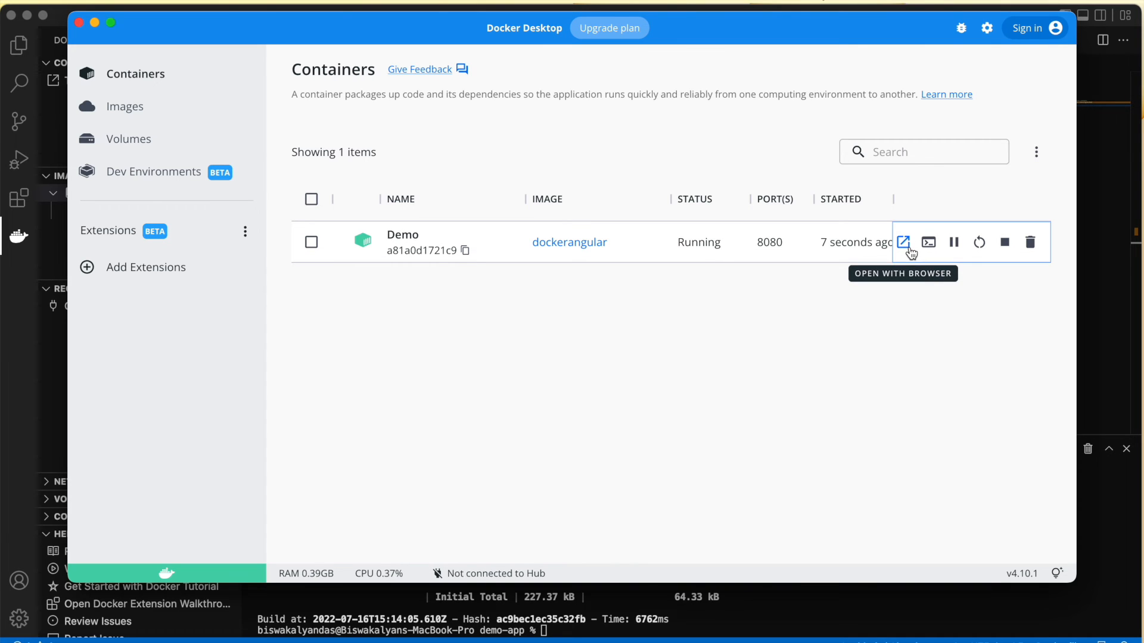
# Open the Demo container's app in the browser at localhost:8080.
pyautogui.click(903, 242)
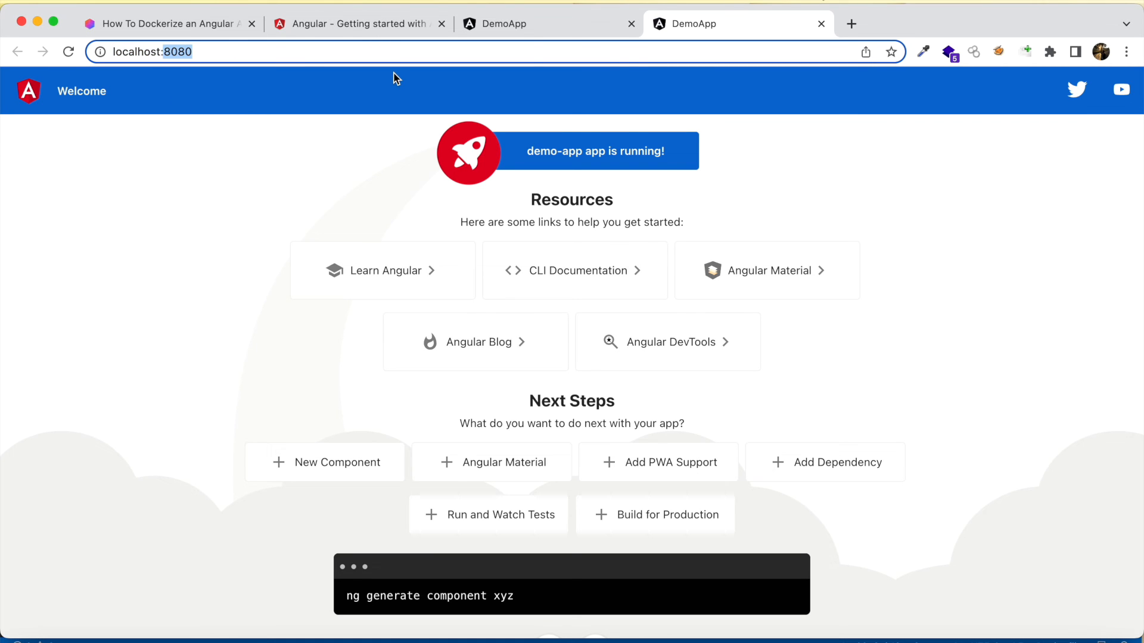
pyautogui.moveTo(353, 35)
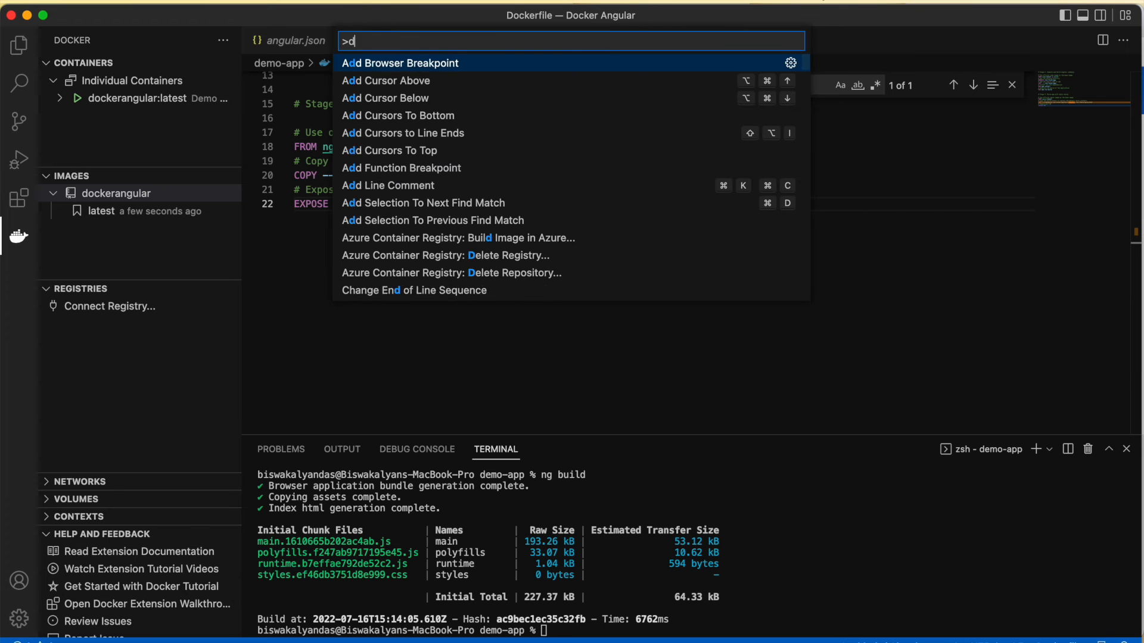
# Run the dockerangular image via the Command Palette's Docker Images: Run command.
pyautogui.write('ocker')
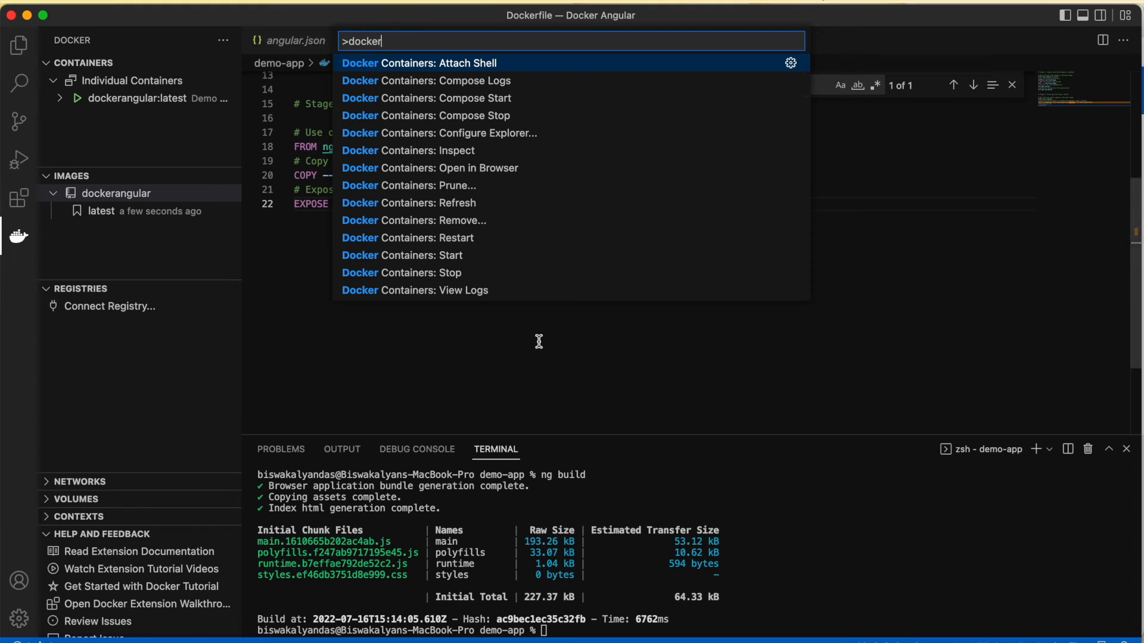
pyautogui.scroll(-3)
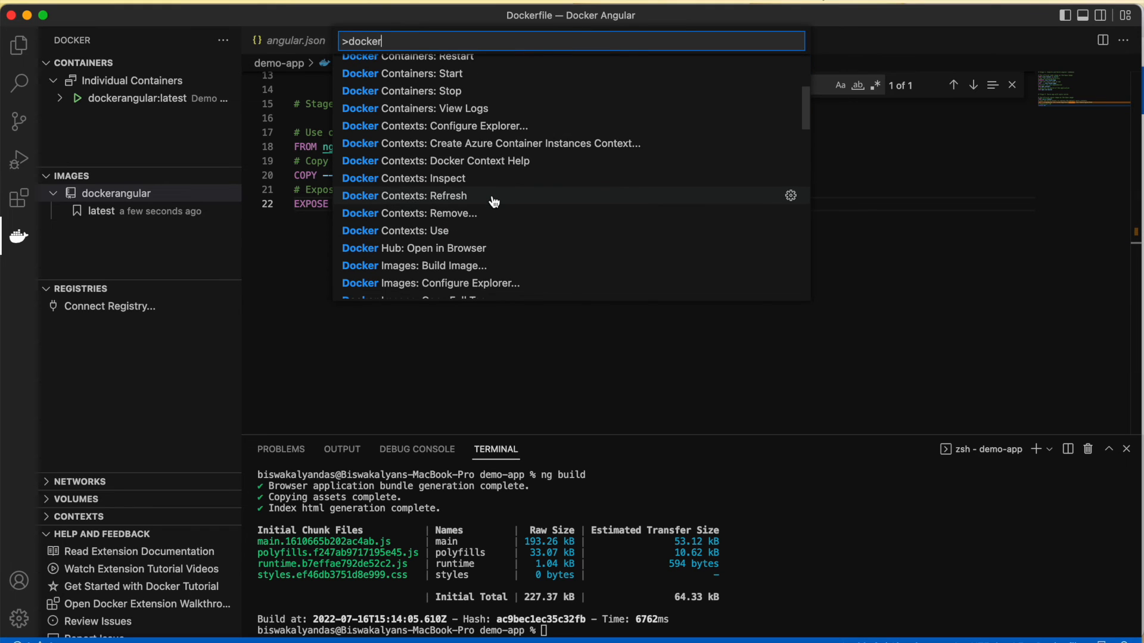
pyautogui.scroll(-3)
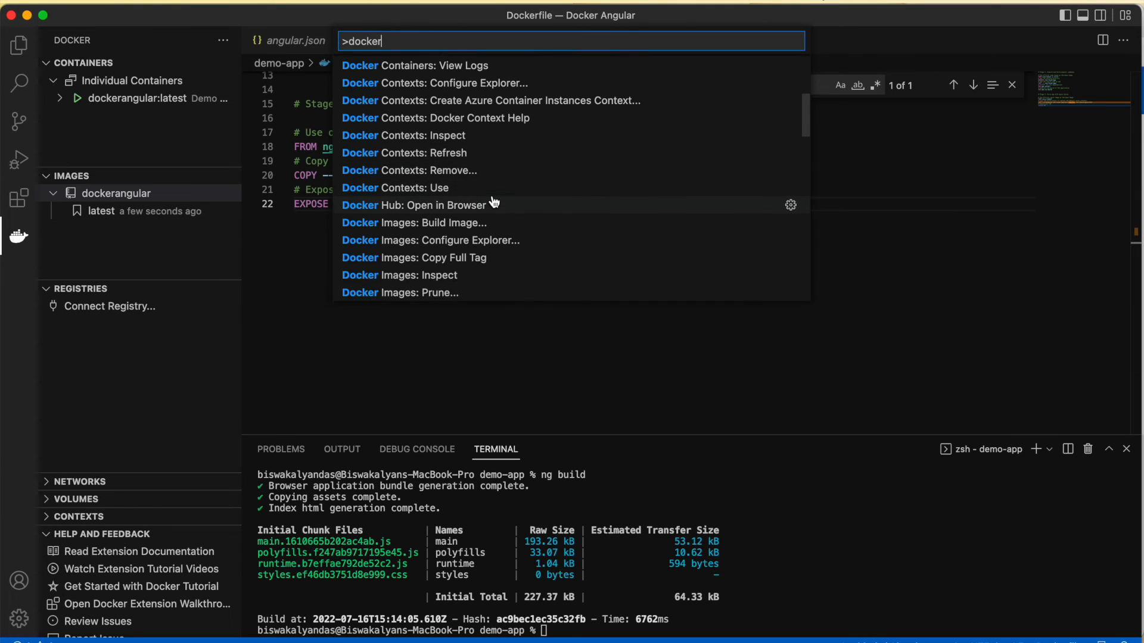
pyautogui.scroll(-3)
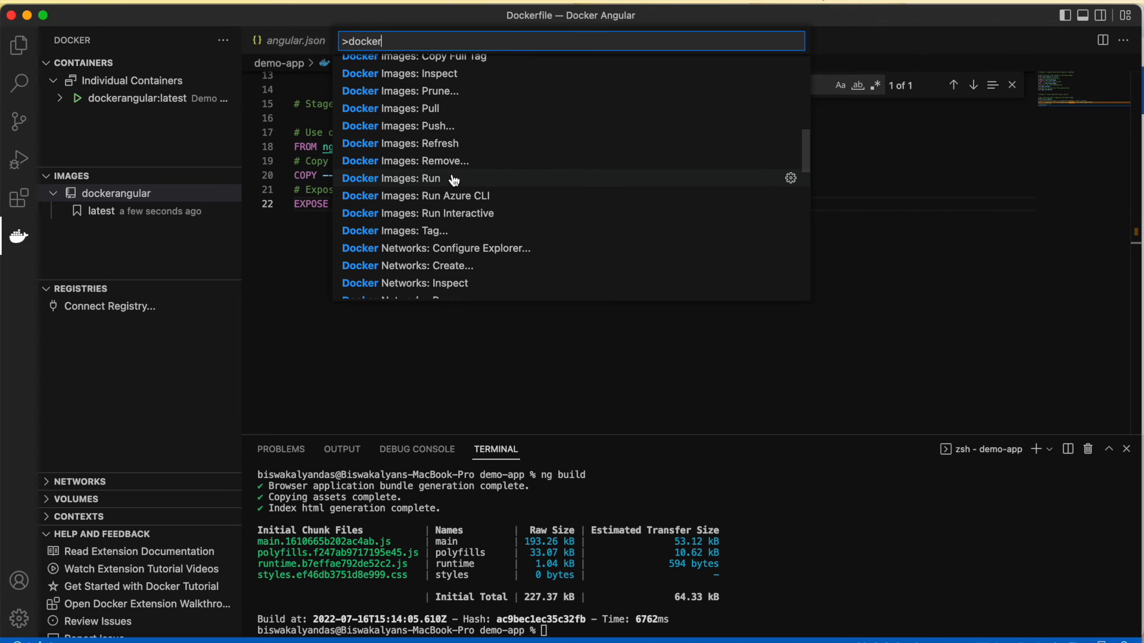
pyautogui.click(392, 178)
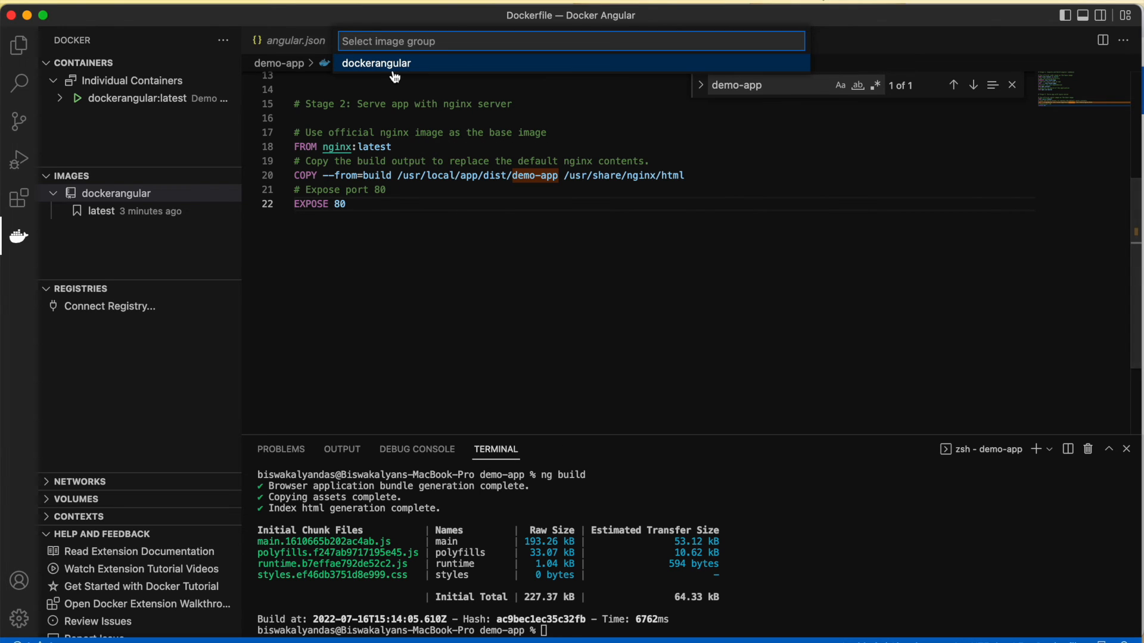
pyautogui.click(376, 63)
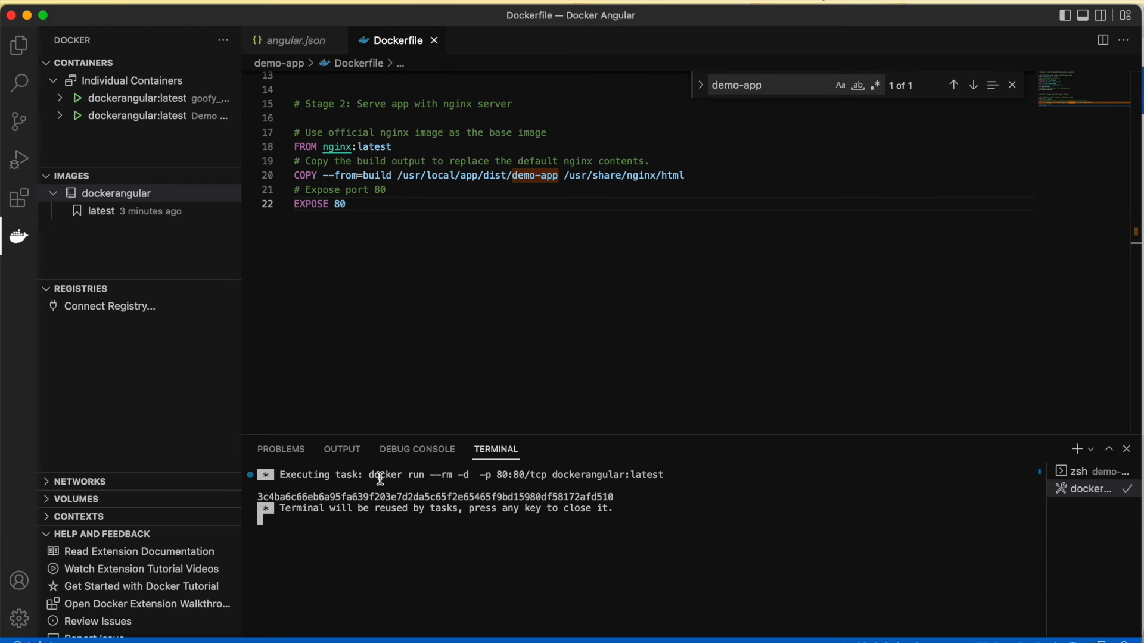
pyautogui.moveTo(379, 475); pyautogui.dragTo(620, 484)
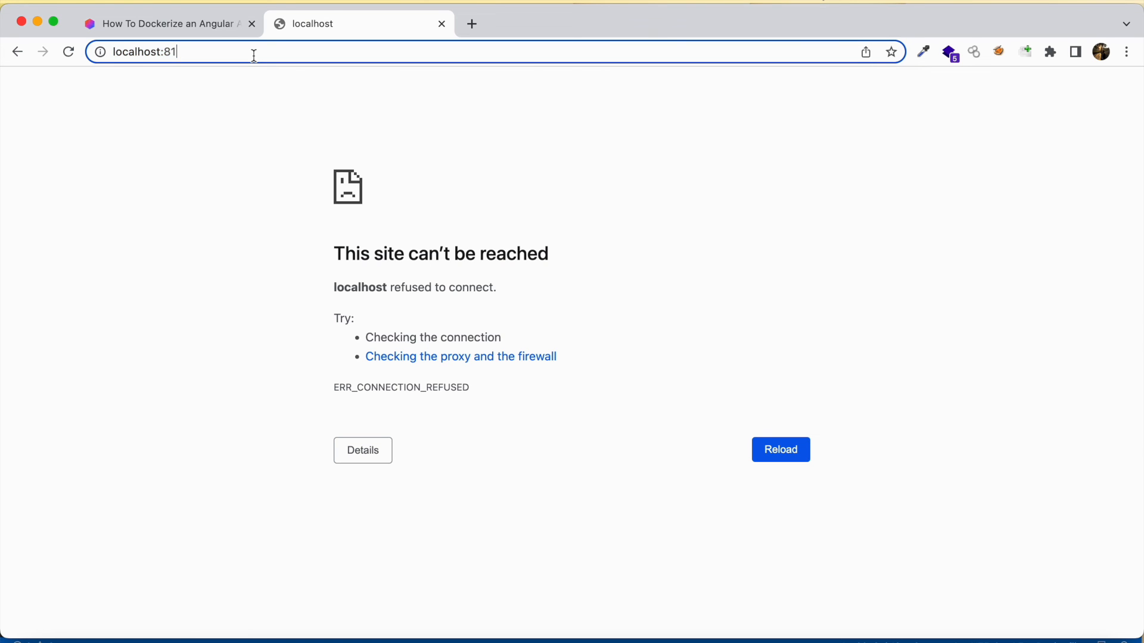
# Load the app in Chrome from plain localhost on the default port.
pyautogui.press('Enter')
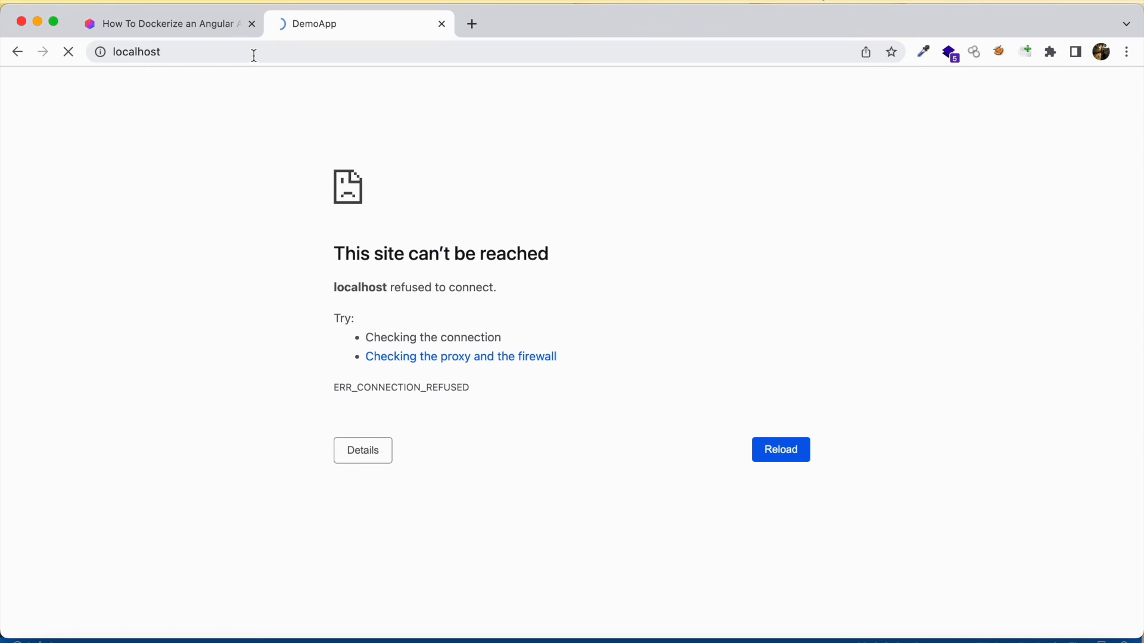
pyautogui.click(780, 449)
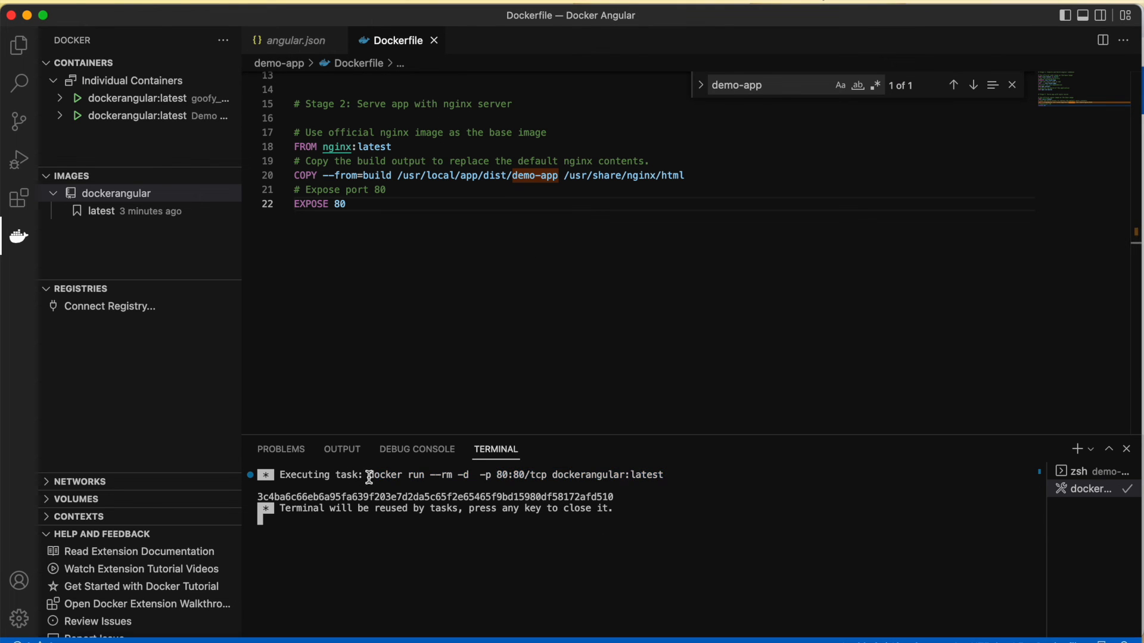
# Highlight the task's docker run command, then return to the zsh shell terminal.
pyautogui.moveTo(368, 475); pyautogui.dragTo(666, 475)
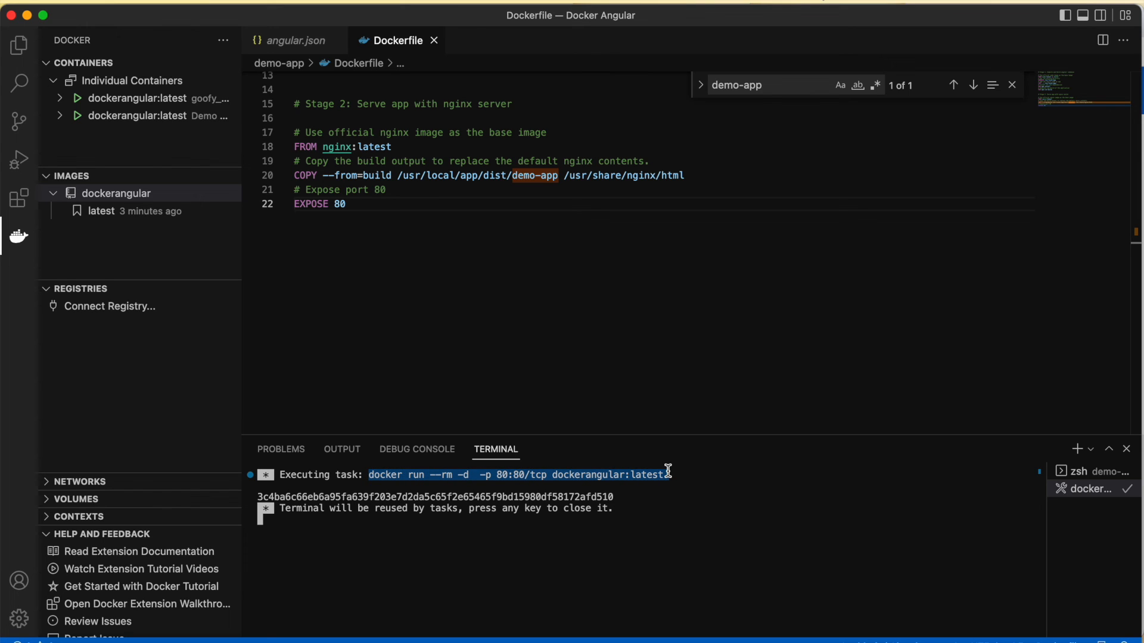
pyautogui.moveTo(1086, 471)
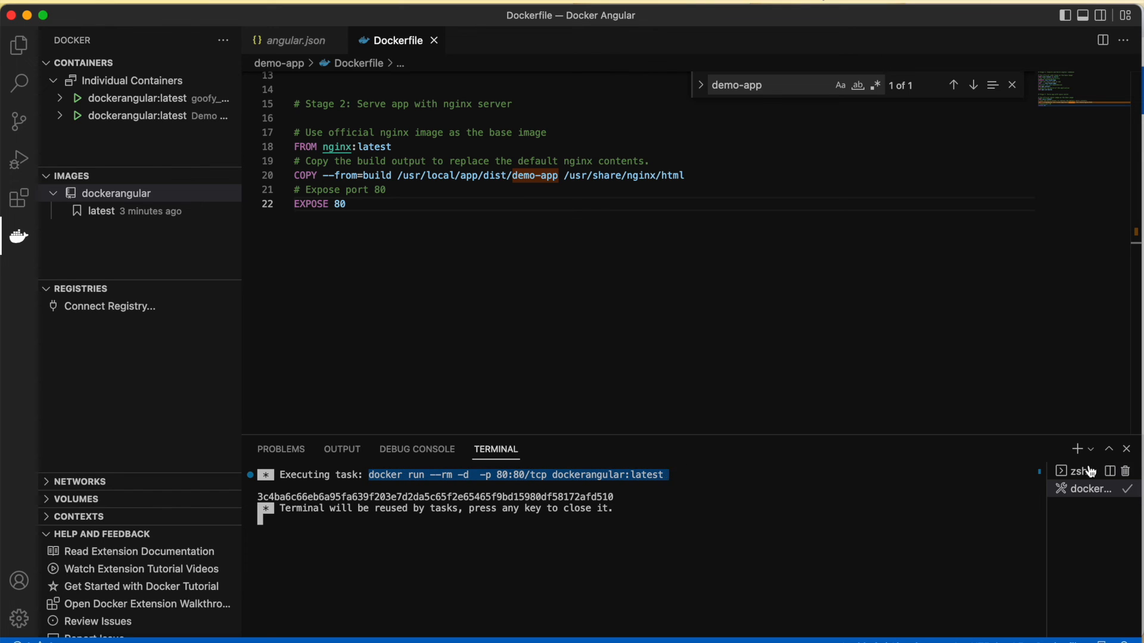
pyautogui.click(1076, 448)
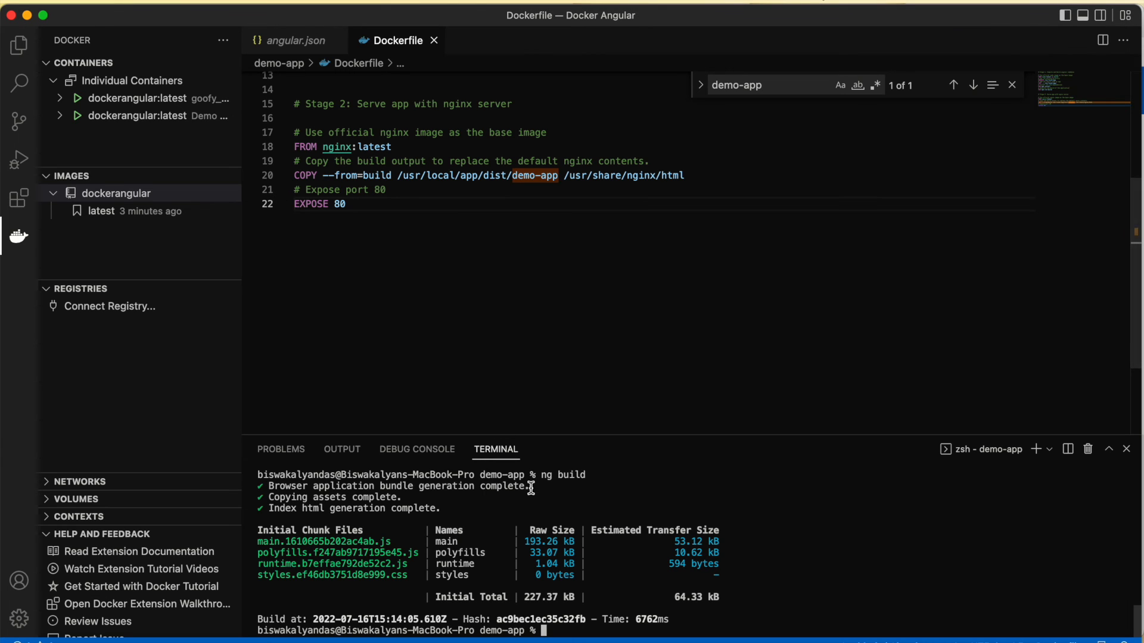
pyautogui.moveTo(90, 296)
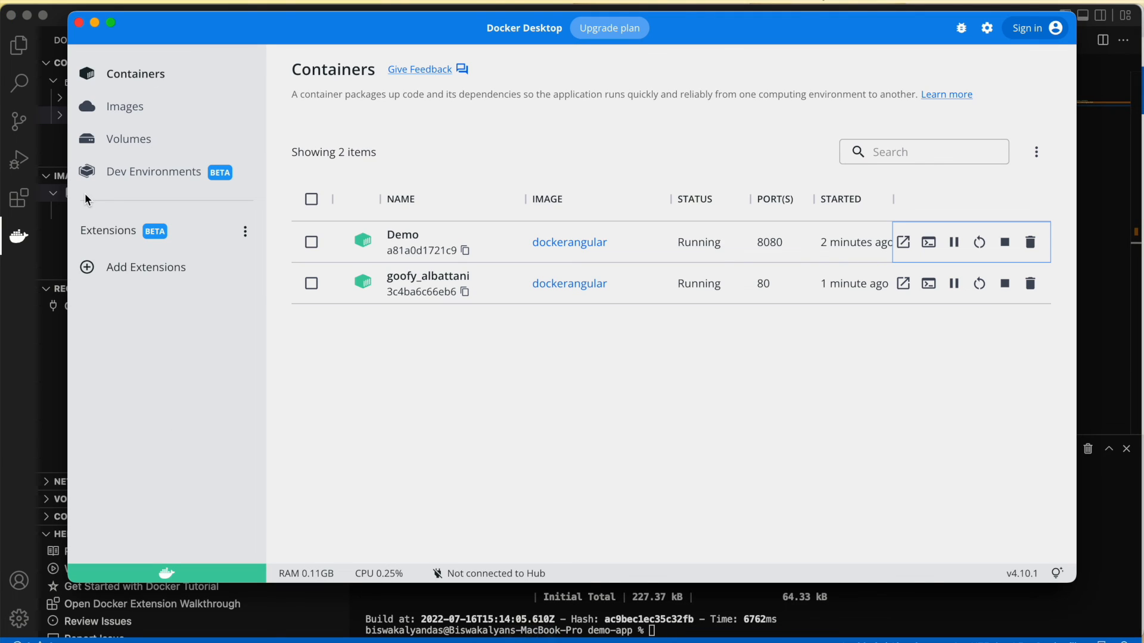
pyautogui.moveTo(777, 333)
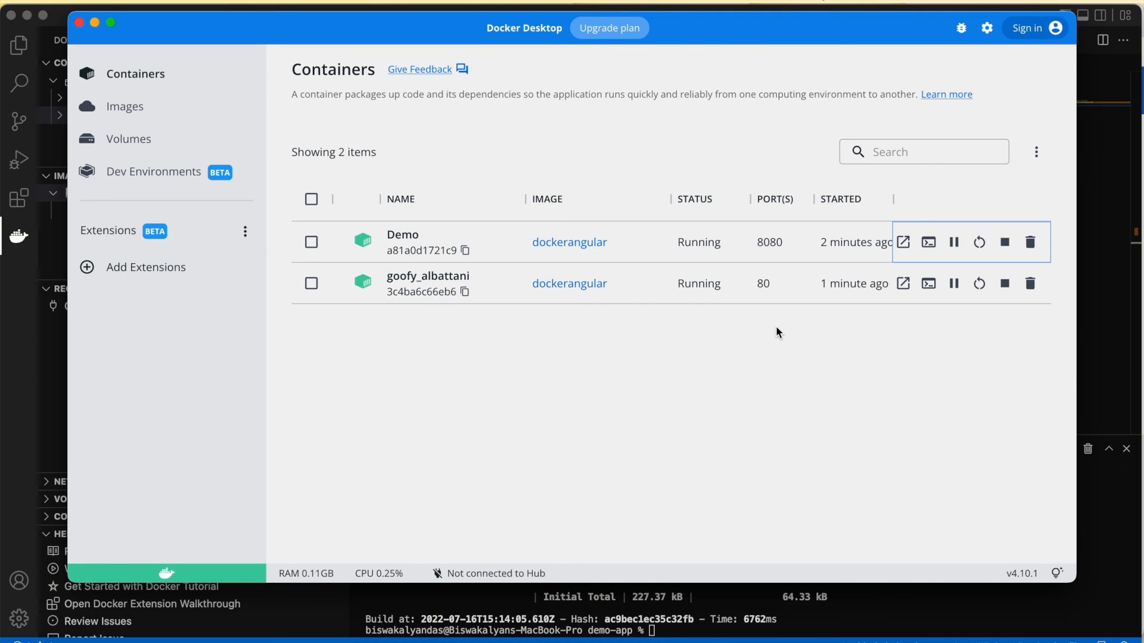
pyautogui.moveTo(1030, 282)
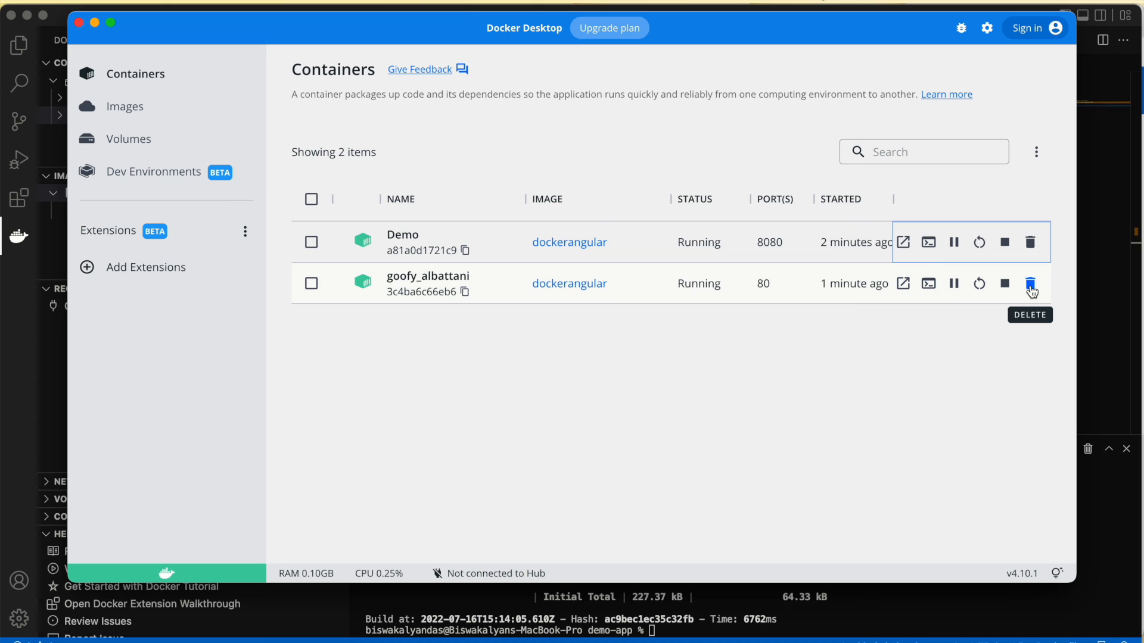
pyautogui.moveTo(1004, 283)
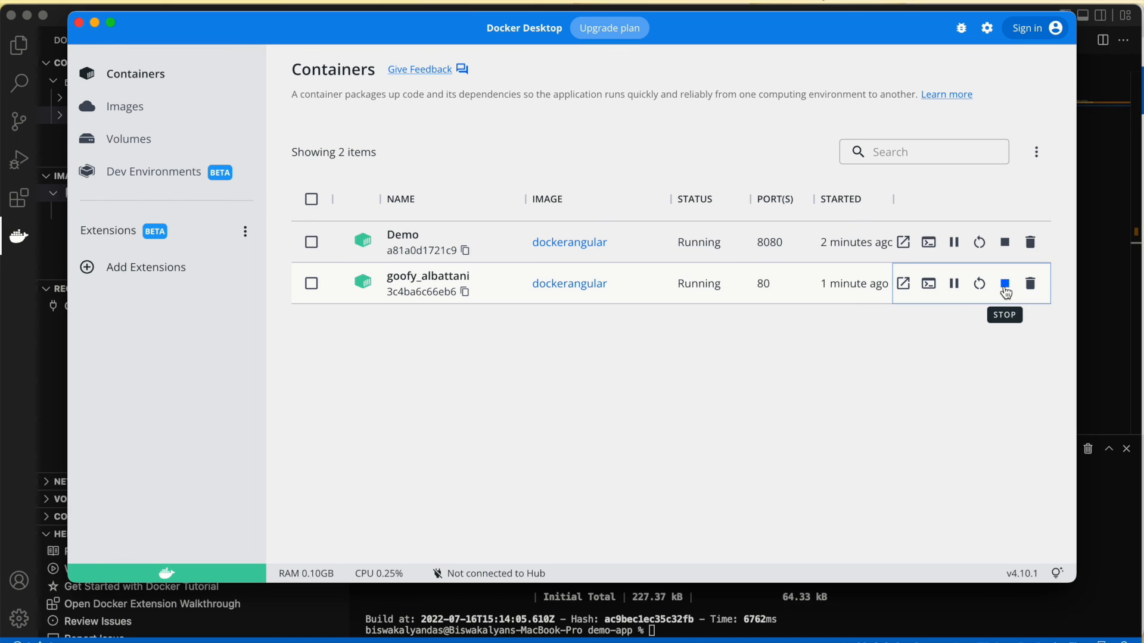
# Stop the port-80 container, restart Demo, and reopen localhost:8080 in Chrome.
pyautogui.click(1004, 283)
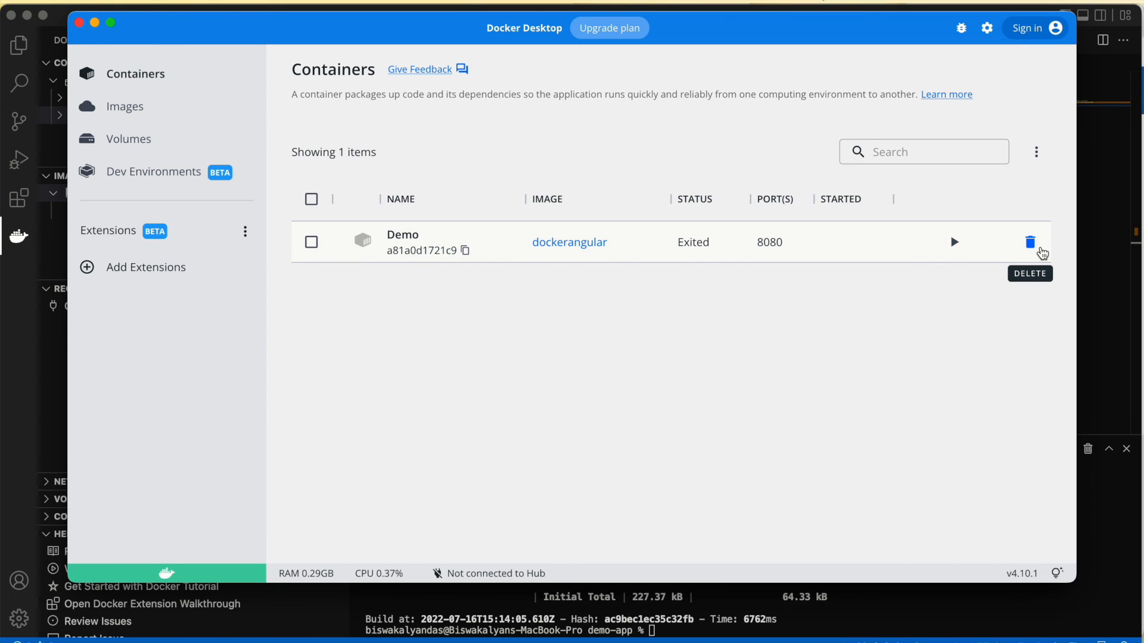
pyautogui.moveTo(953, 242)
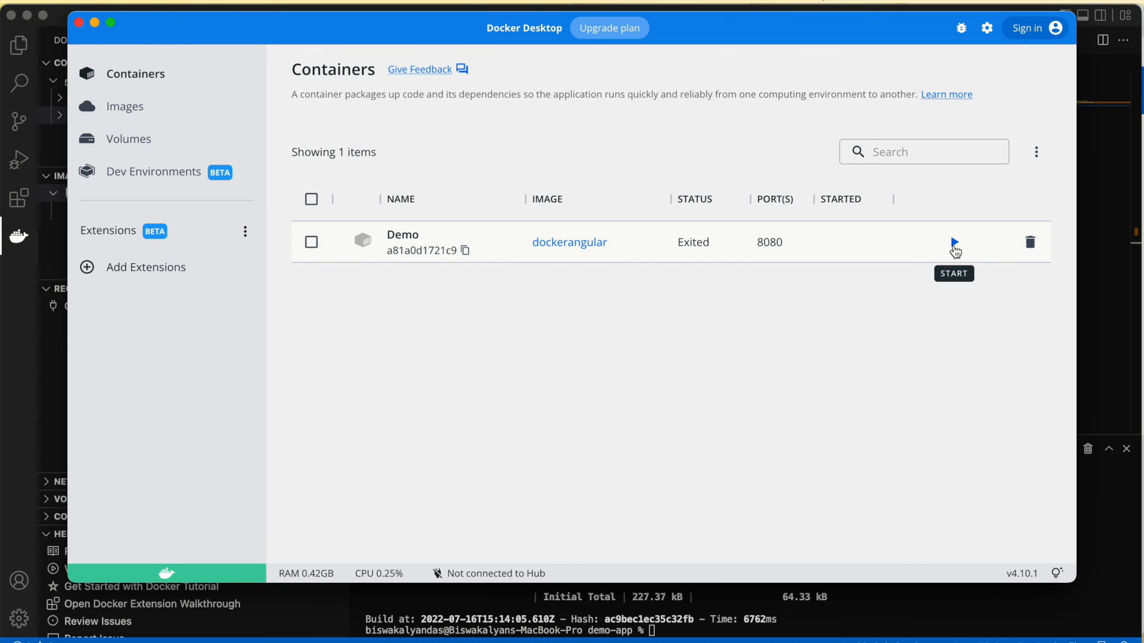
pyautogui.click(953, 243)
pyautogui.write('localhost:80')
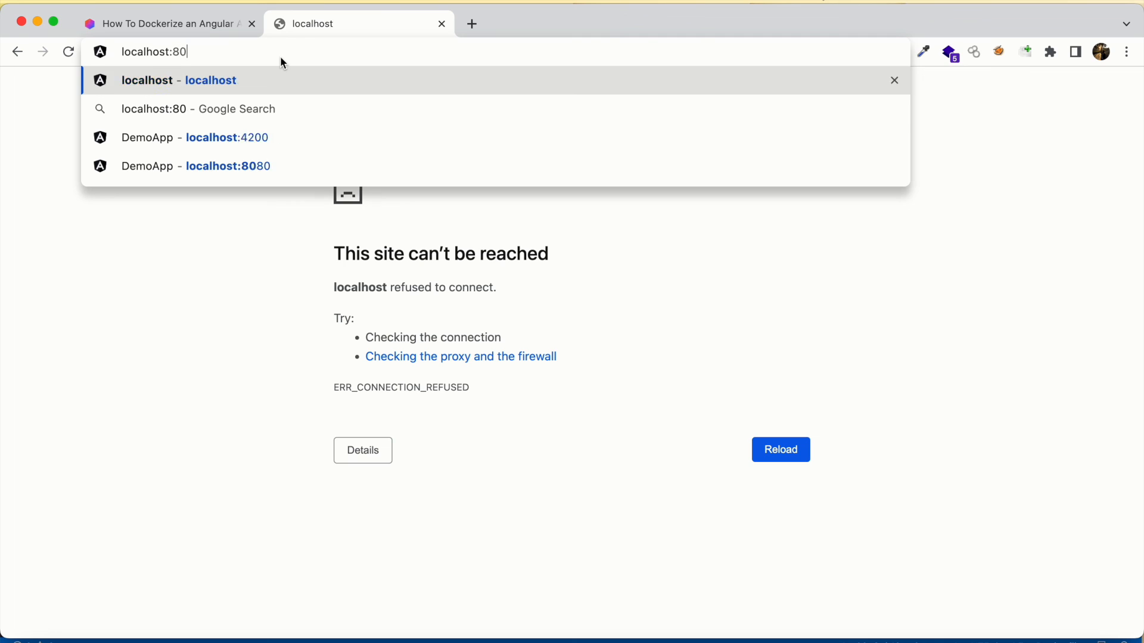
pyautogui.click(227, 166)
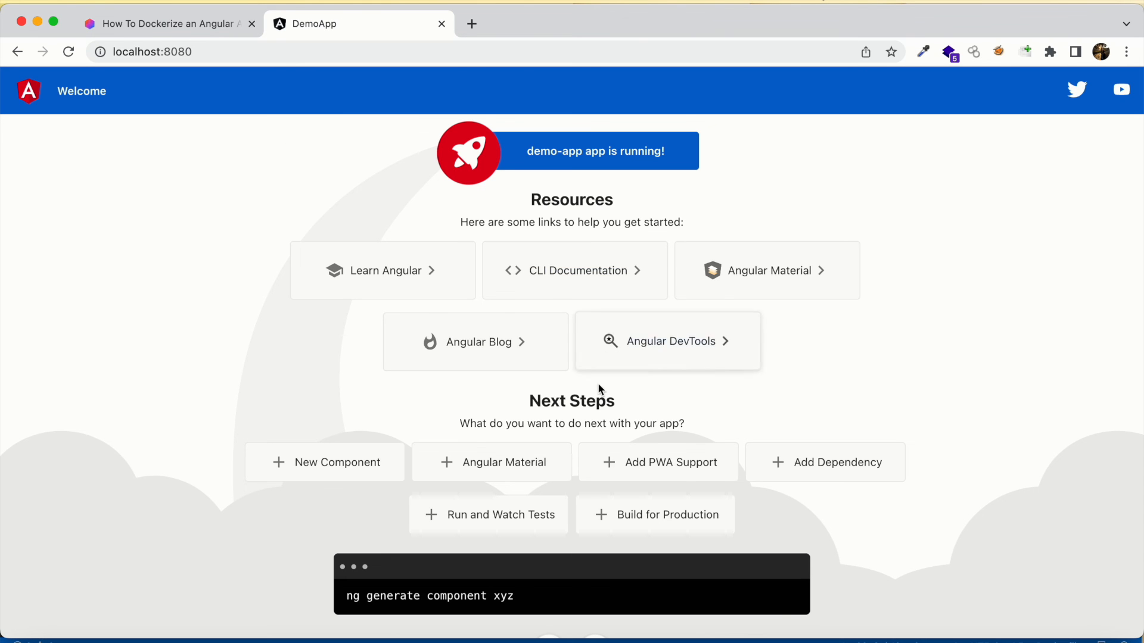